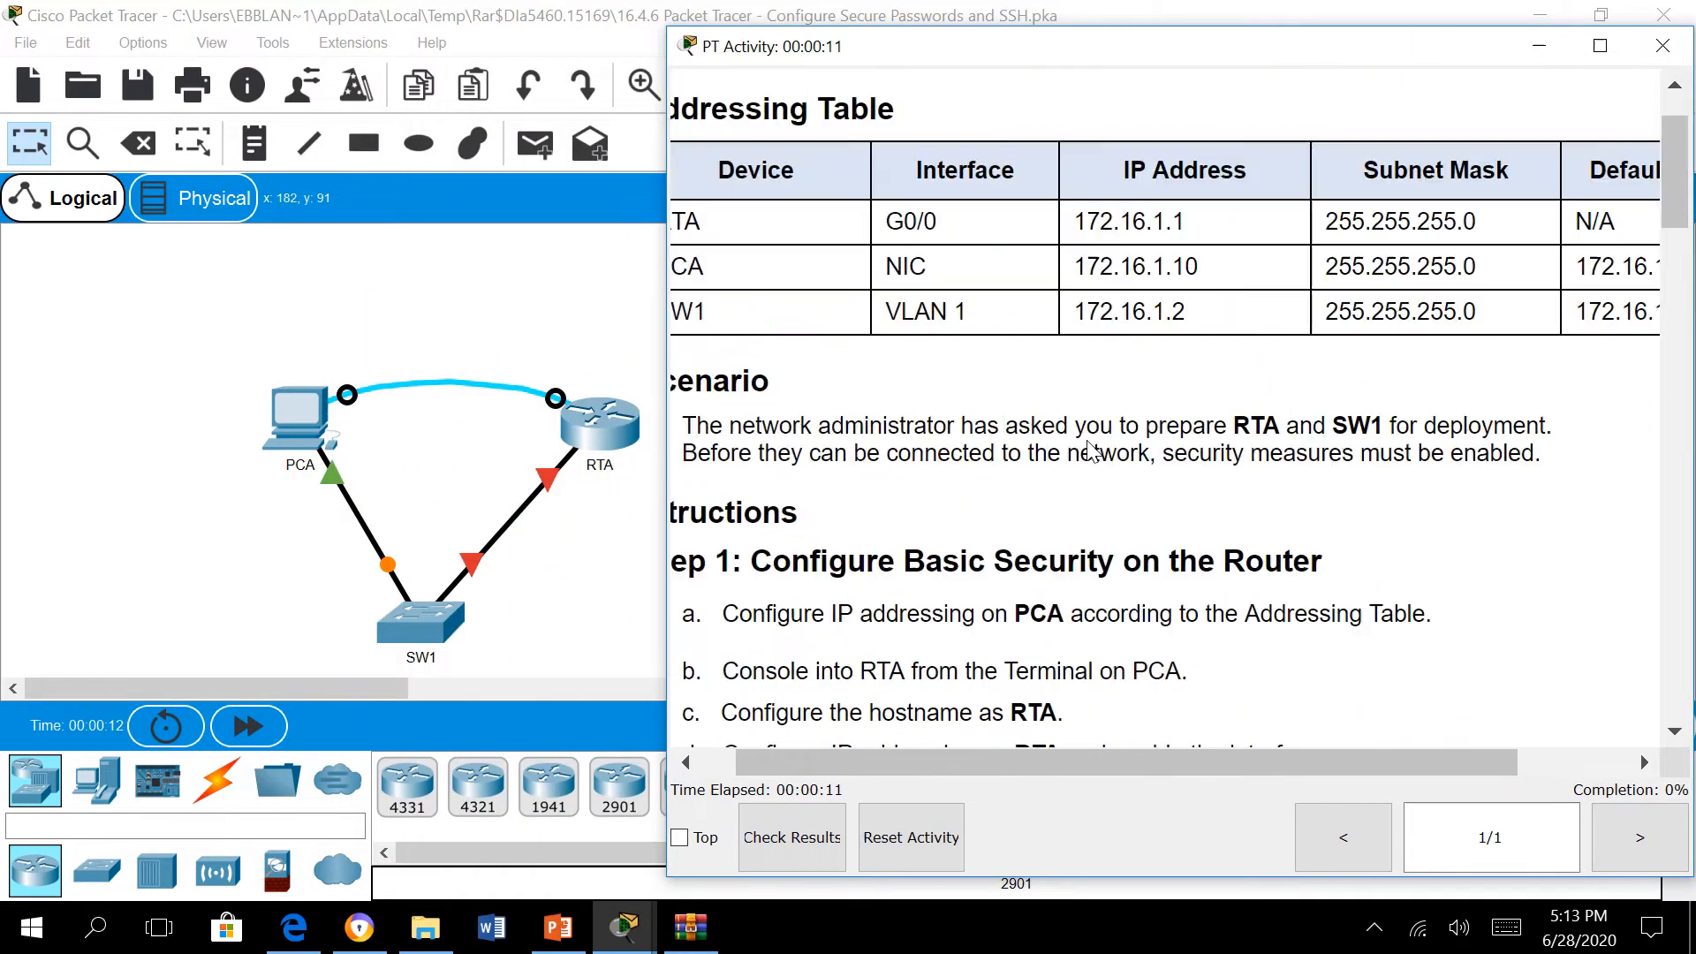
Review the activity instructions and note the password-encryption command.
scroll("up", 3)
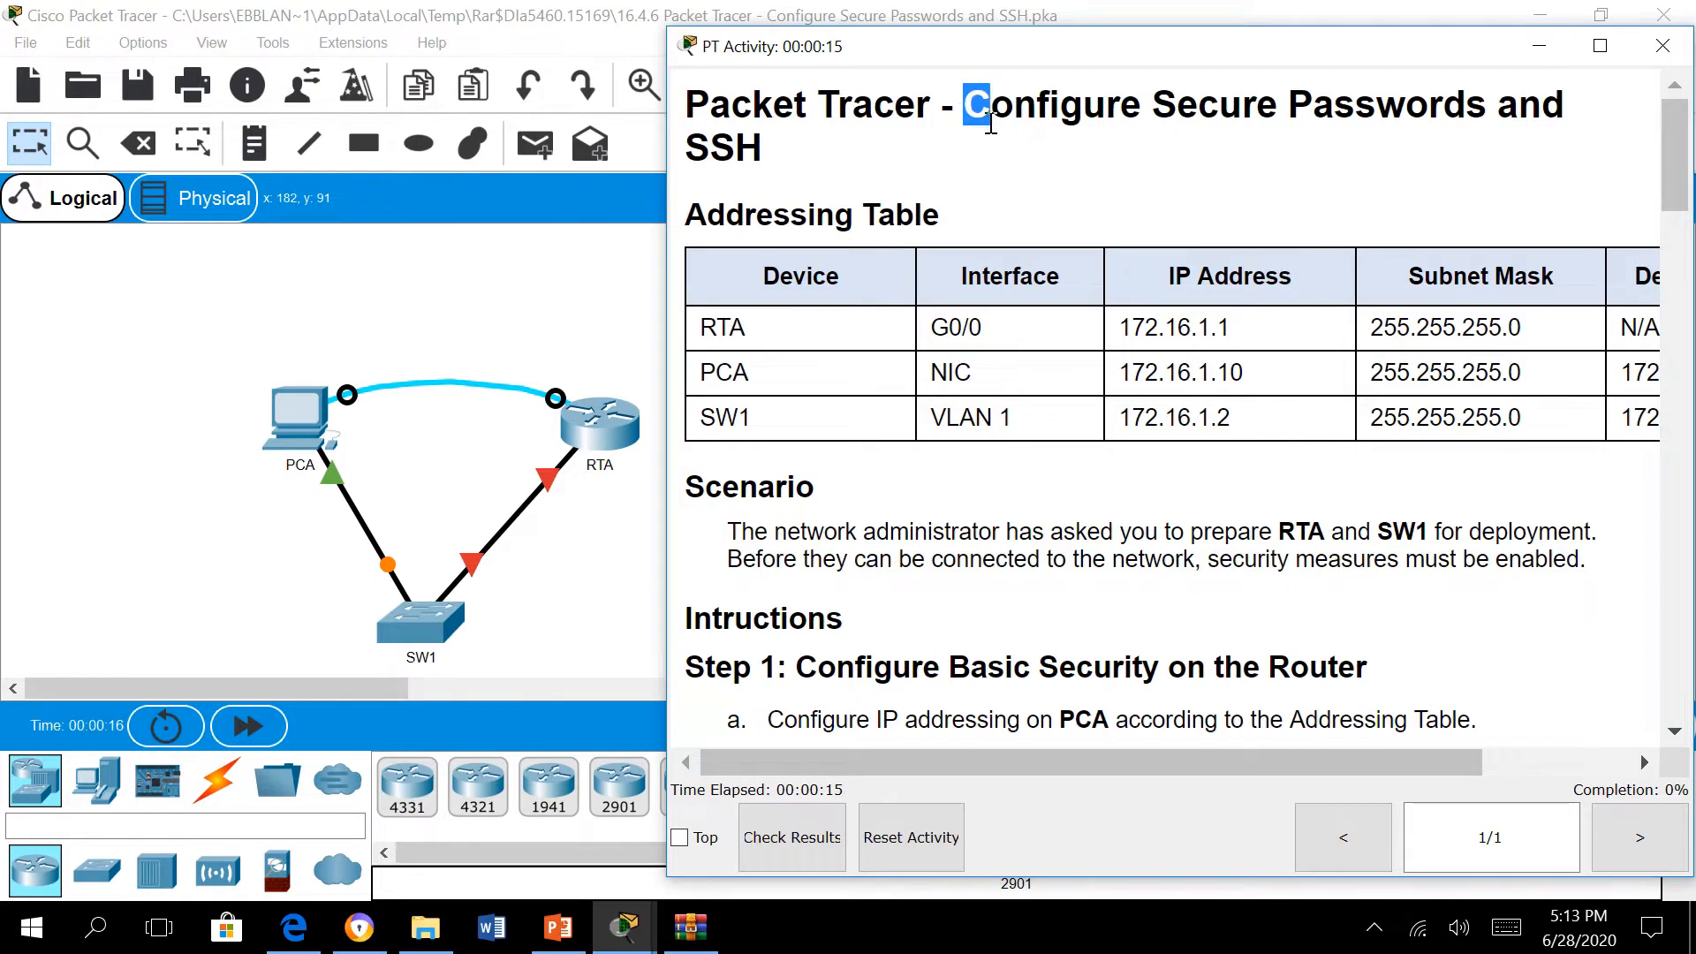
scroll("down", 3)
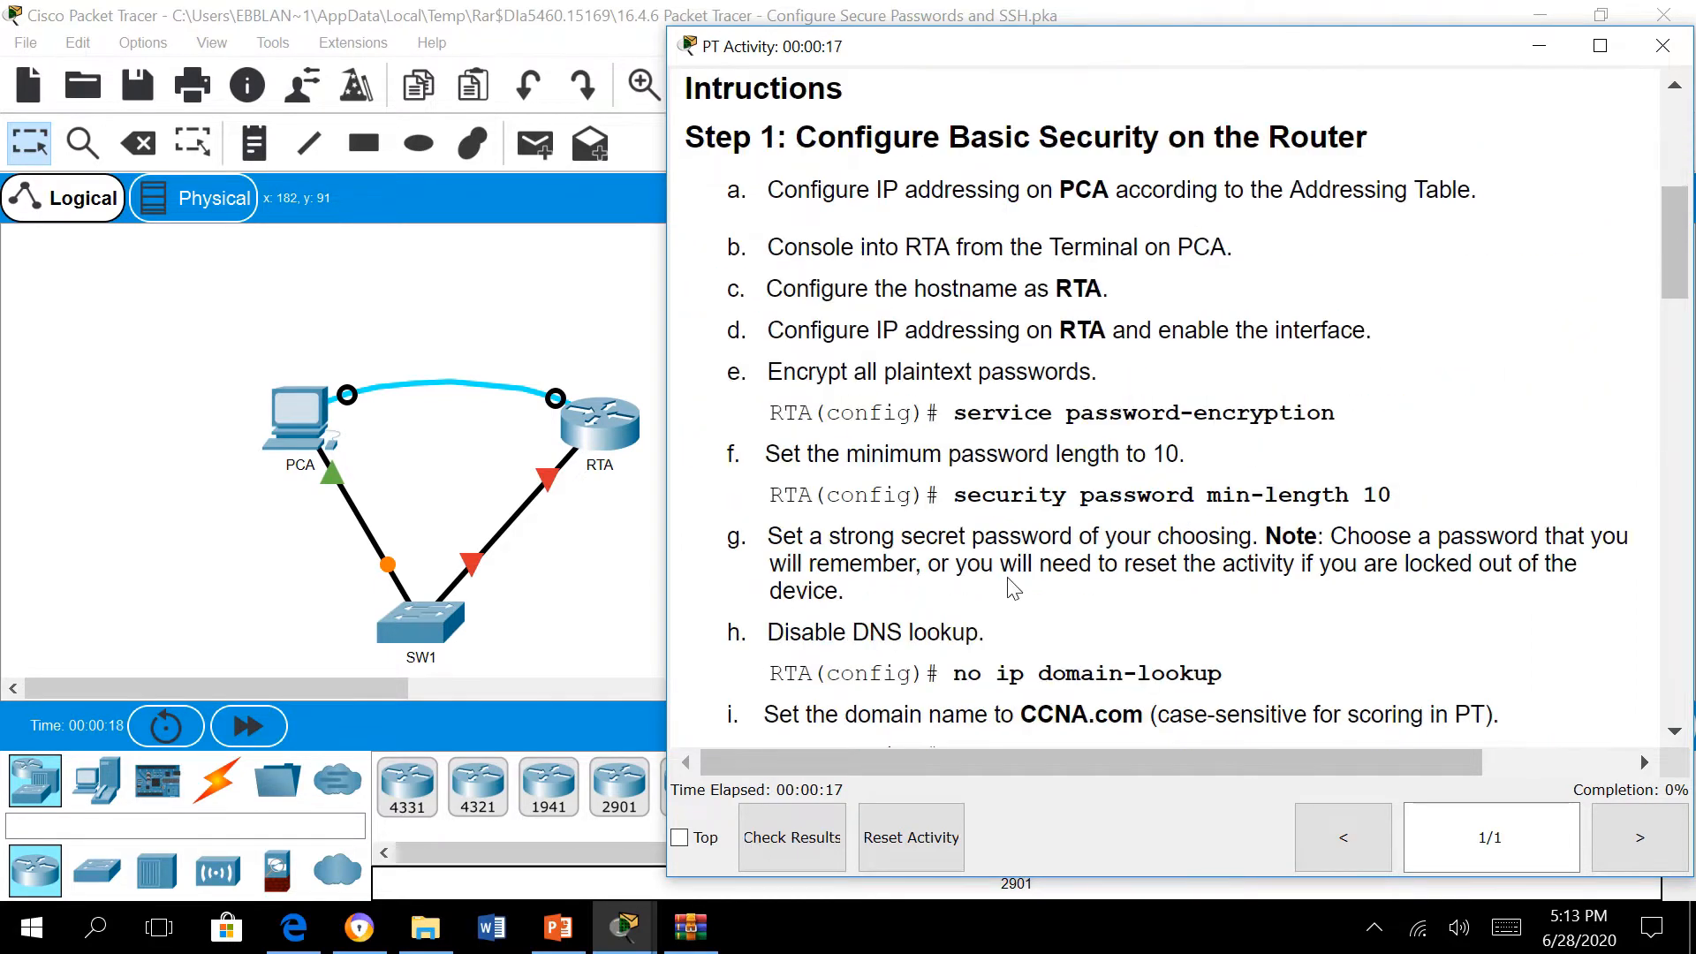
mouse_move(1120, 495)
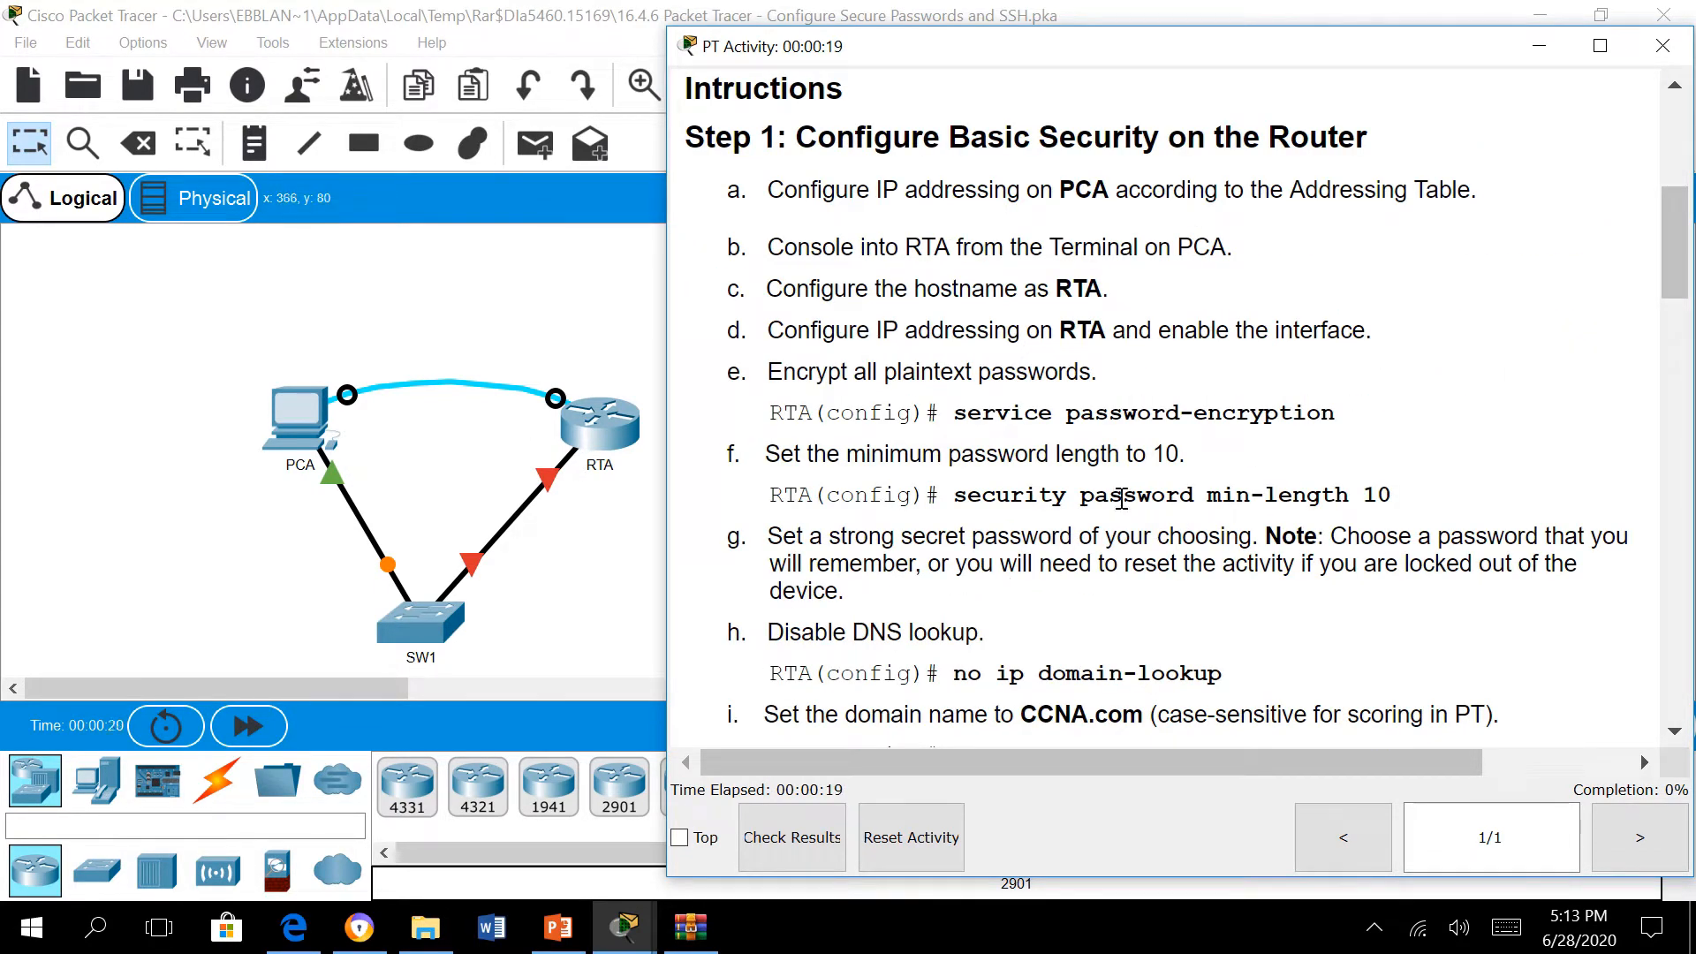
scroll("down", 3)
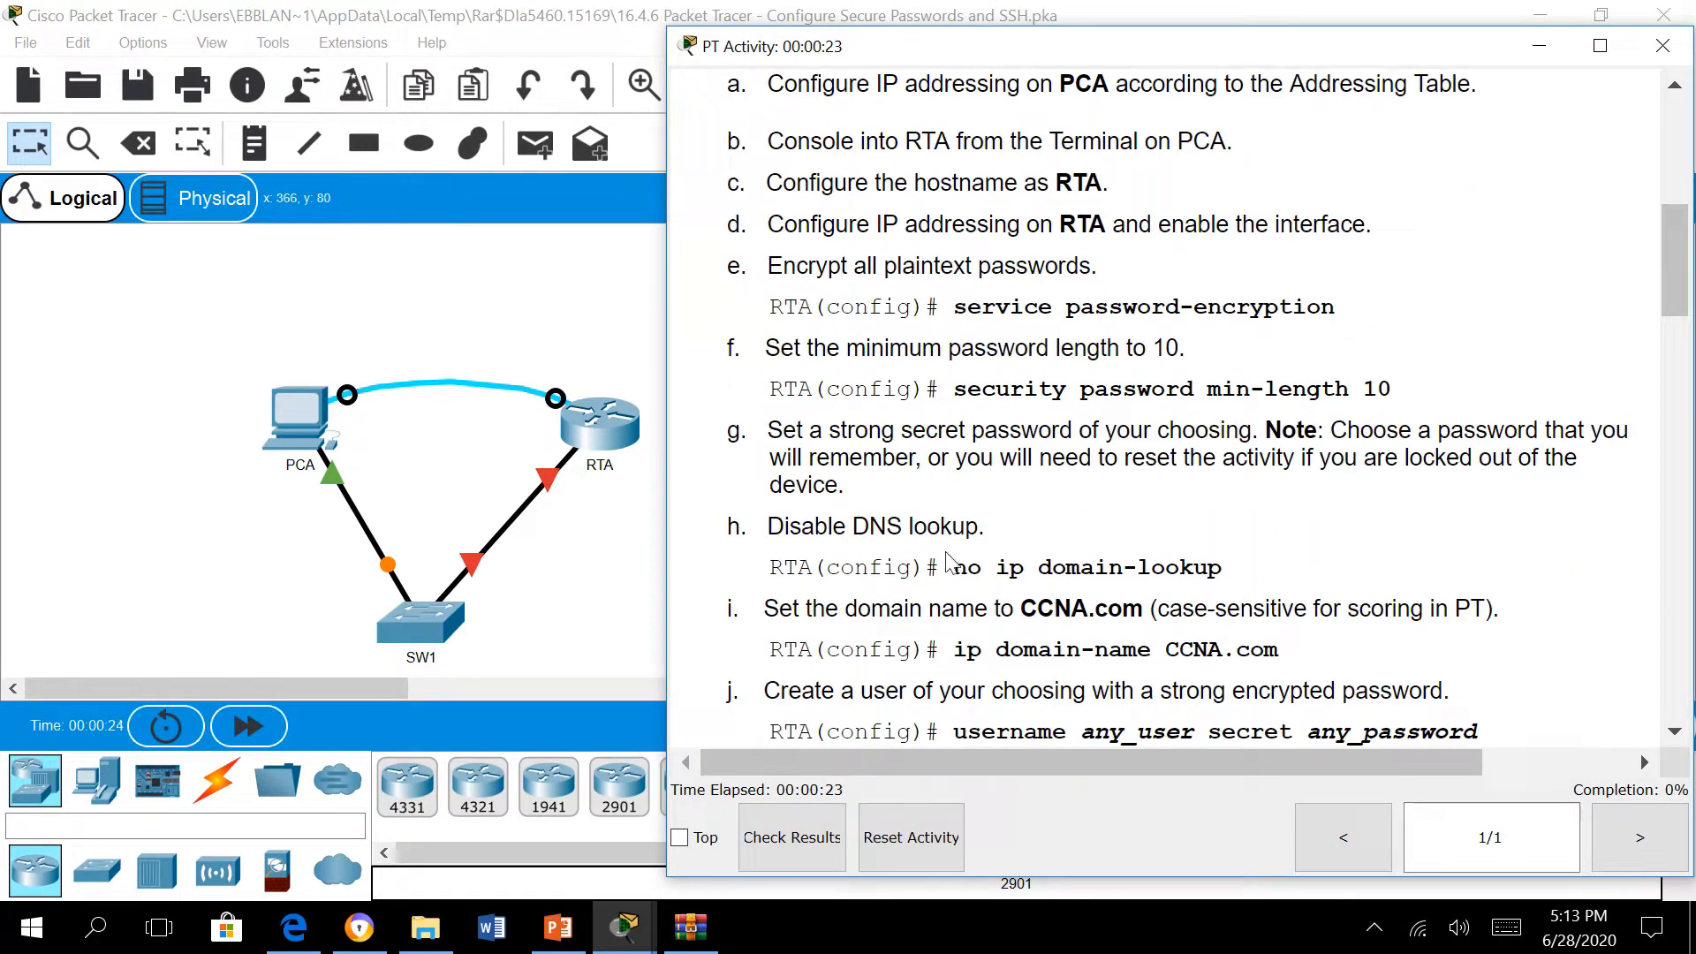
double_click(1143, 305)
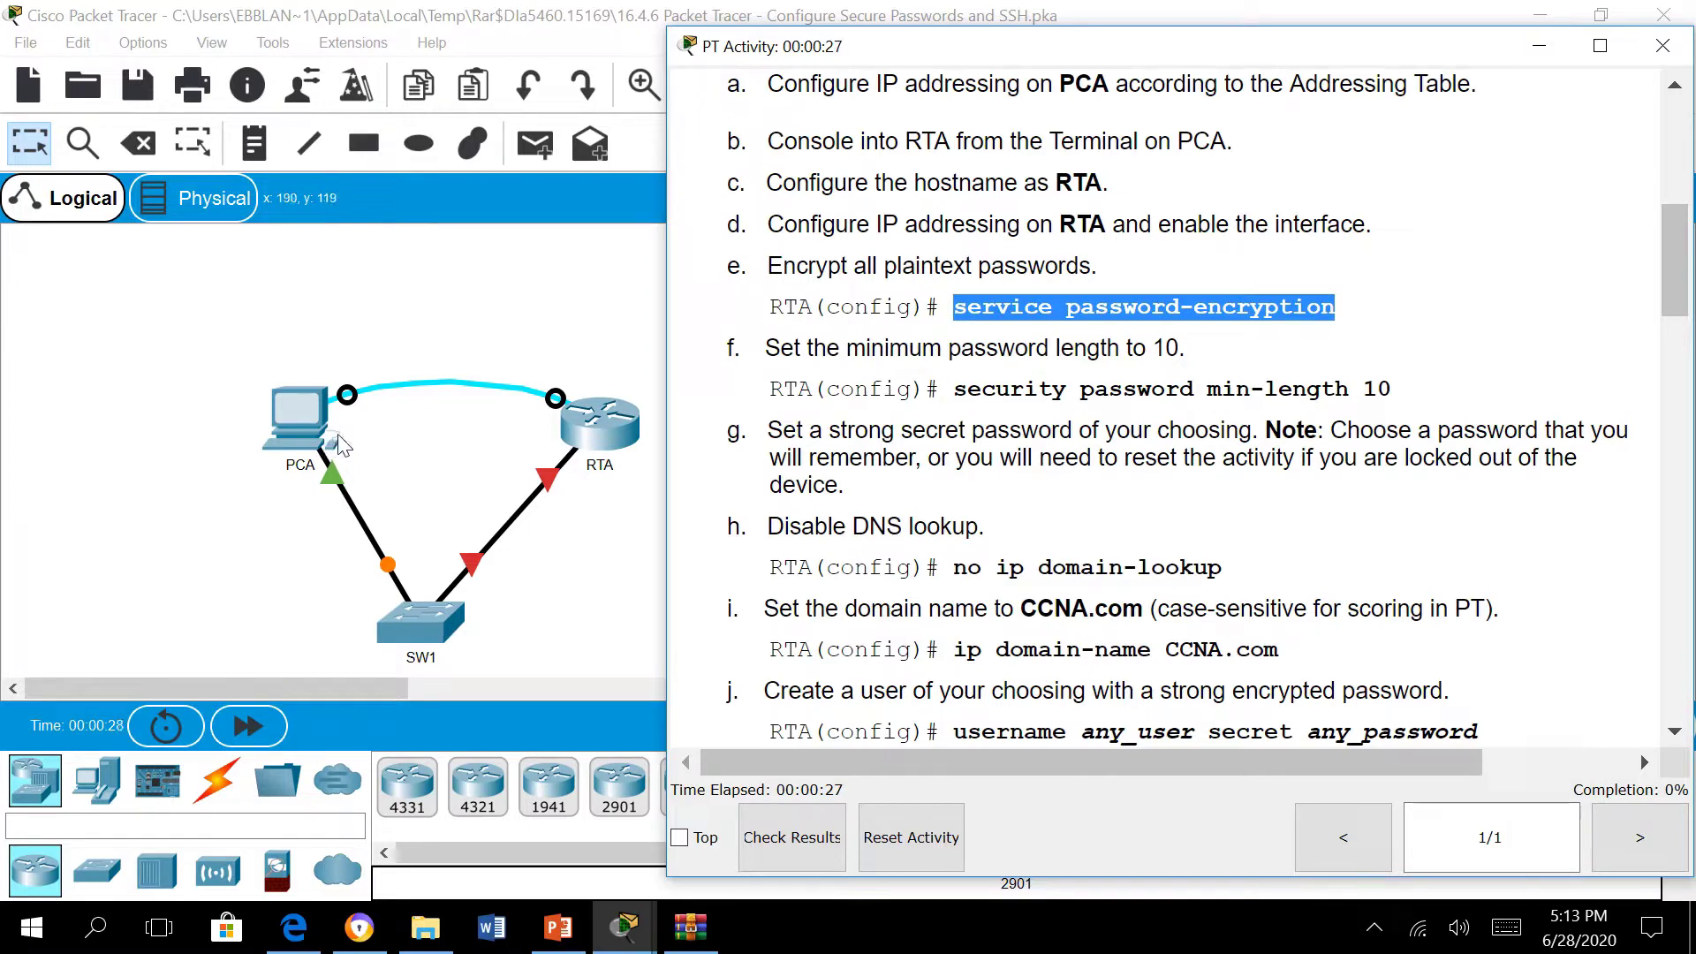
Console into the router from PCA's Desktop Terminal and enter global configuration.
double_click(295, 422)
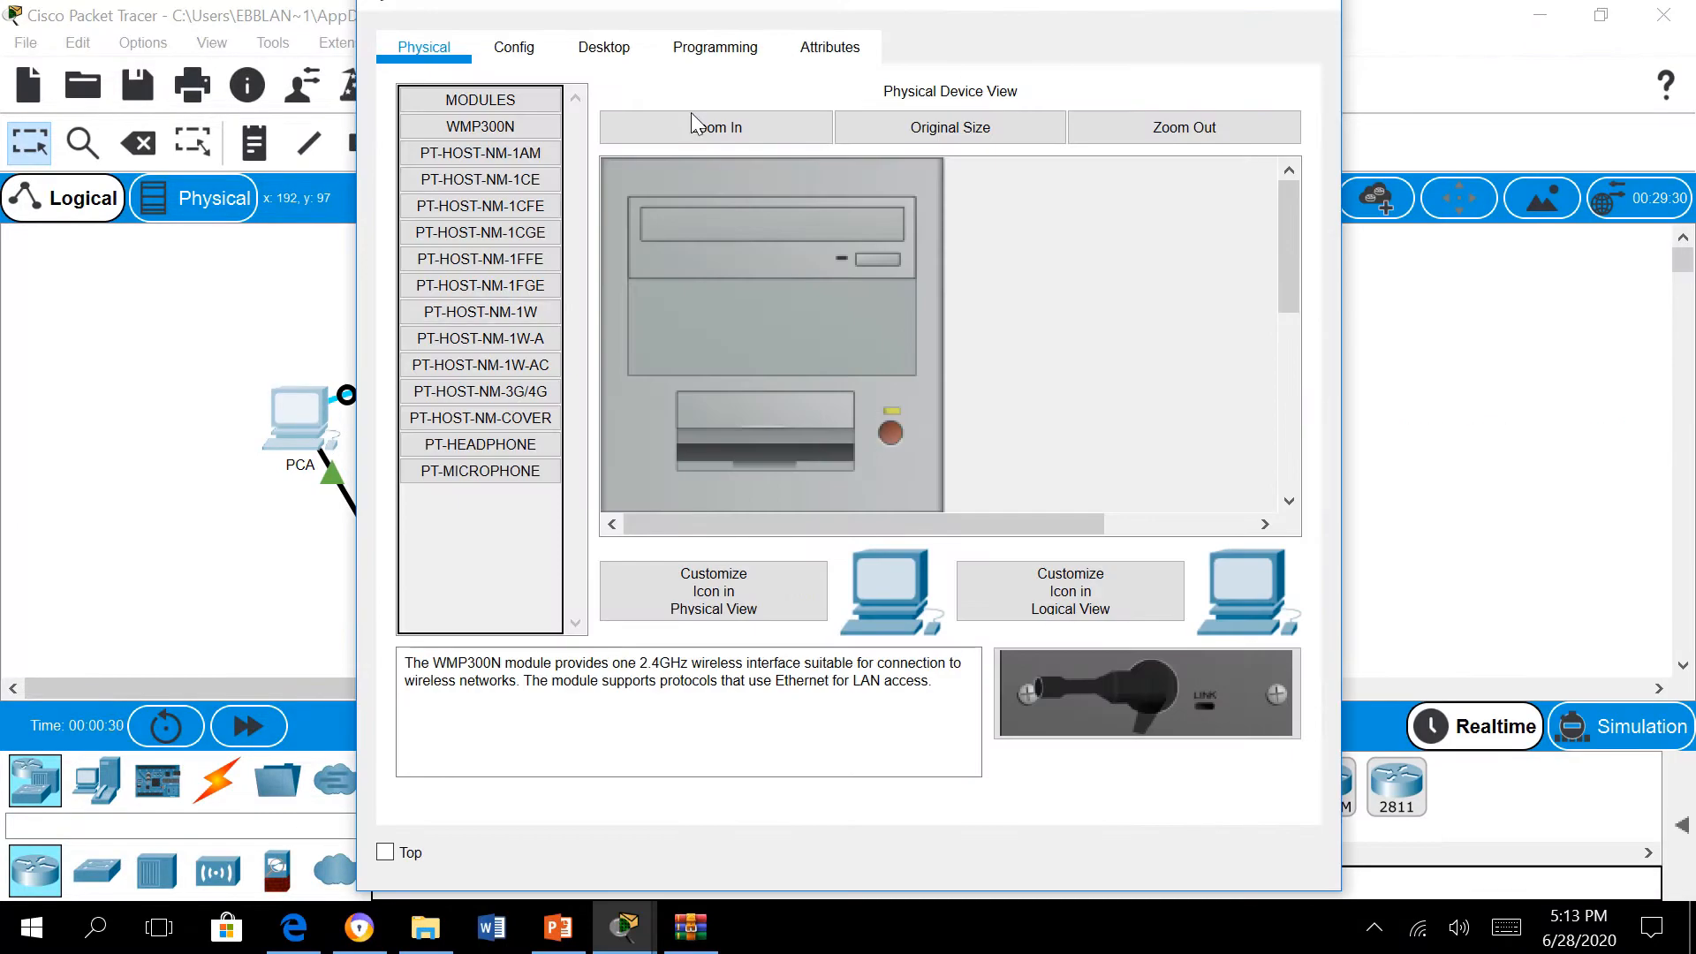
left_click(605, 46)
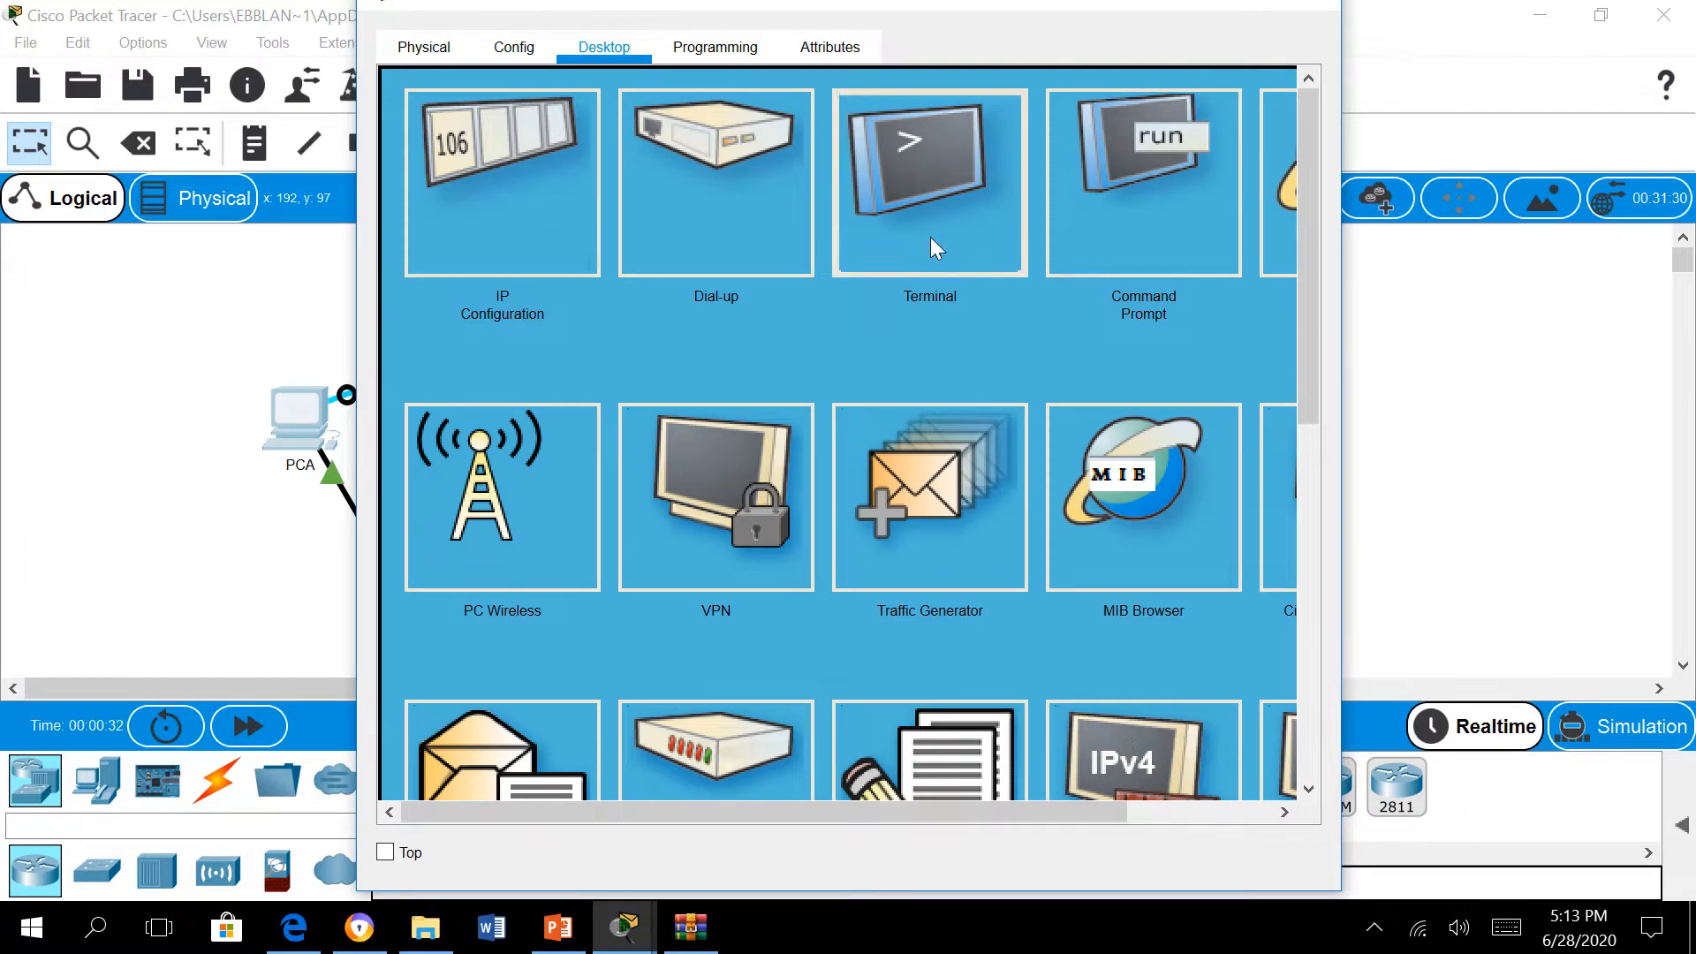
left_click(927, 182)
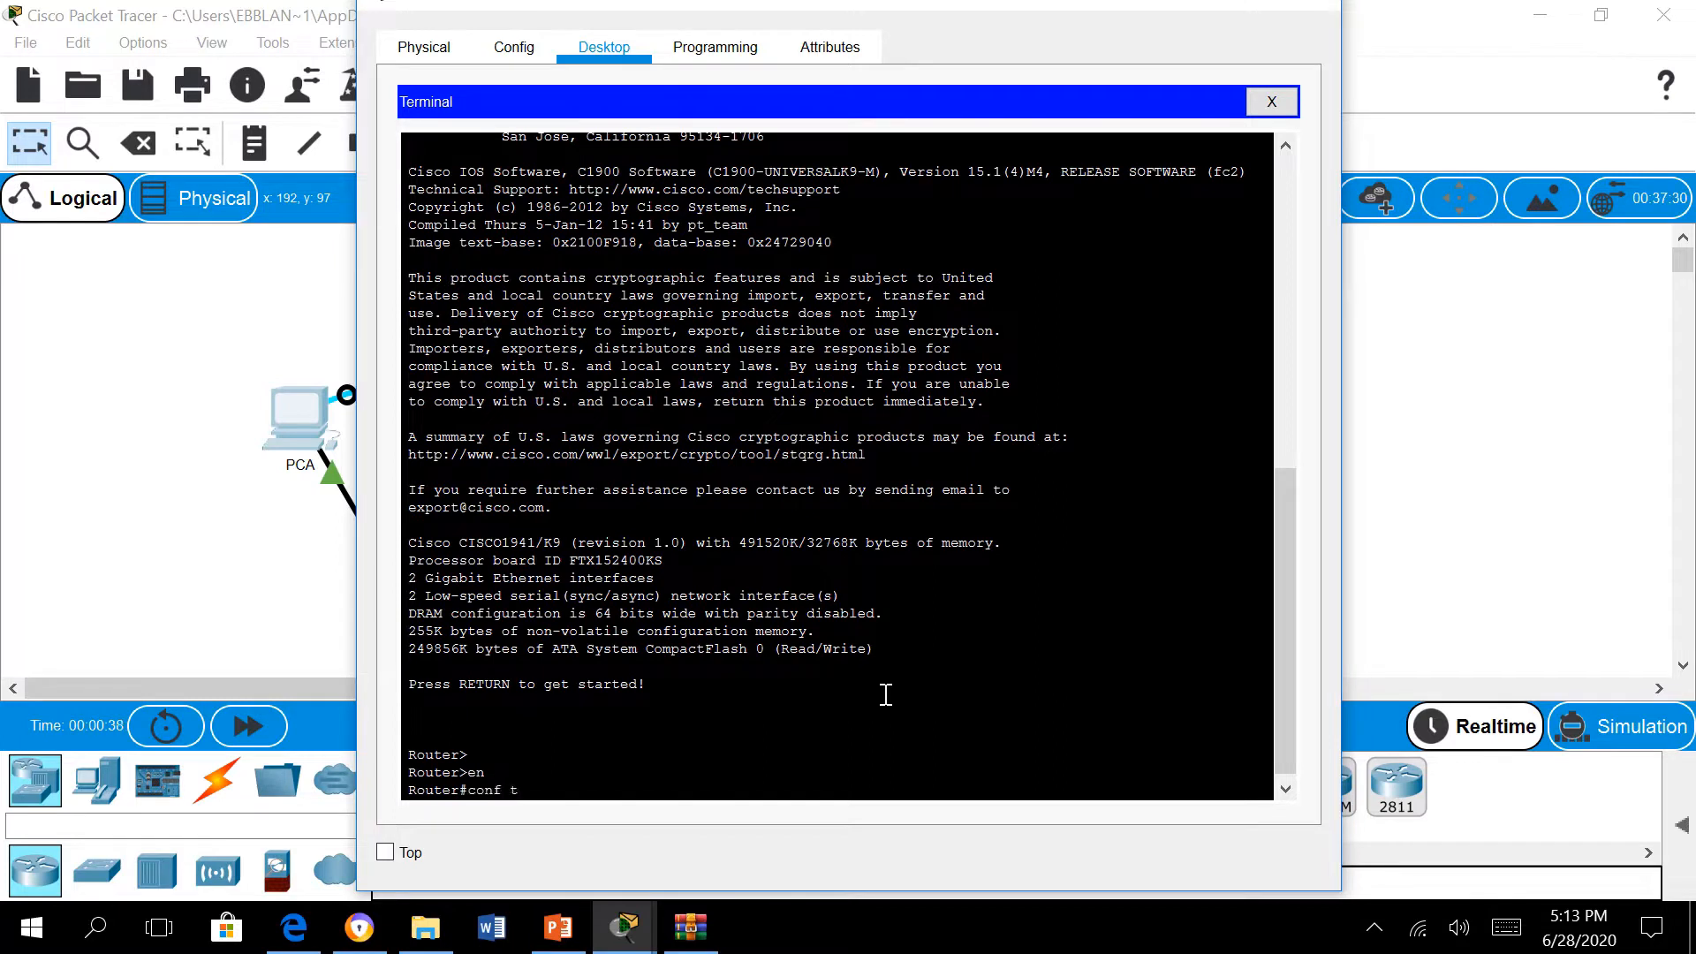
Enable service password-encryption and paste in security password min-length 10.
type("service passwo")
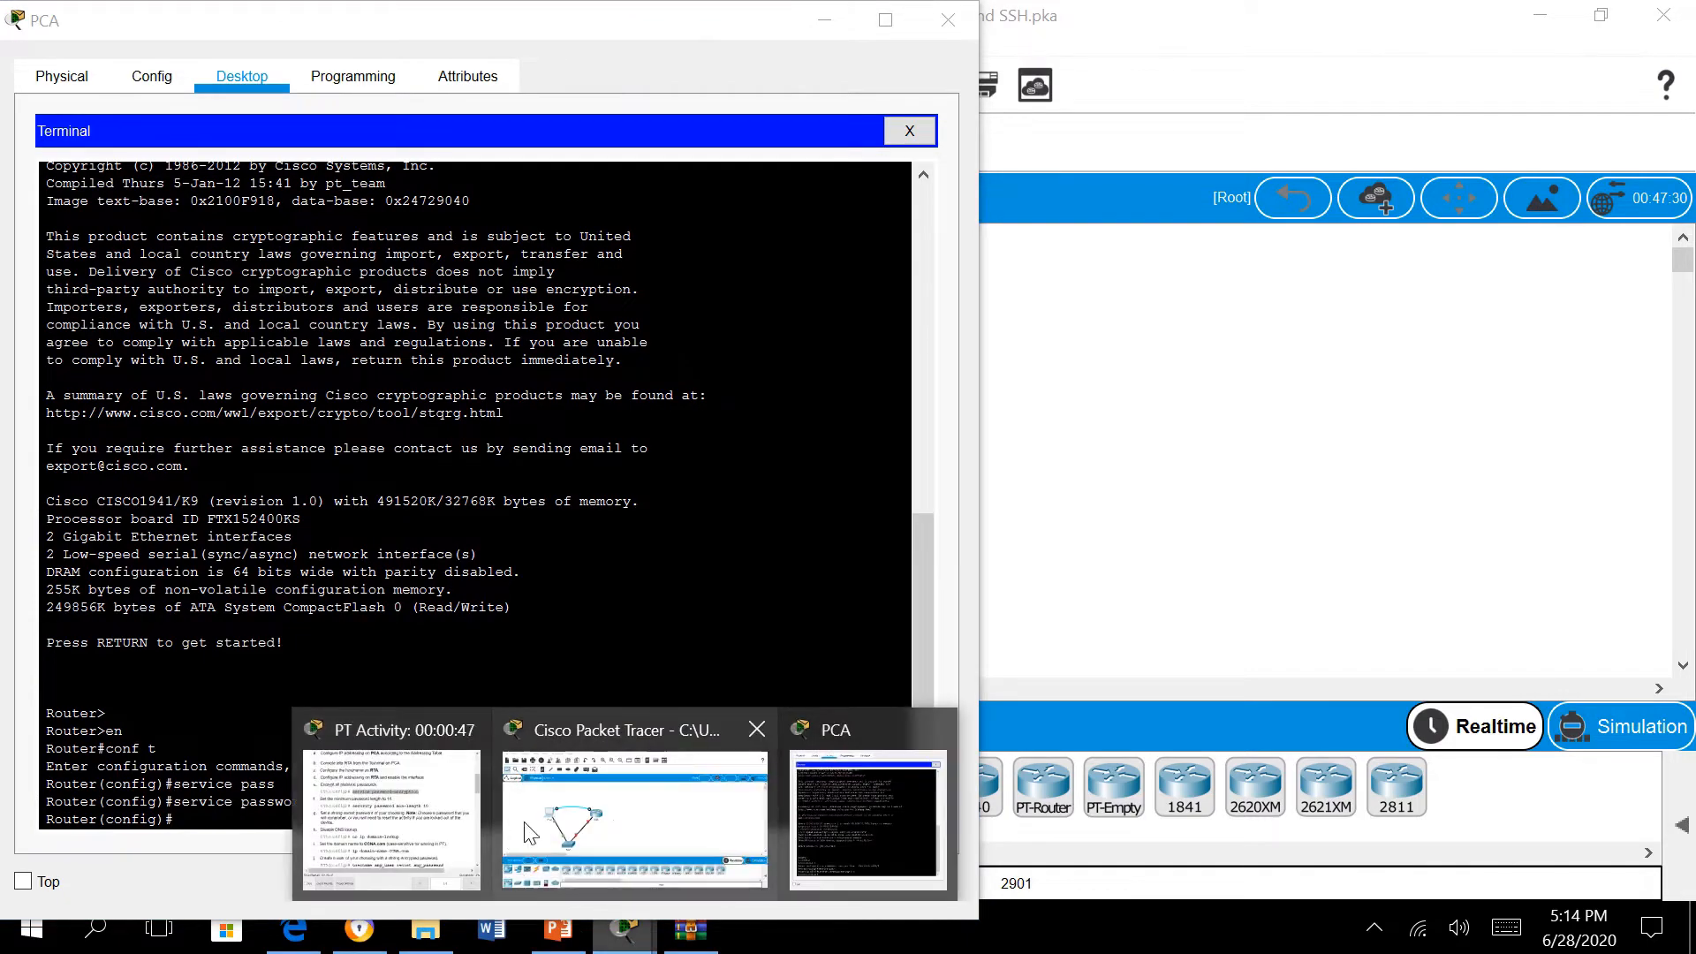
left_click(392, 806)
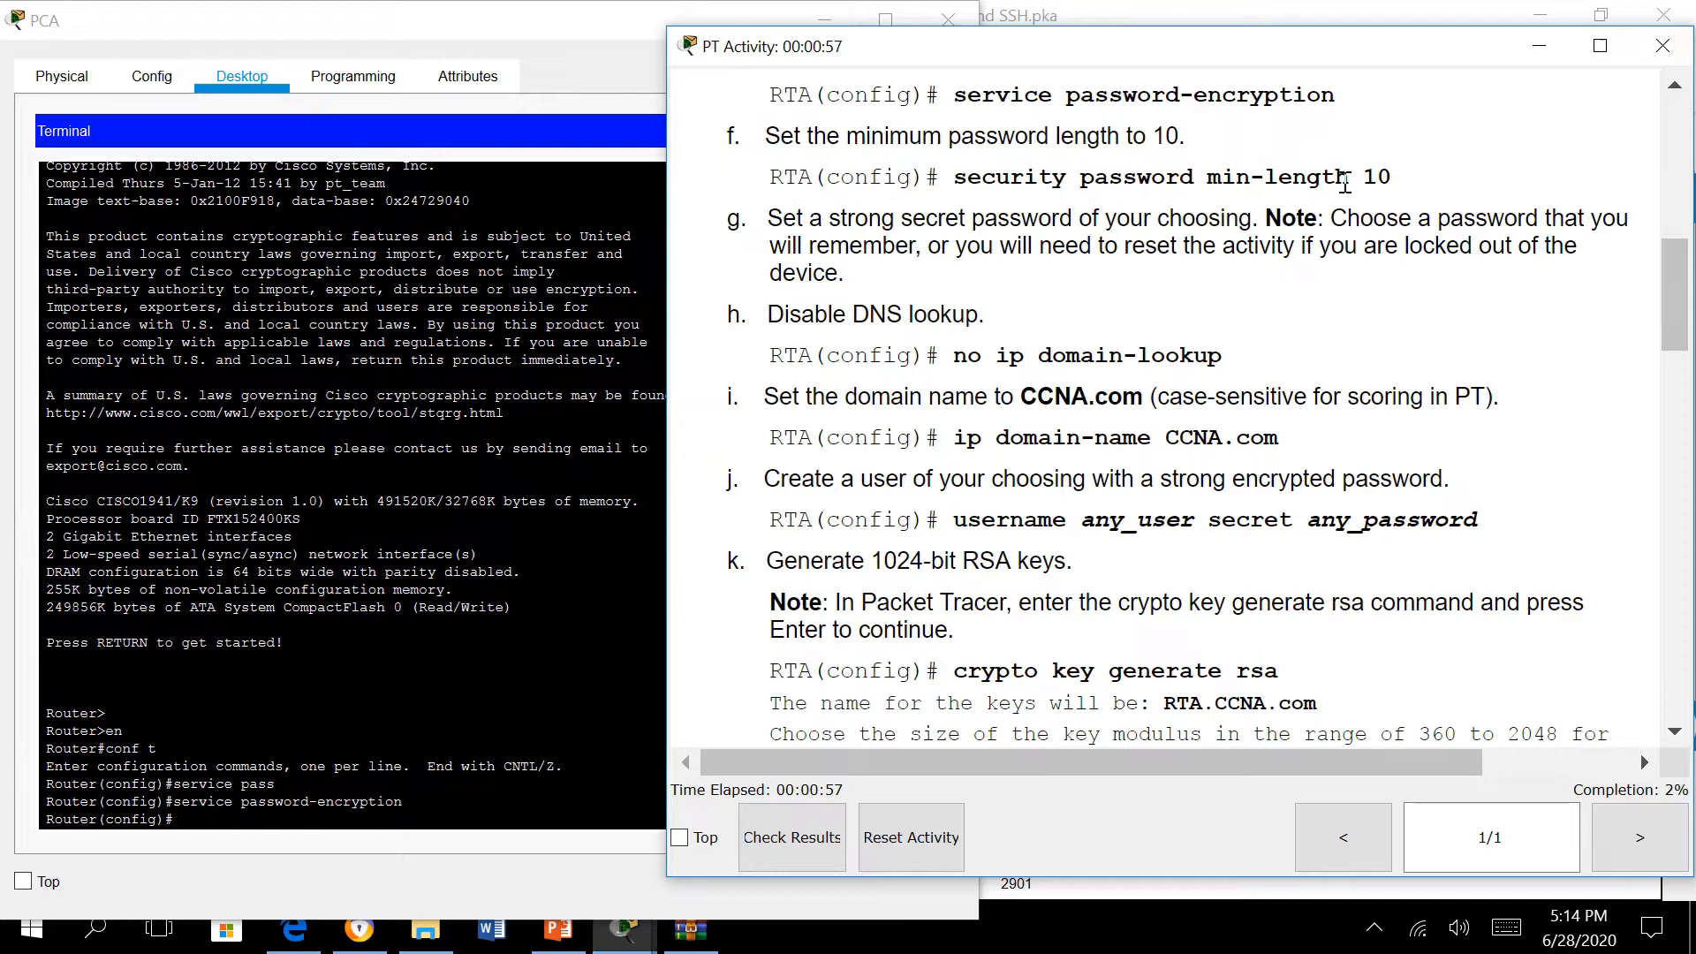
double_click(1376, 177)
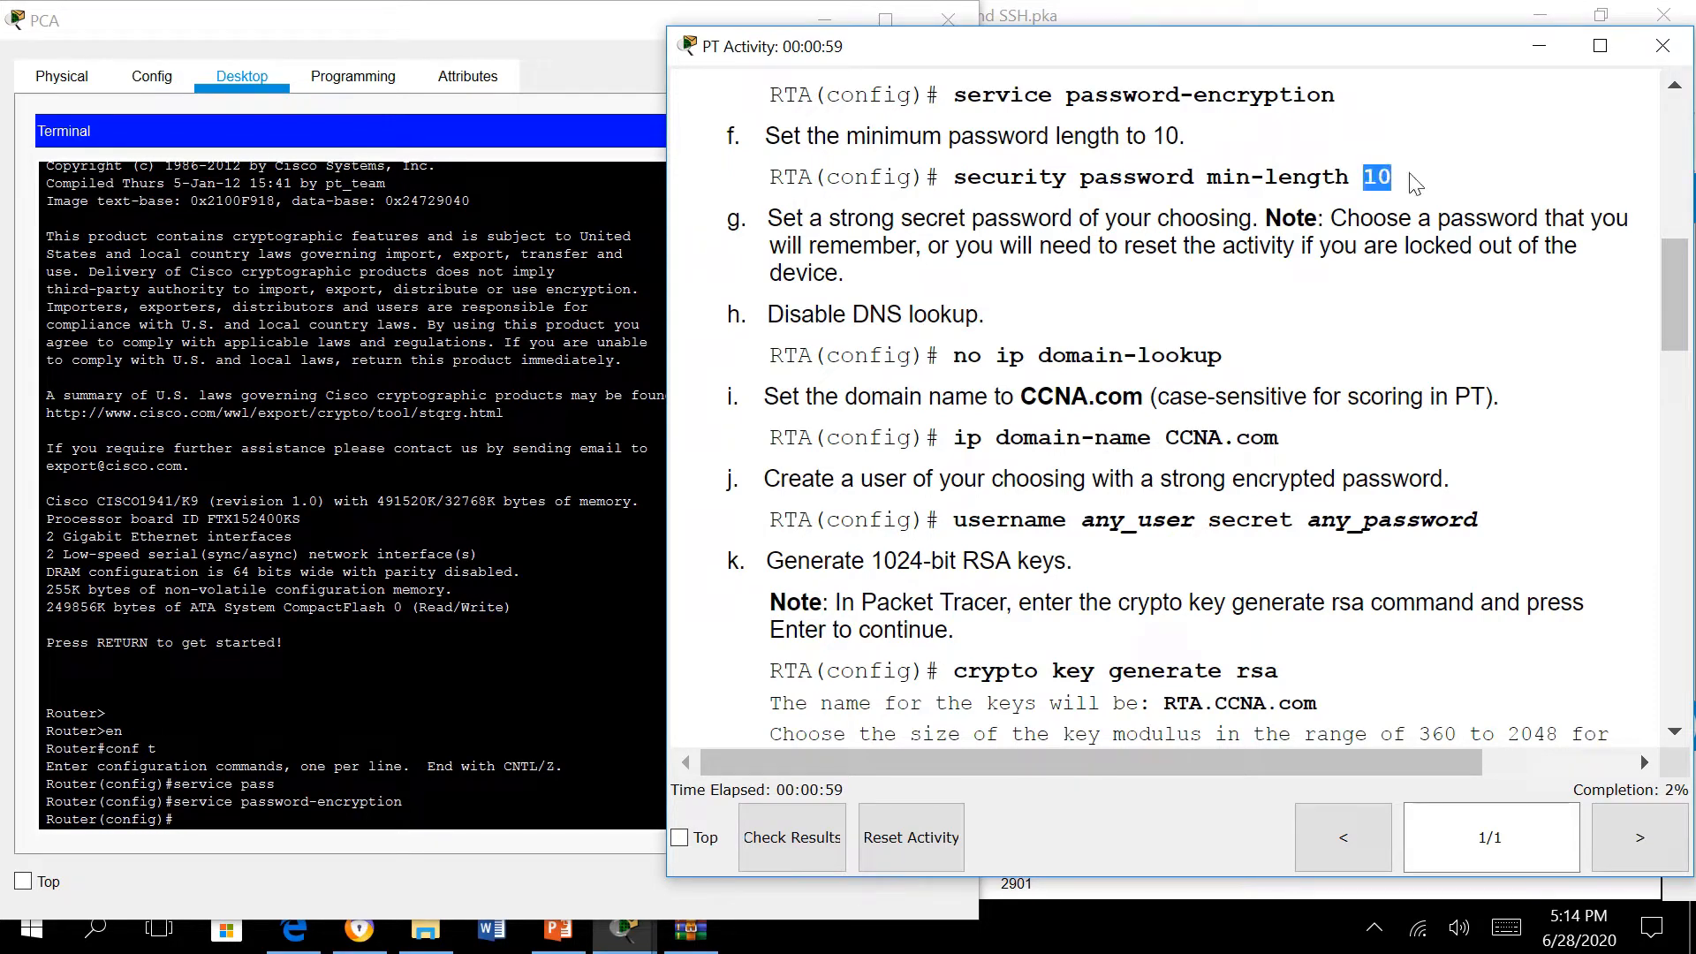
mouse_move(1122, 299)
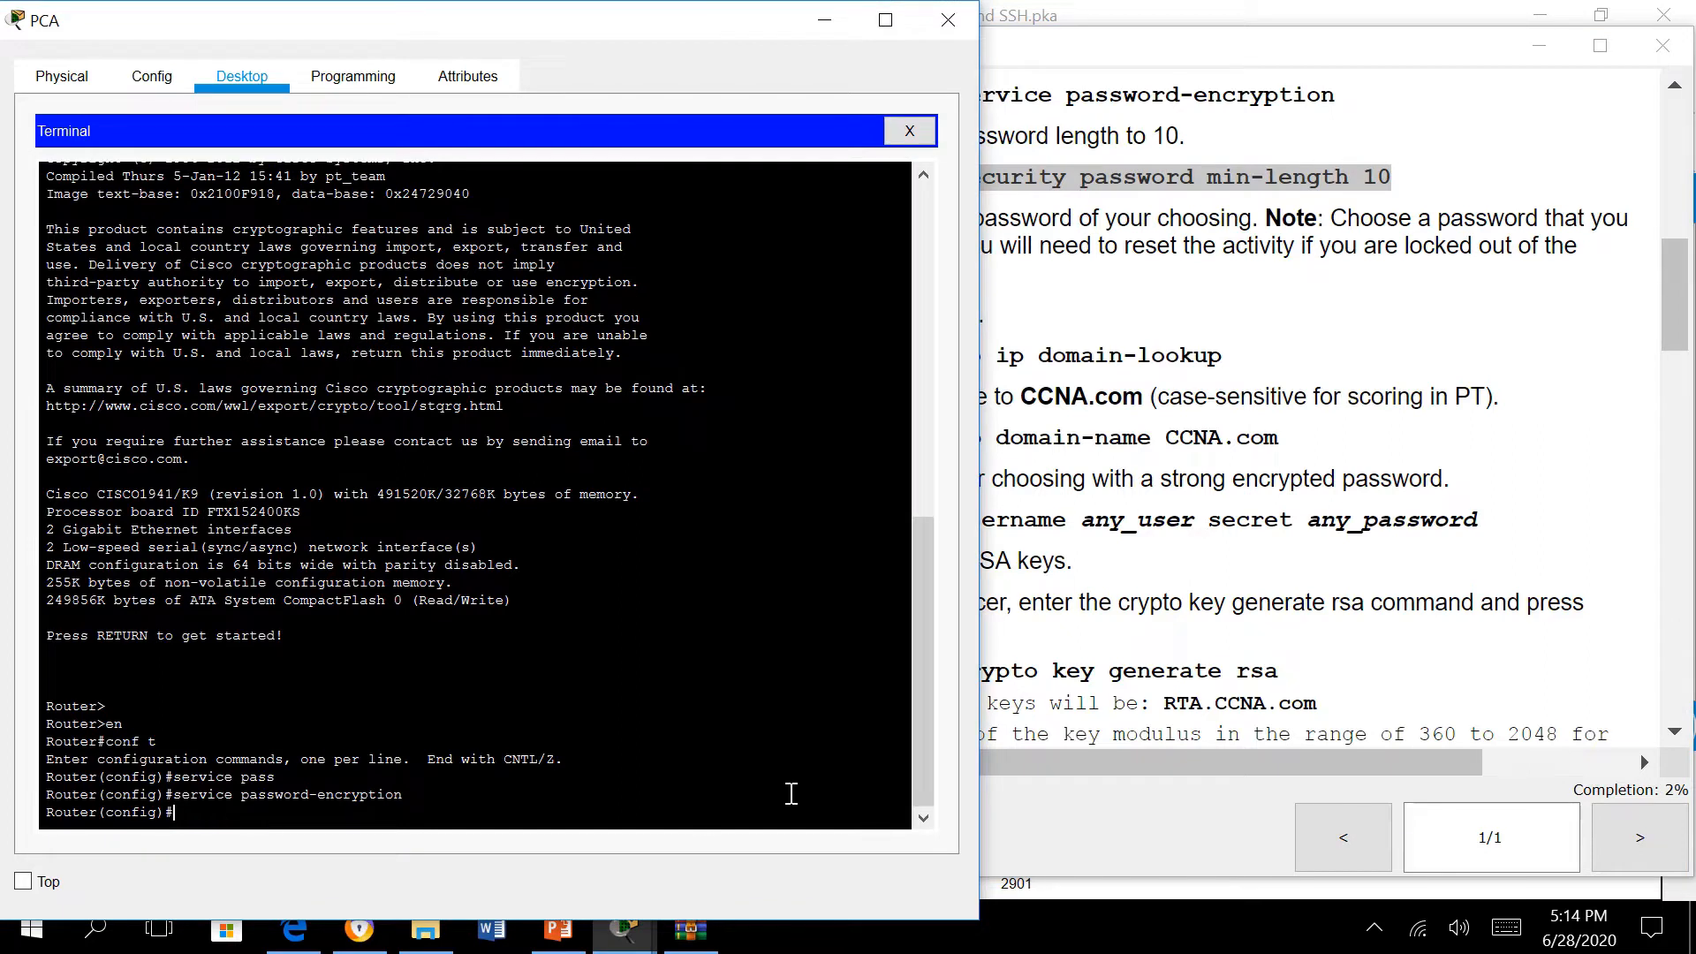
right_click(782, 800)
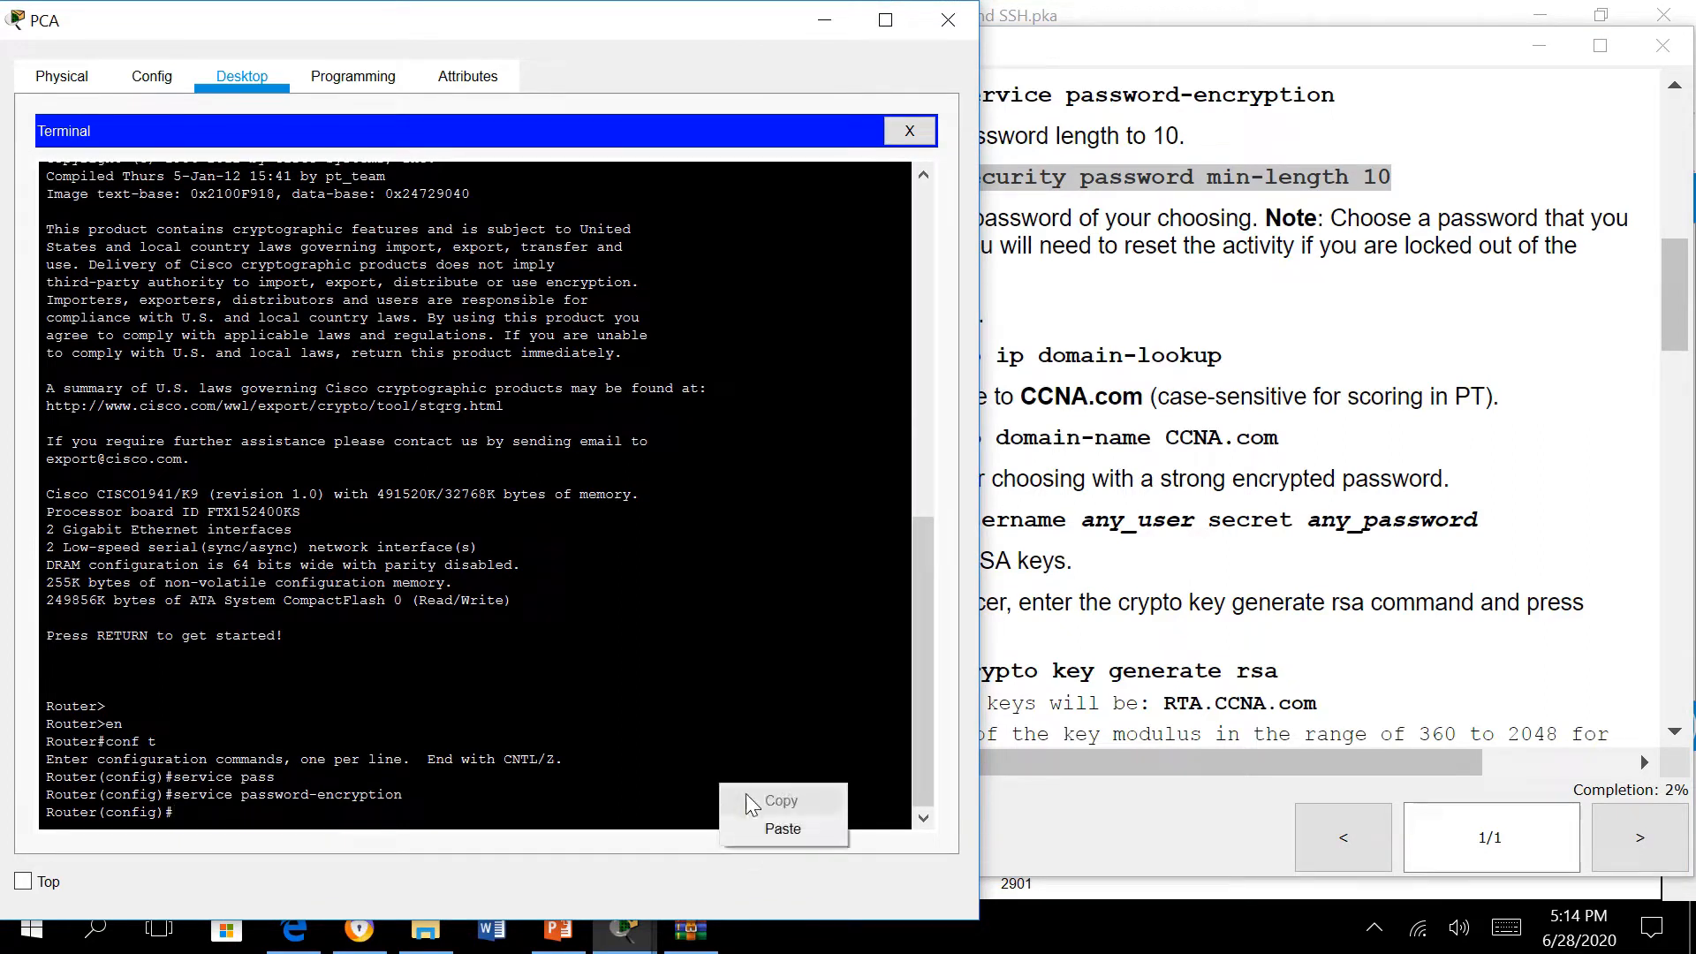
left_click(783, 829)
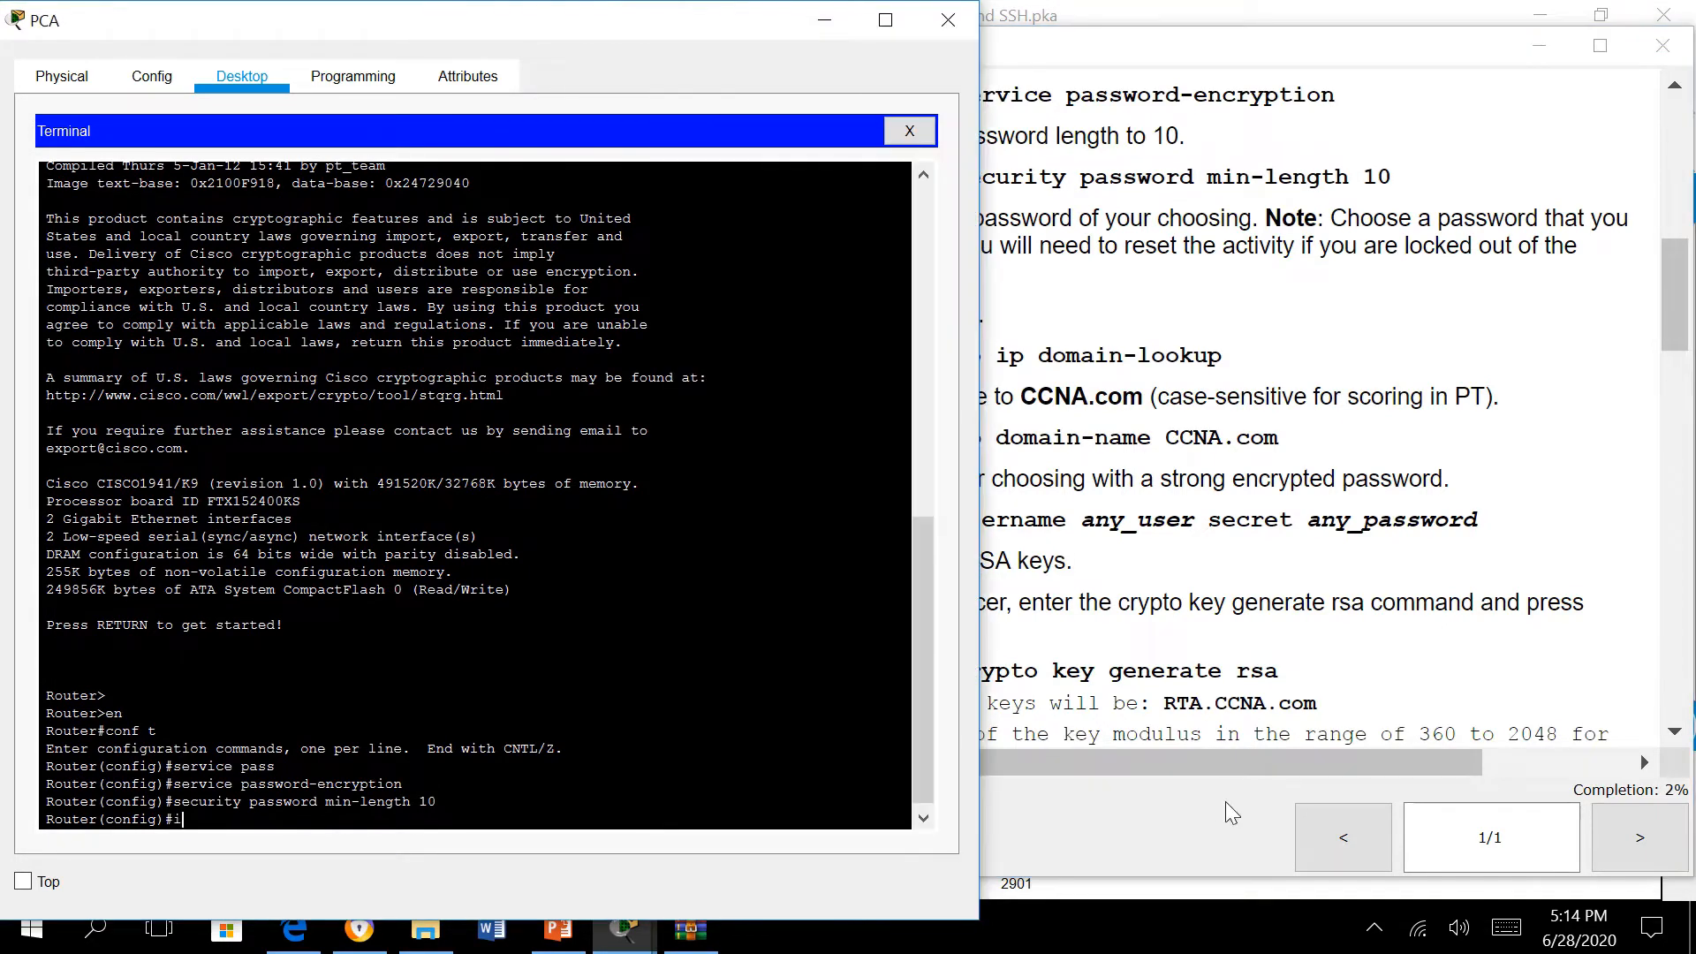
Set the router's domain name to CCNA.com with ip domain-name.
type("p domain")
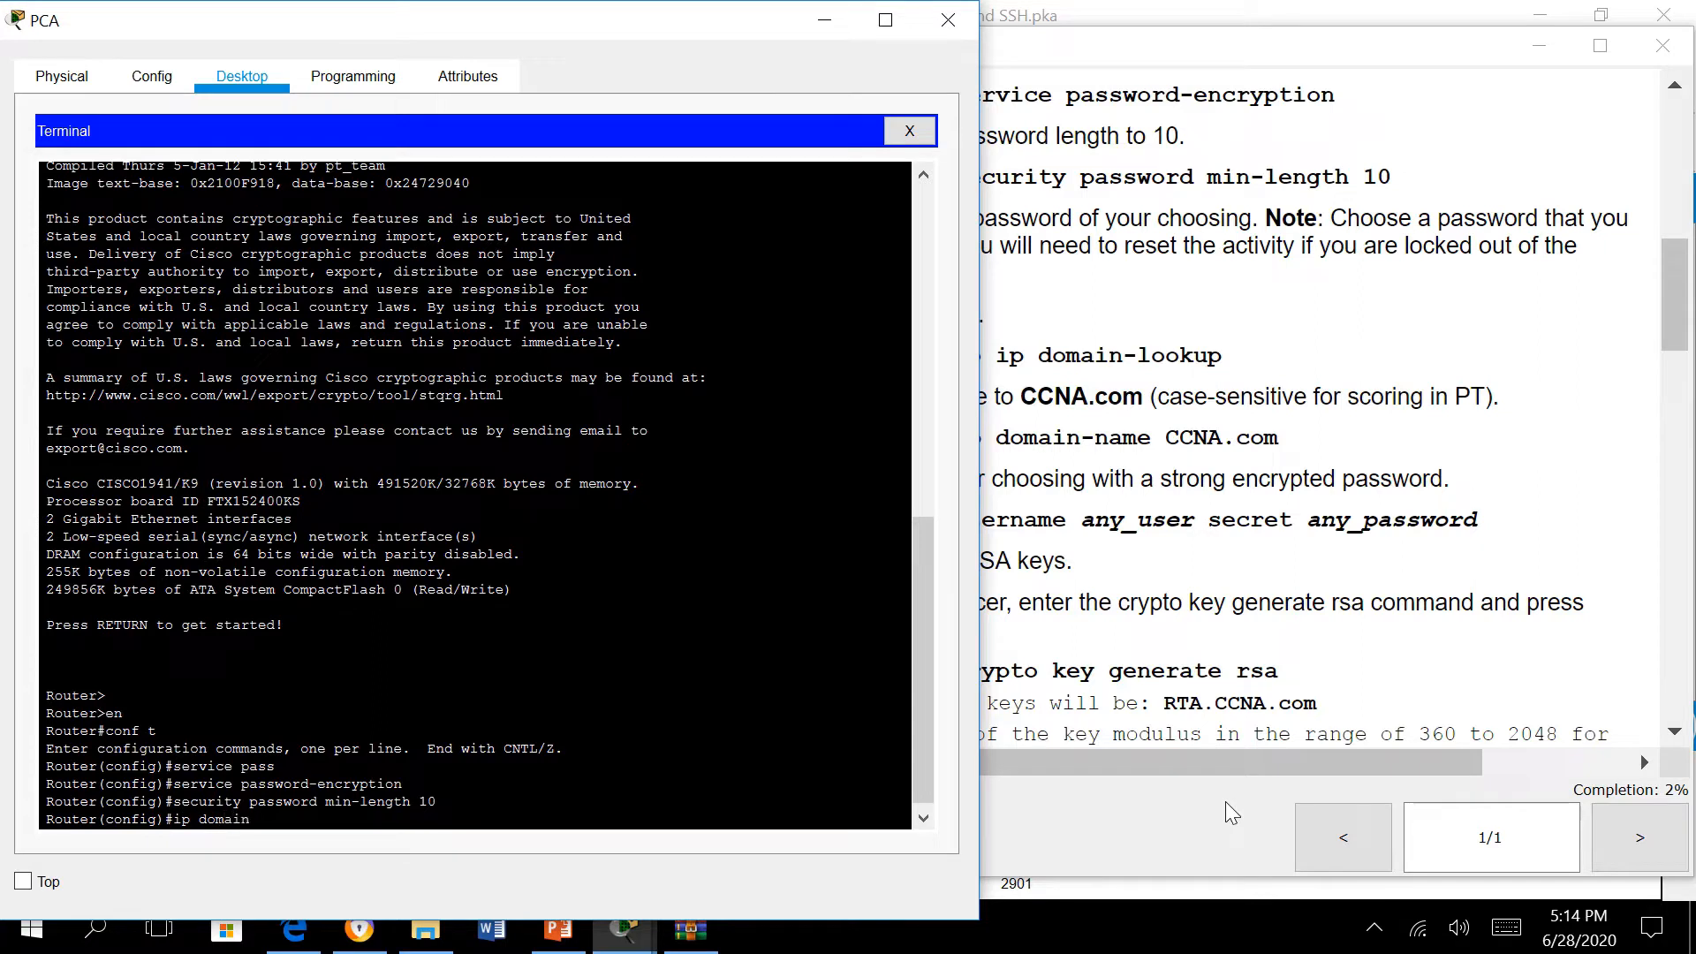
type("CIS")
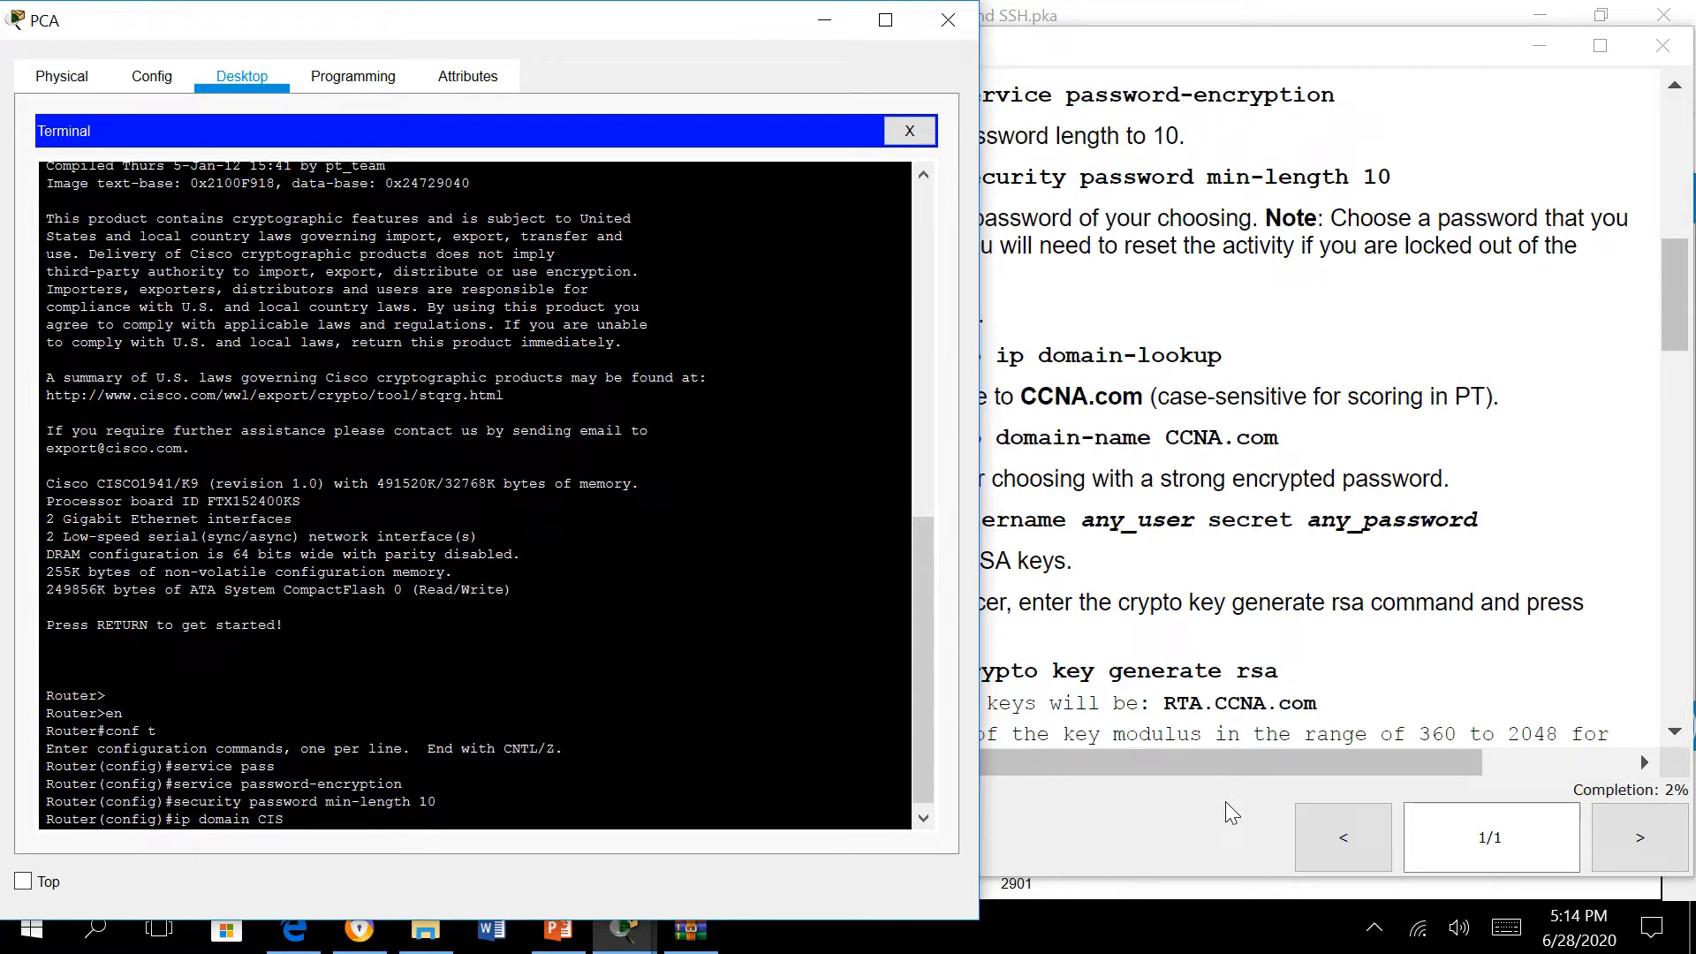
type("CCNA.com")
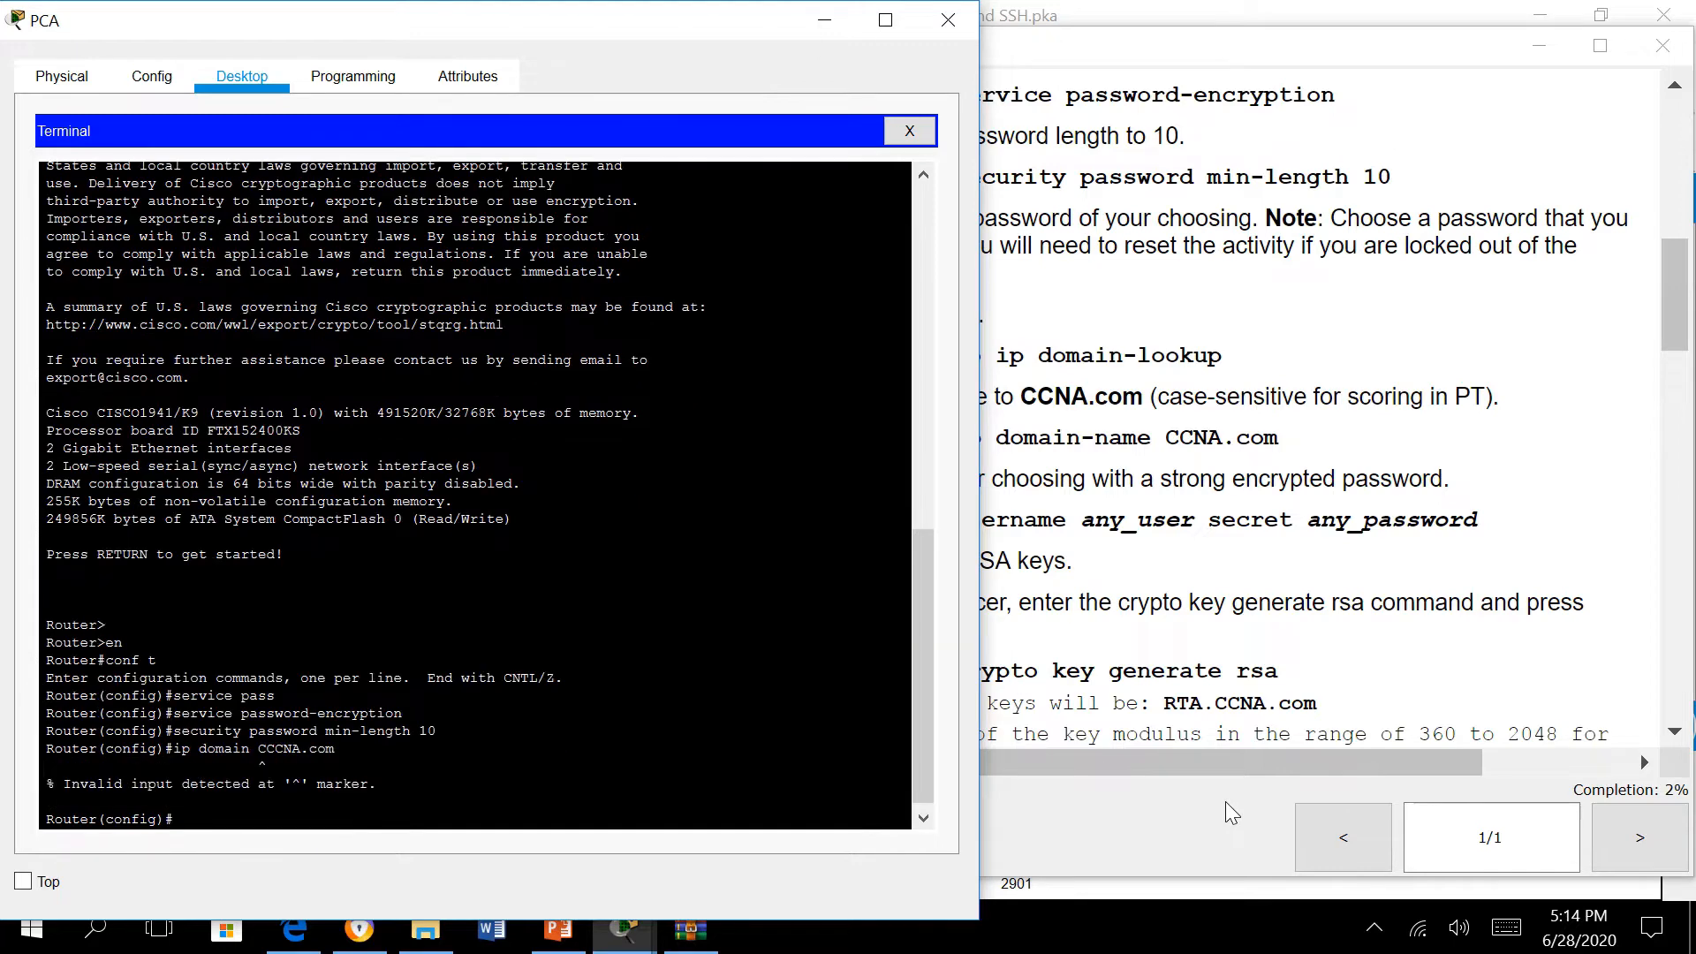
type("ip domain CCCNA.com")
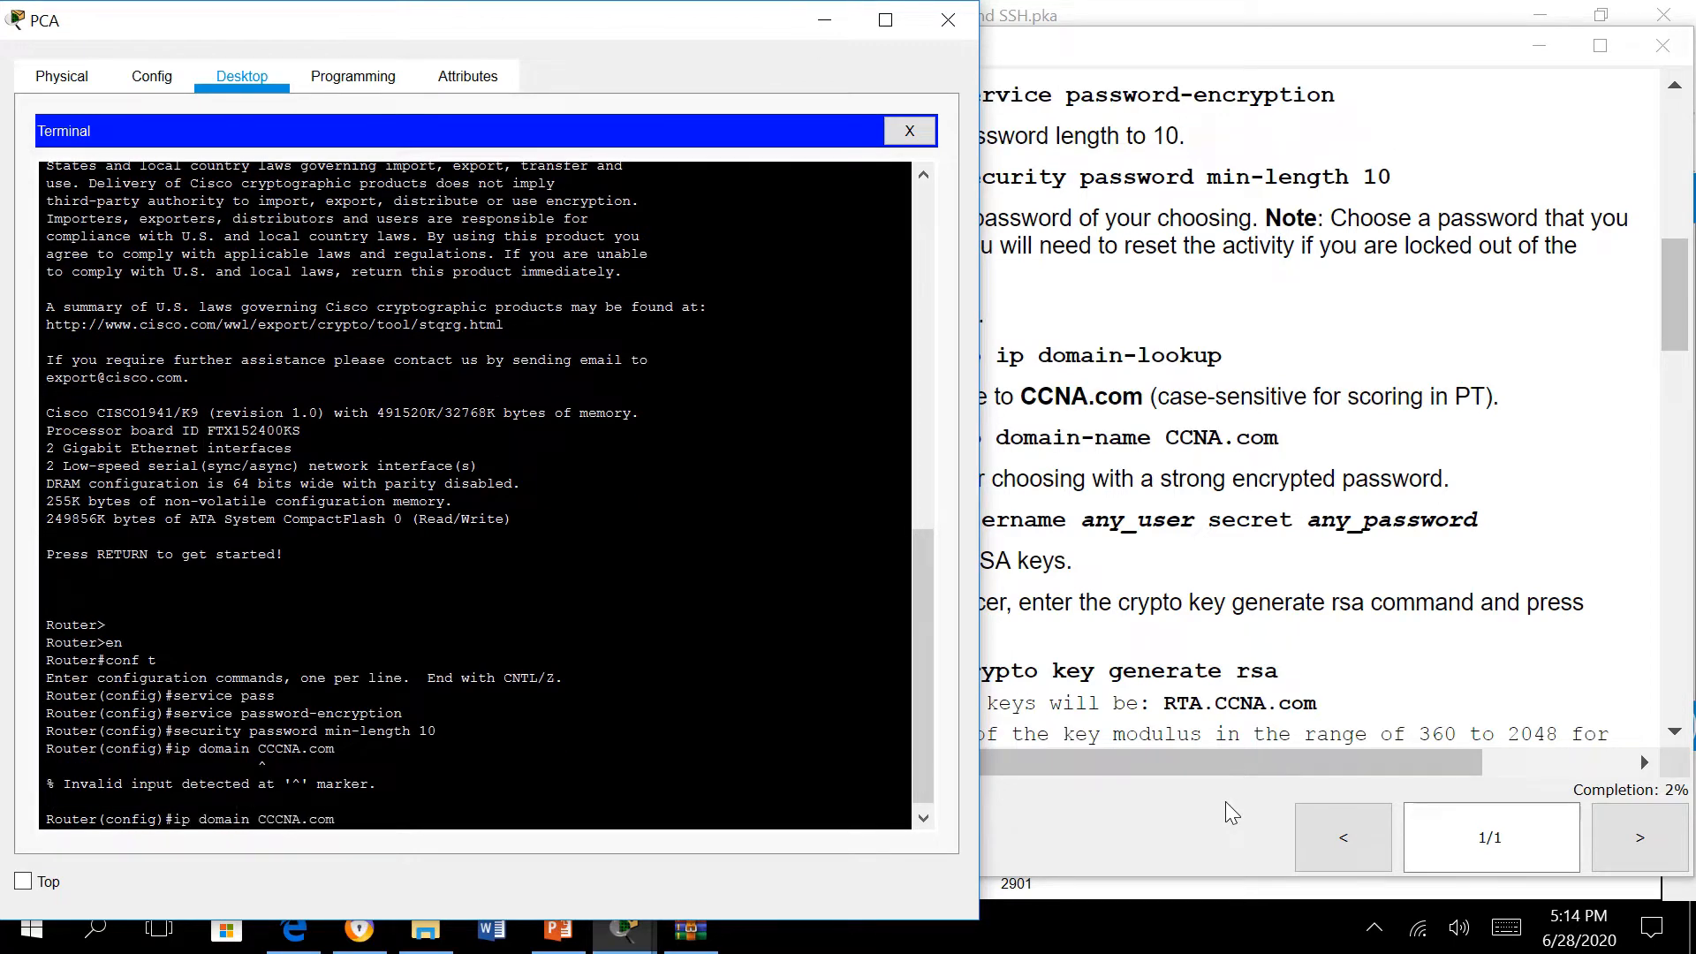
type("-nam")
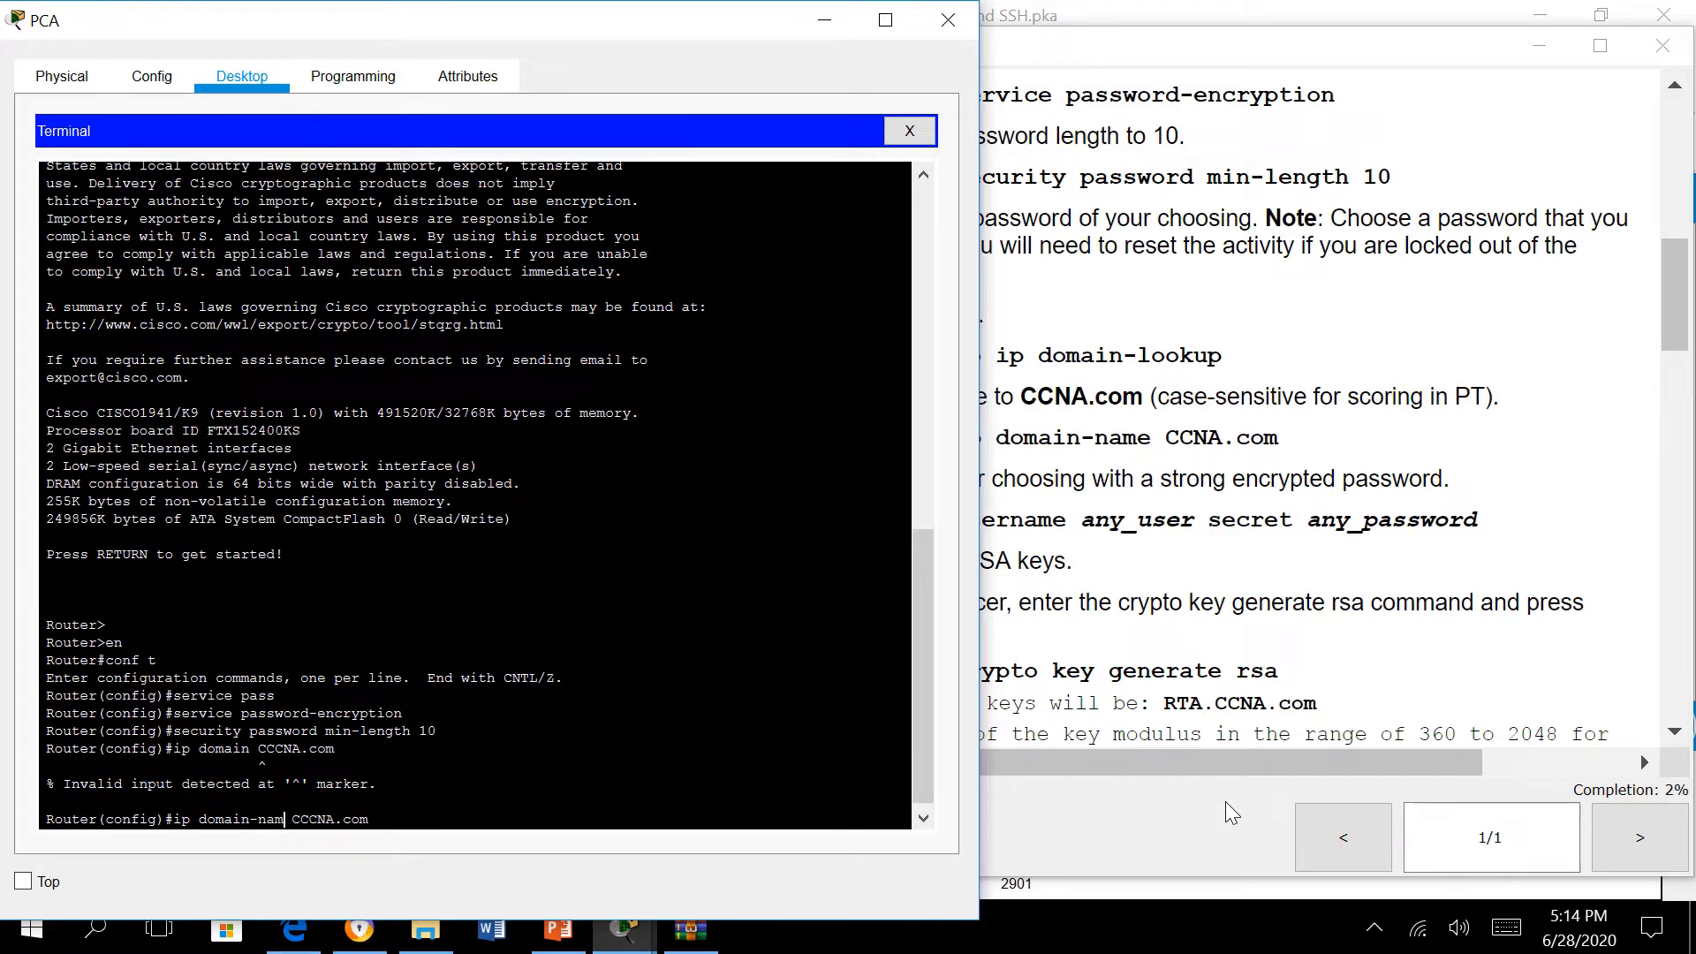
type("e")
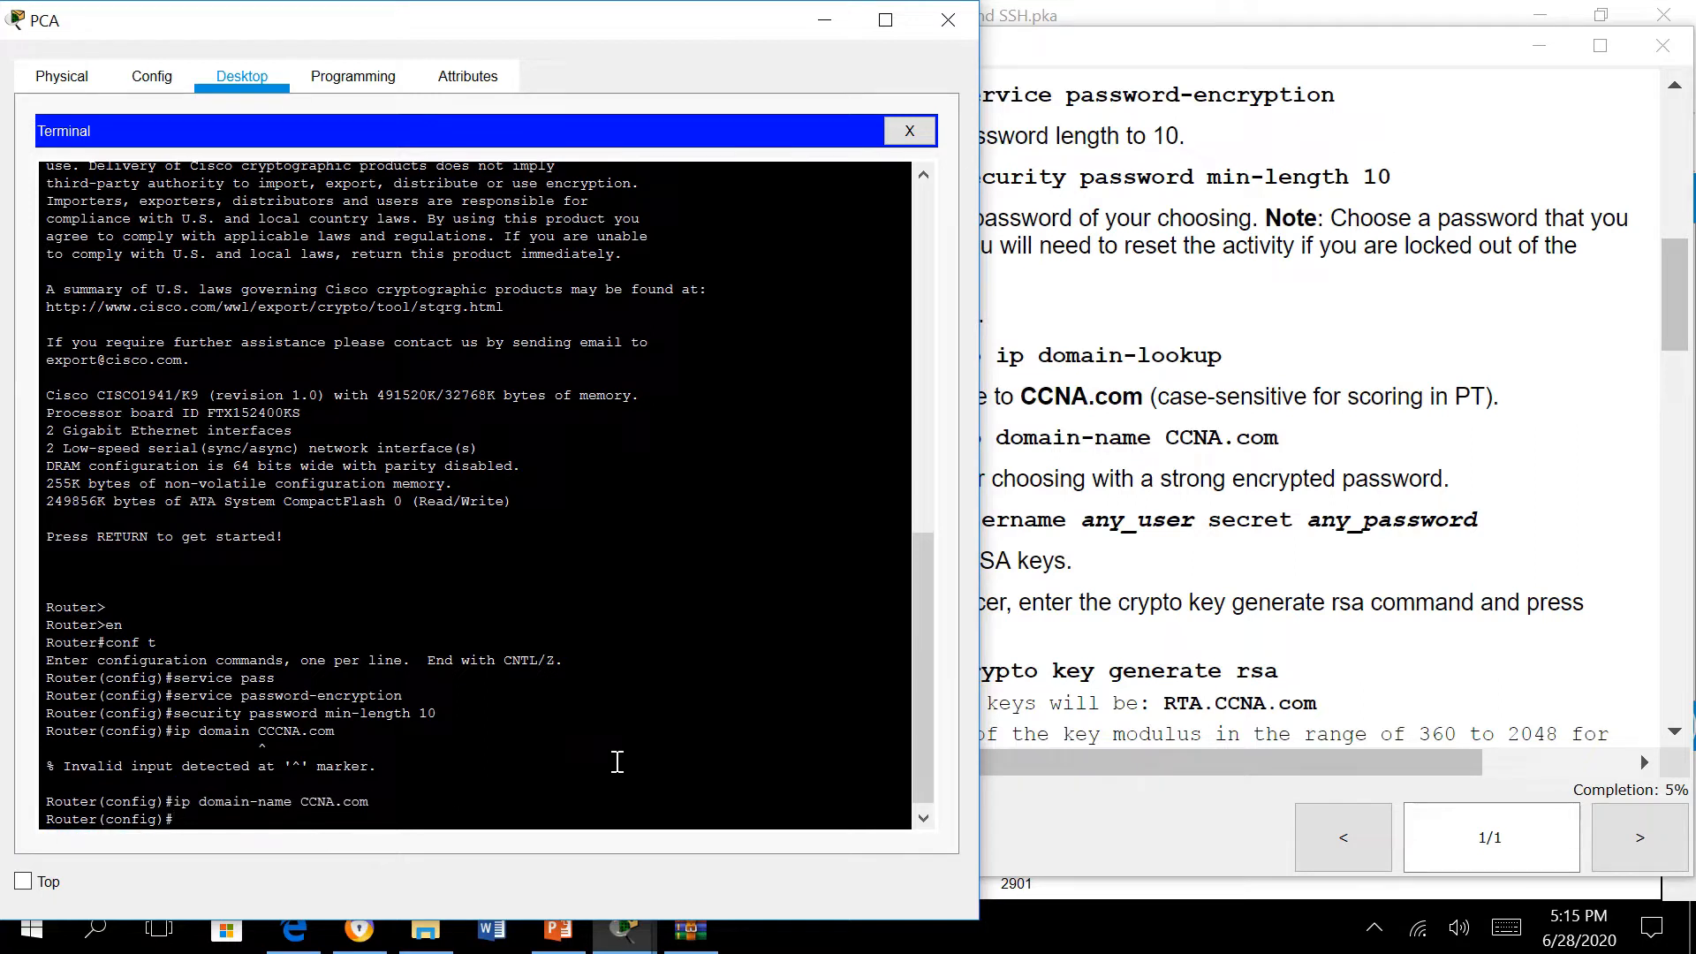
type("username ADMIN passwr")
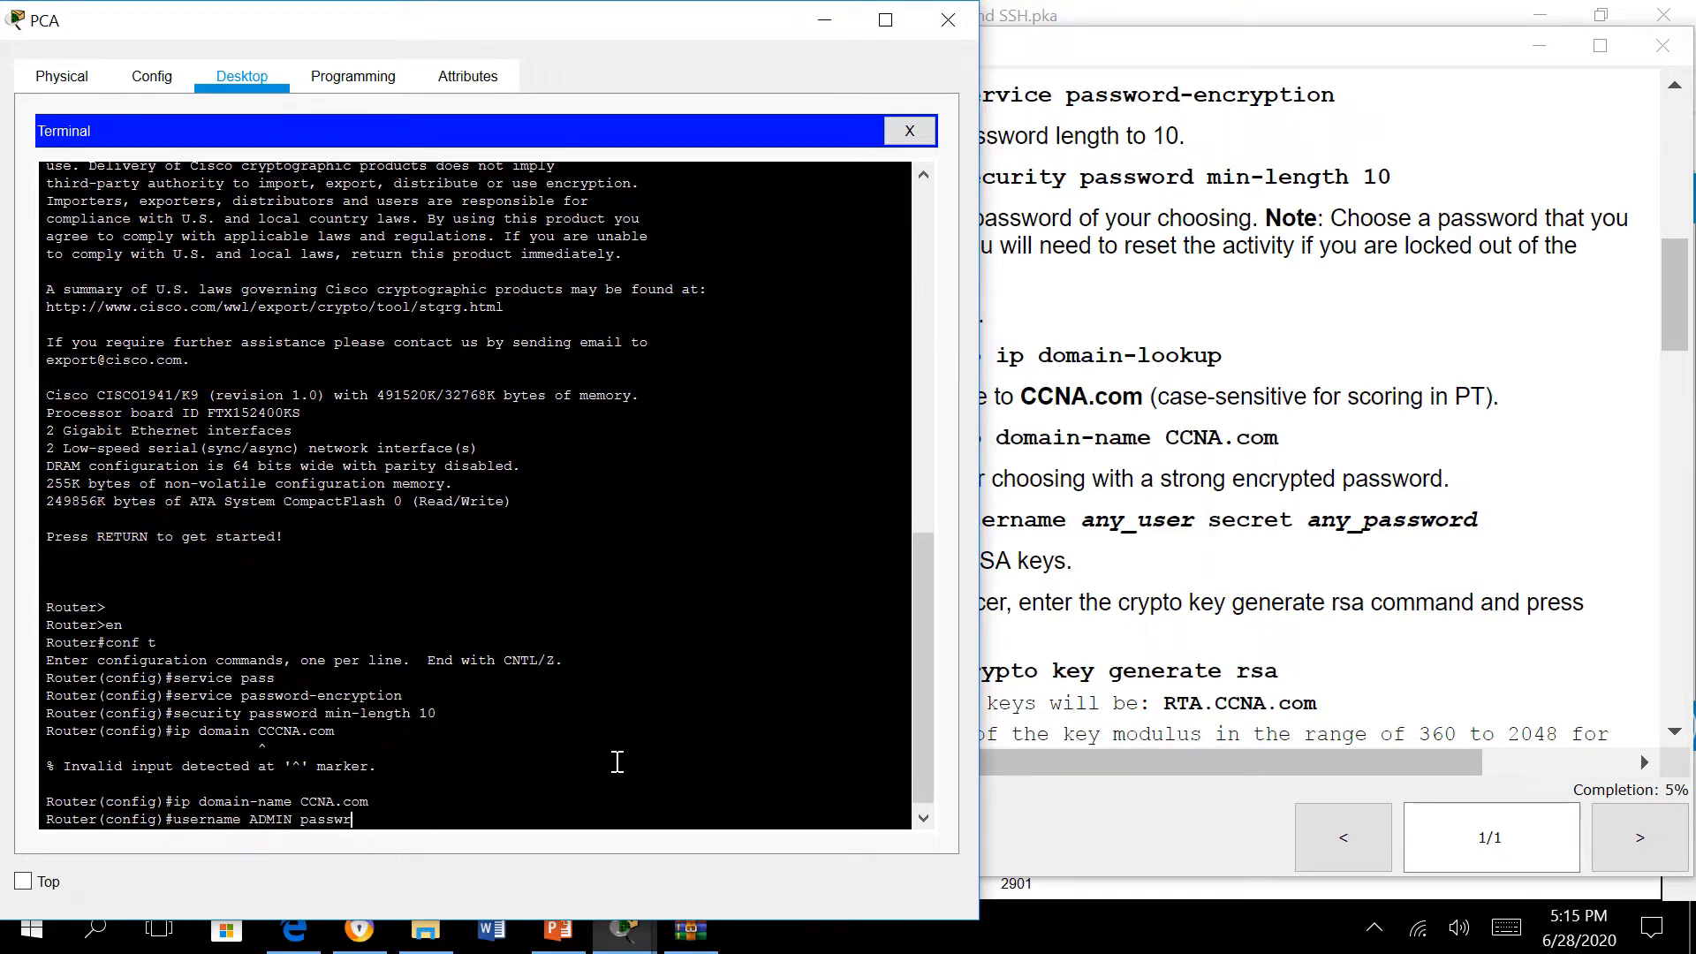
type("word CISCO")
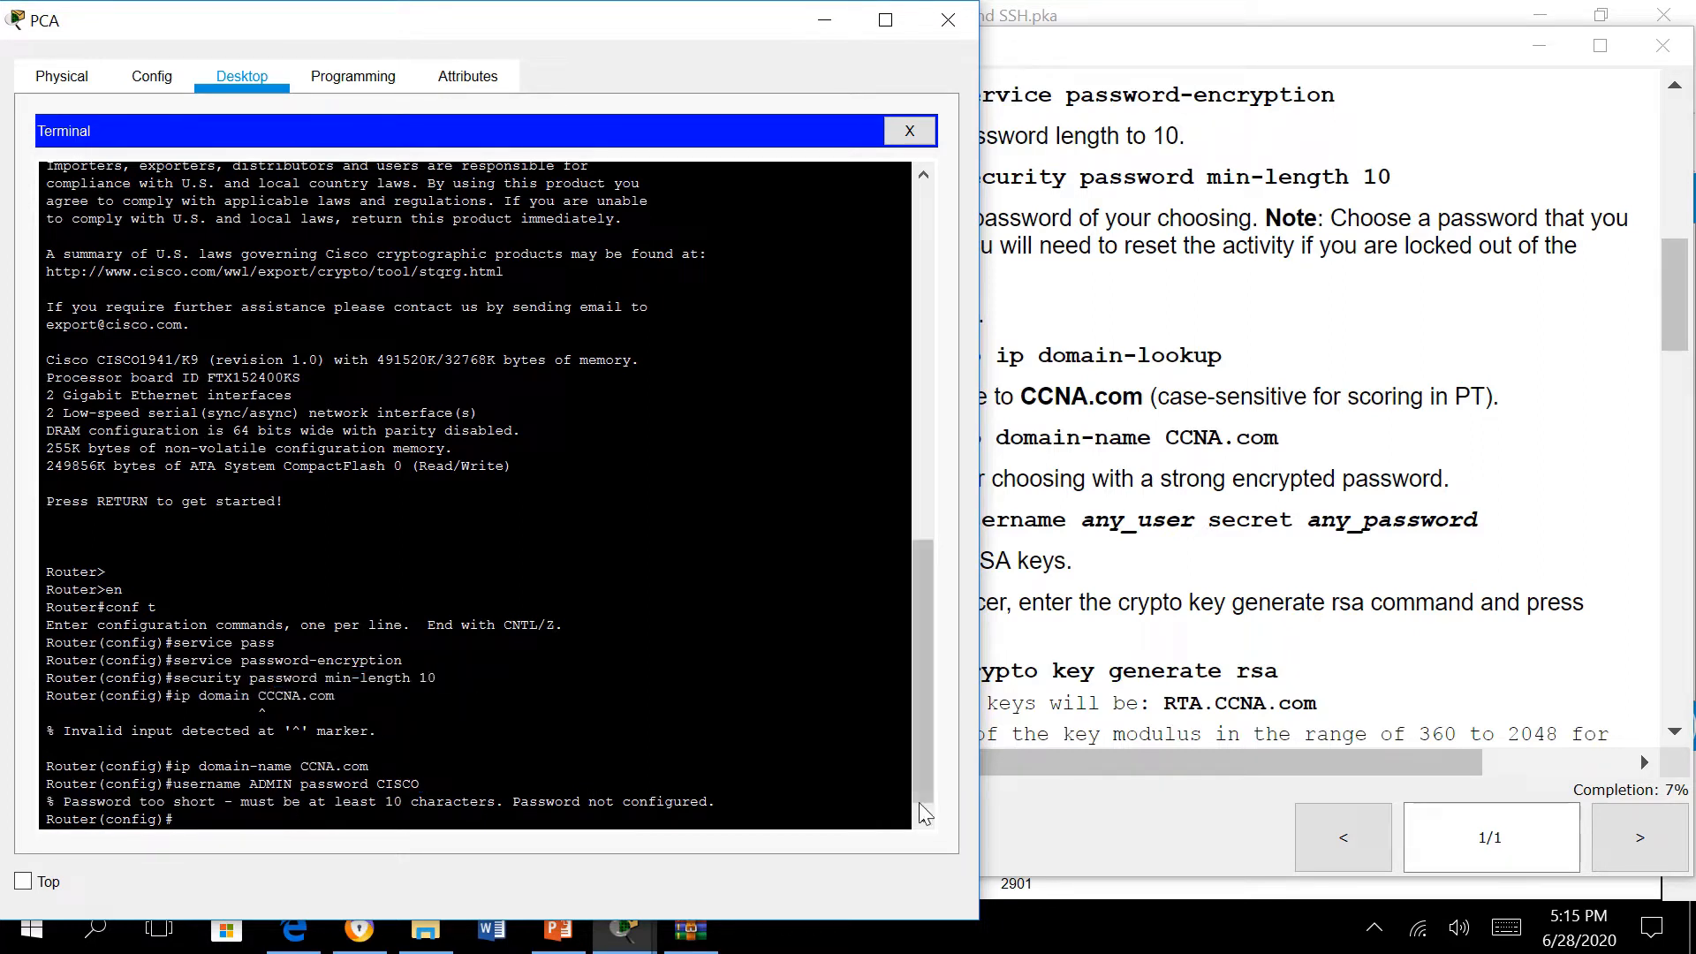
type("username ADMIN password CISCO123456")
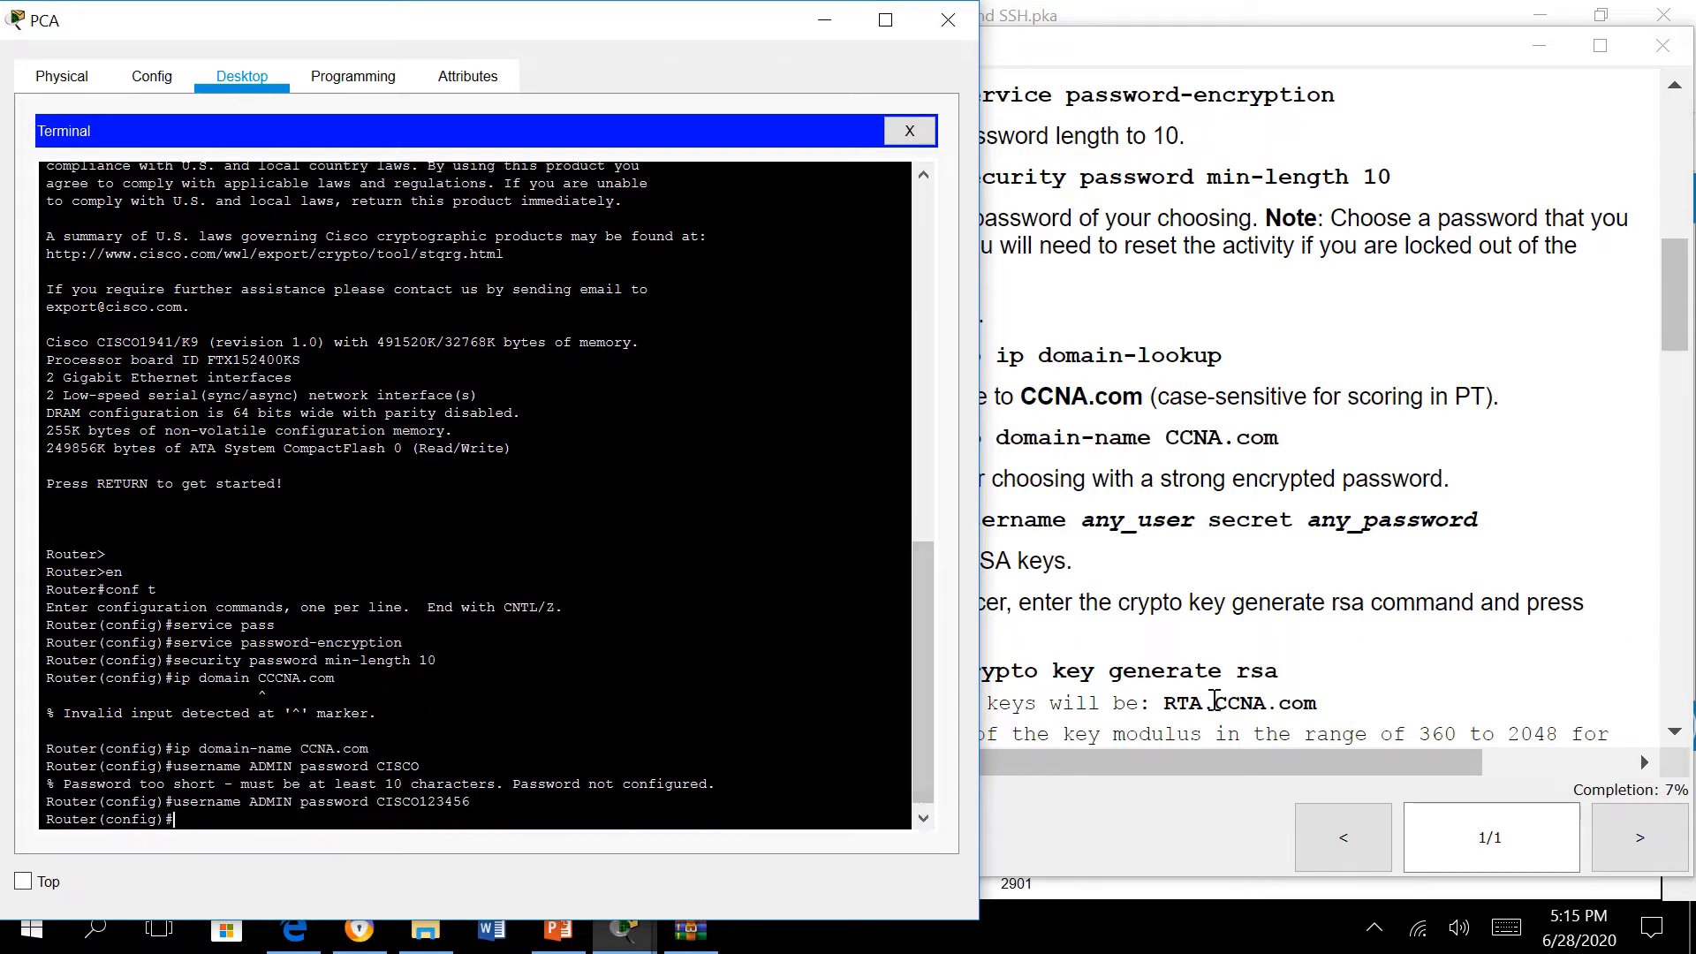
Name the router RTA and start crypto key generate rsa.
type("c")
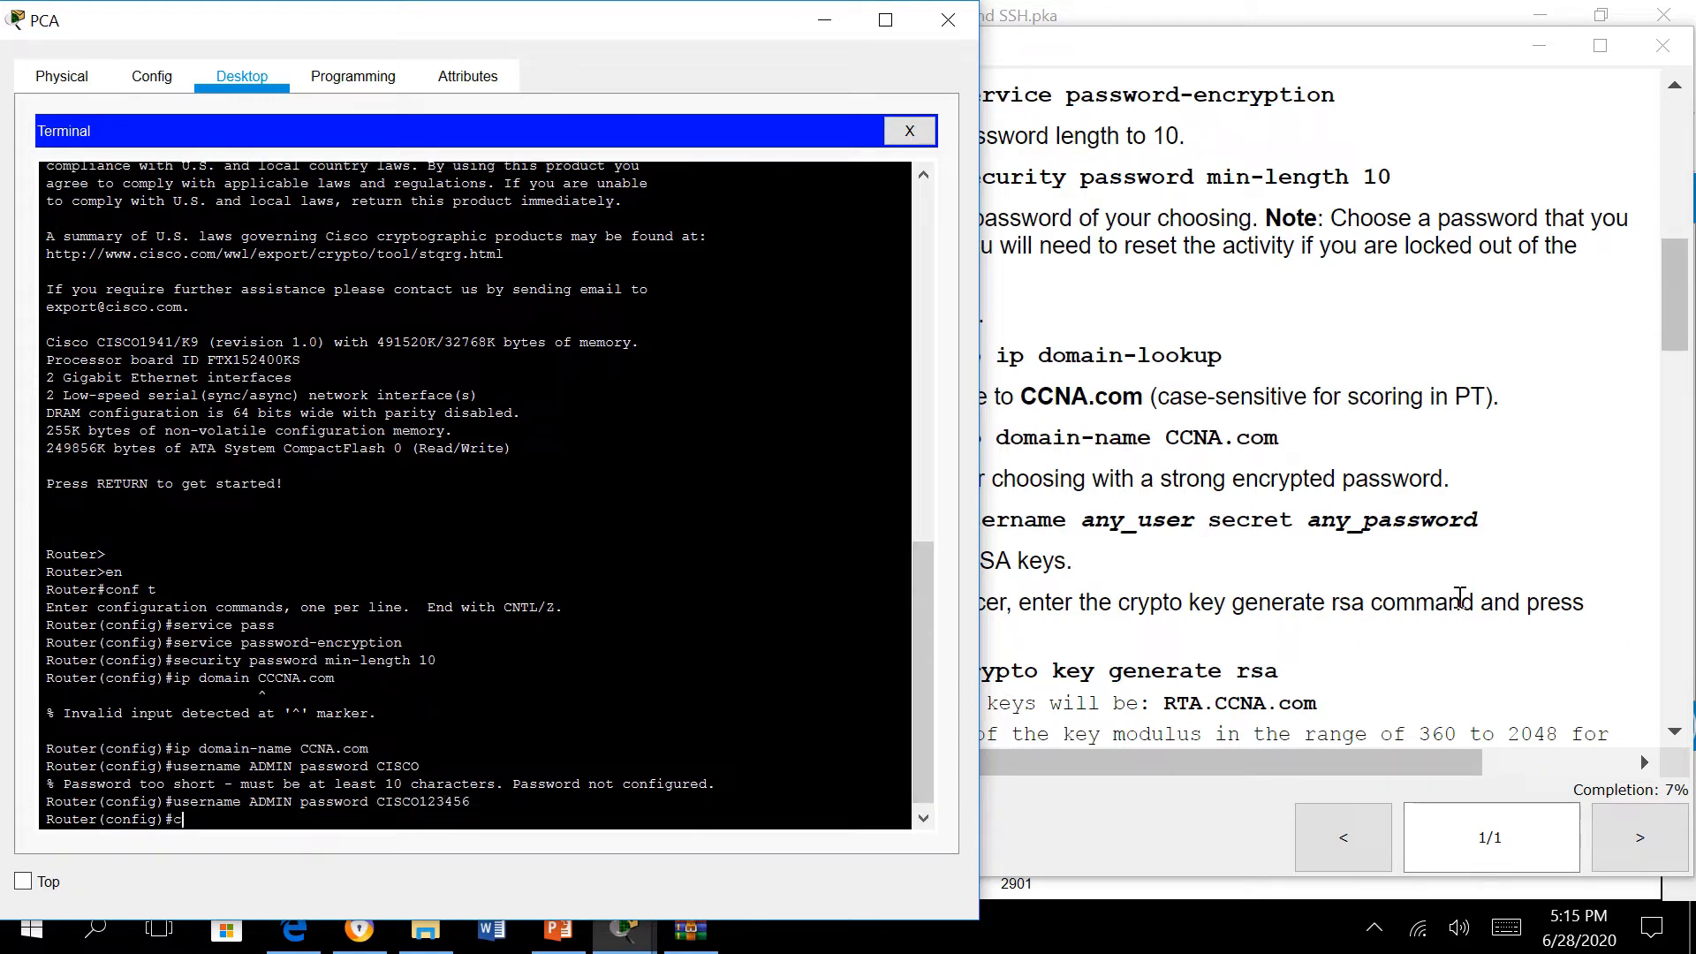
type("rypto key g")
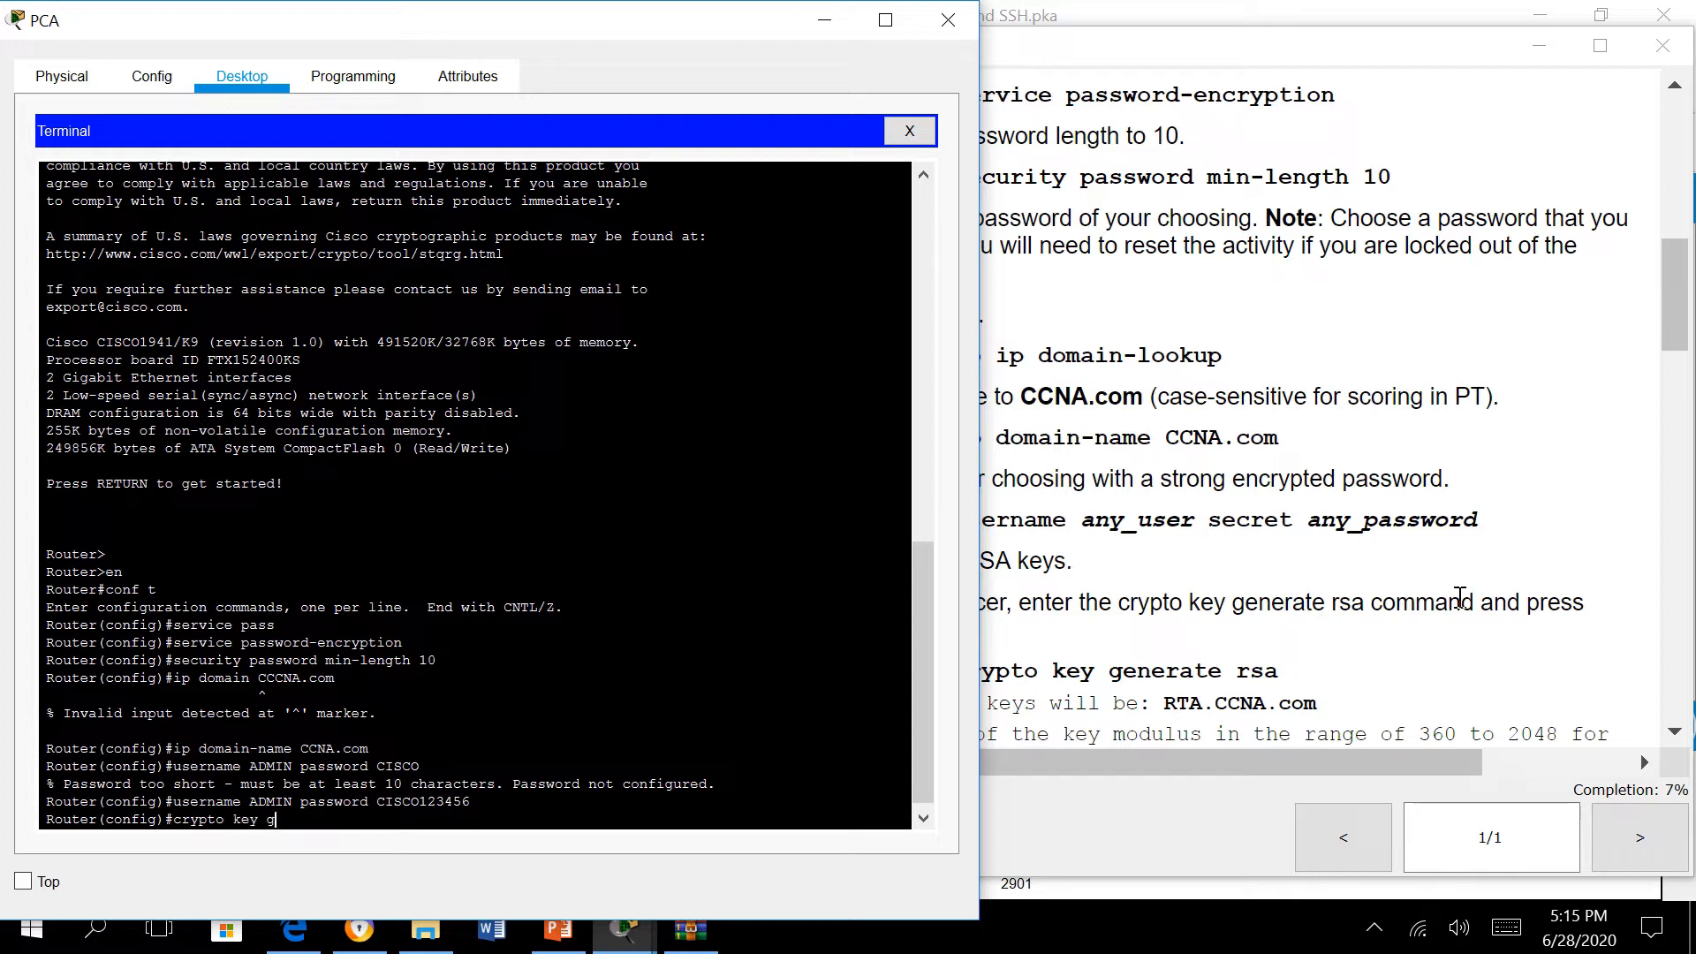
type("enerate rsa")
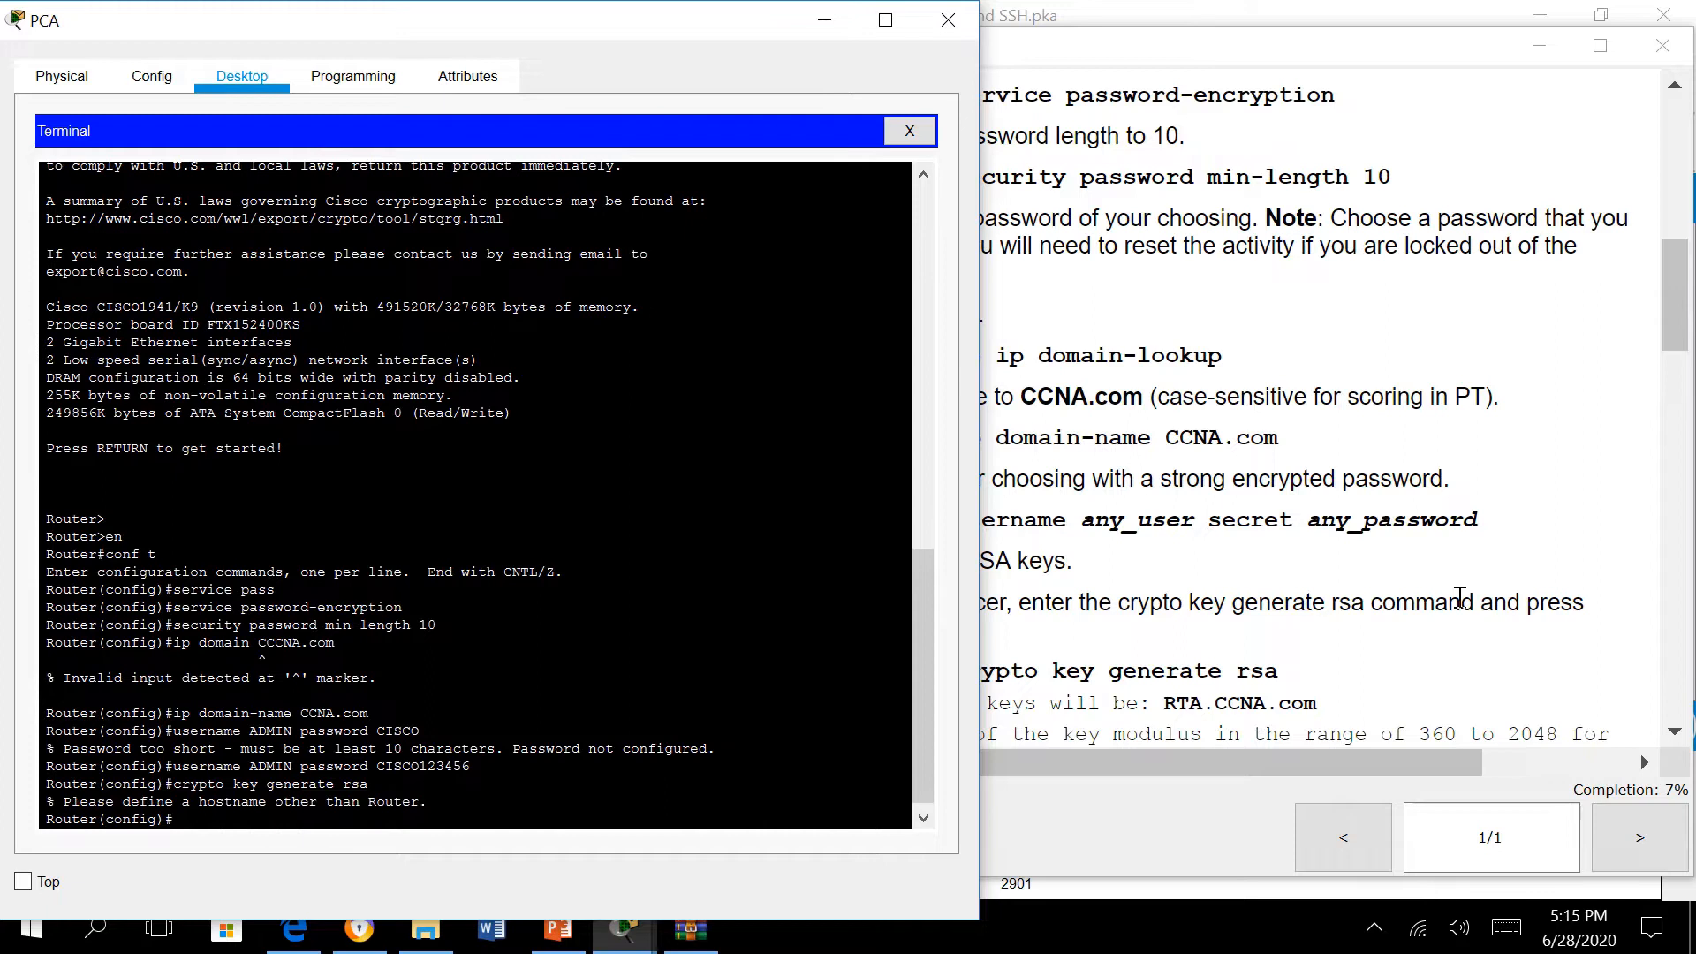
type("host")
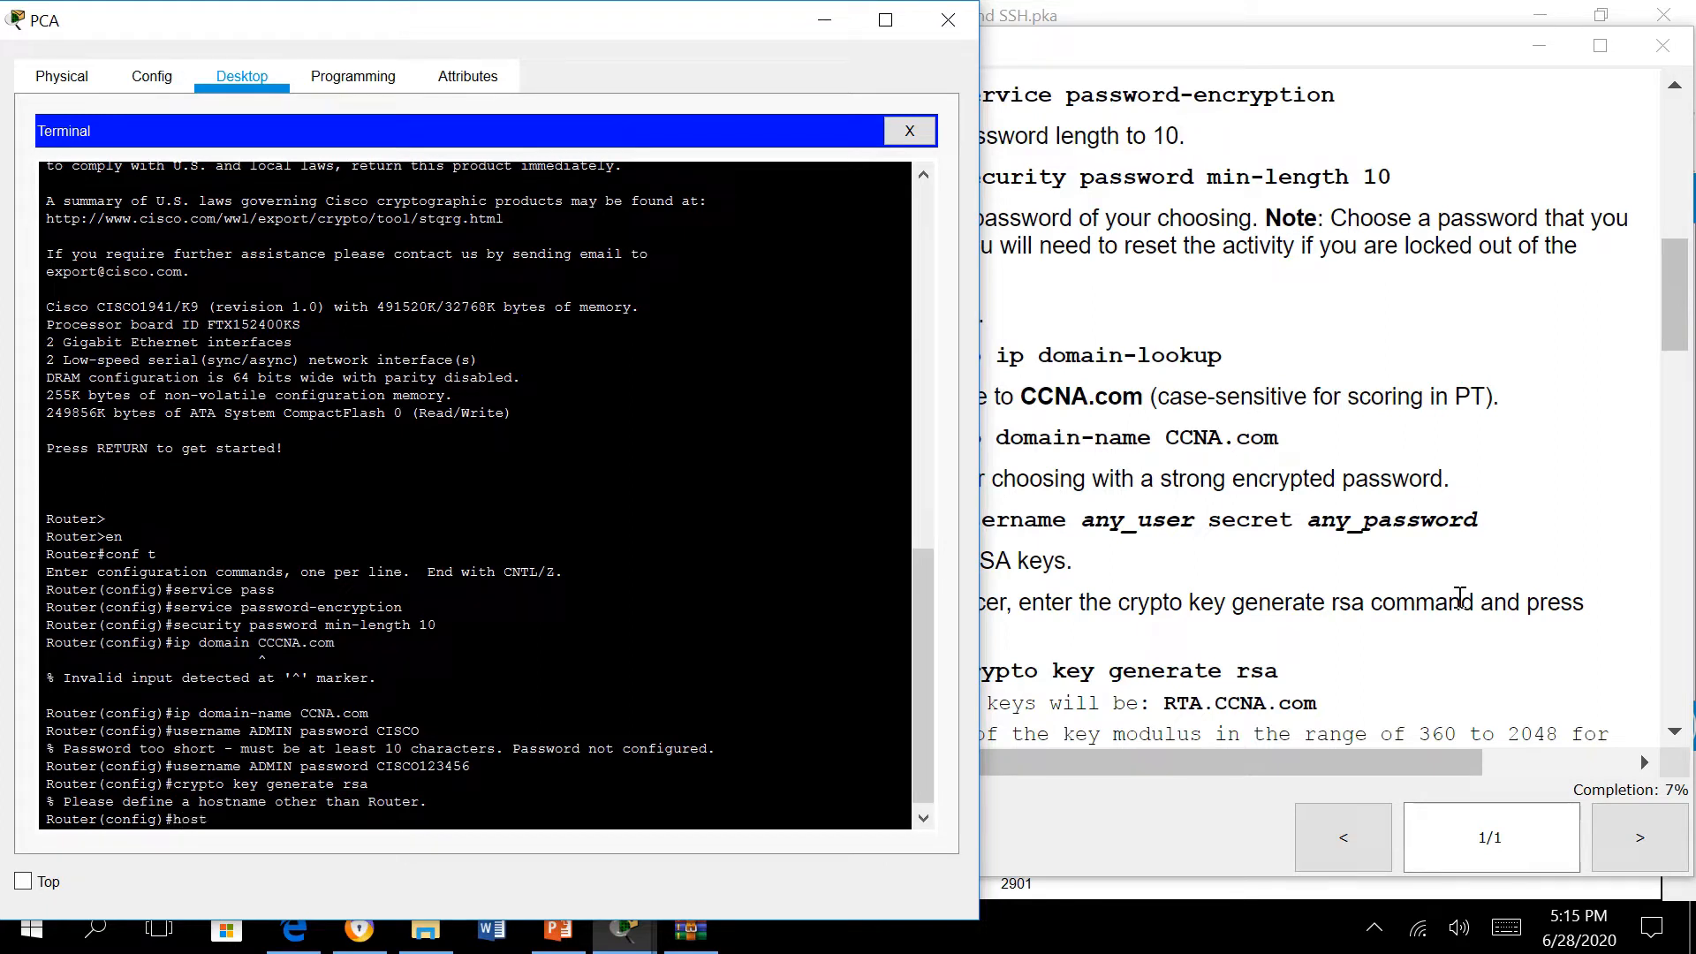
type("name RTA")
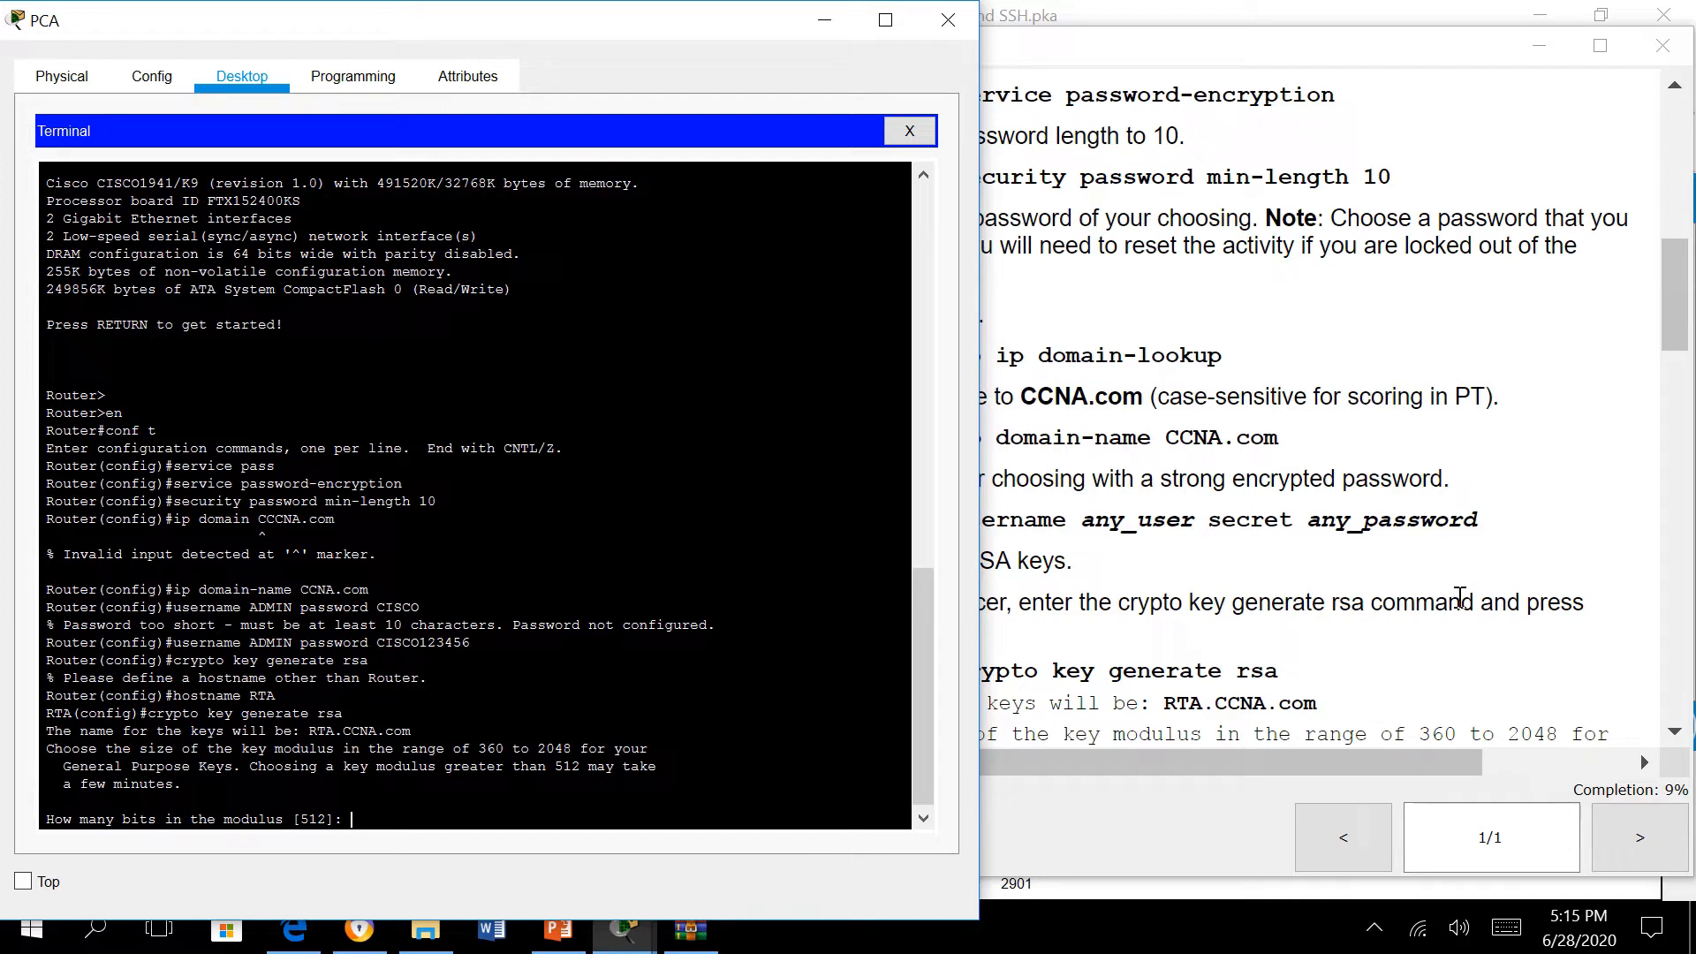
mouse_move(396, 677)
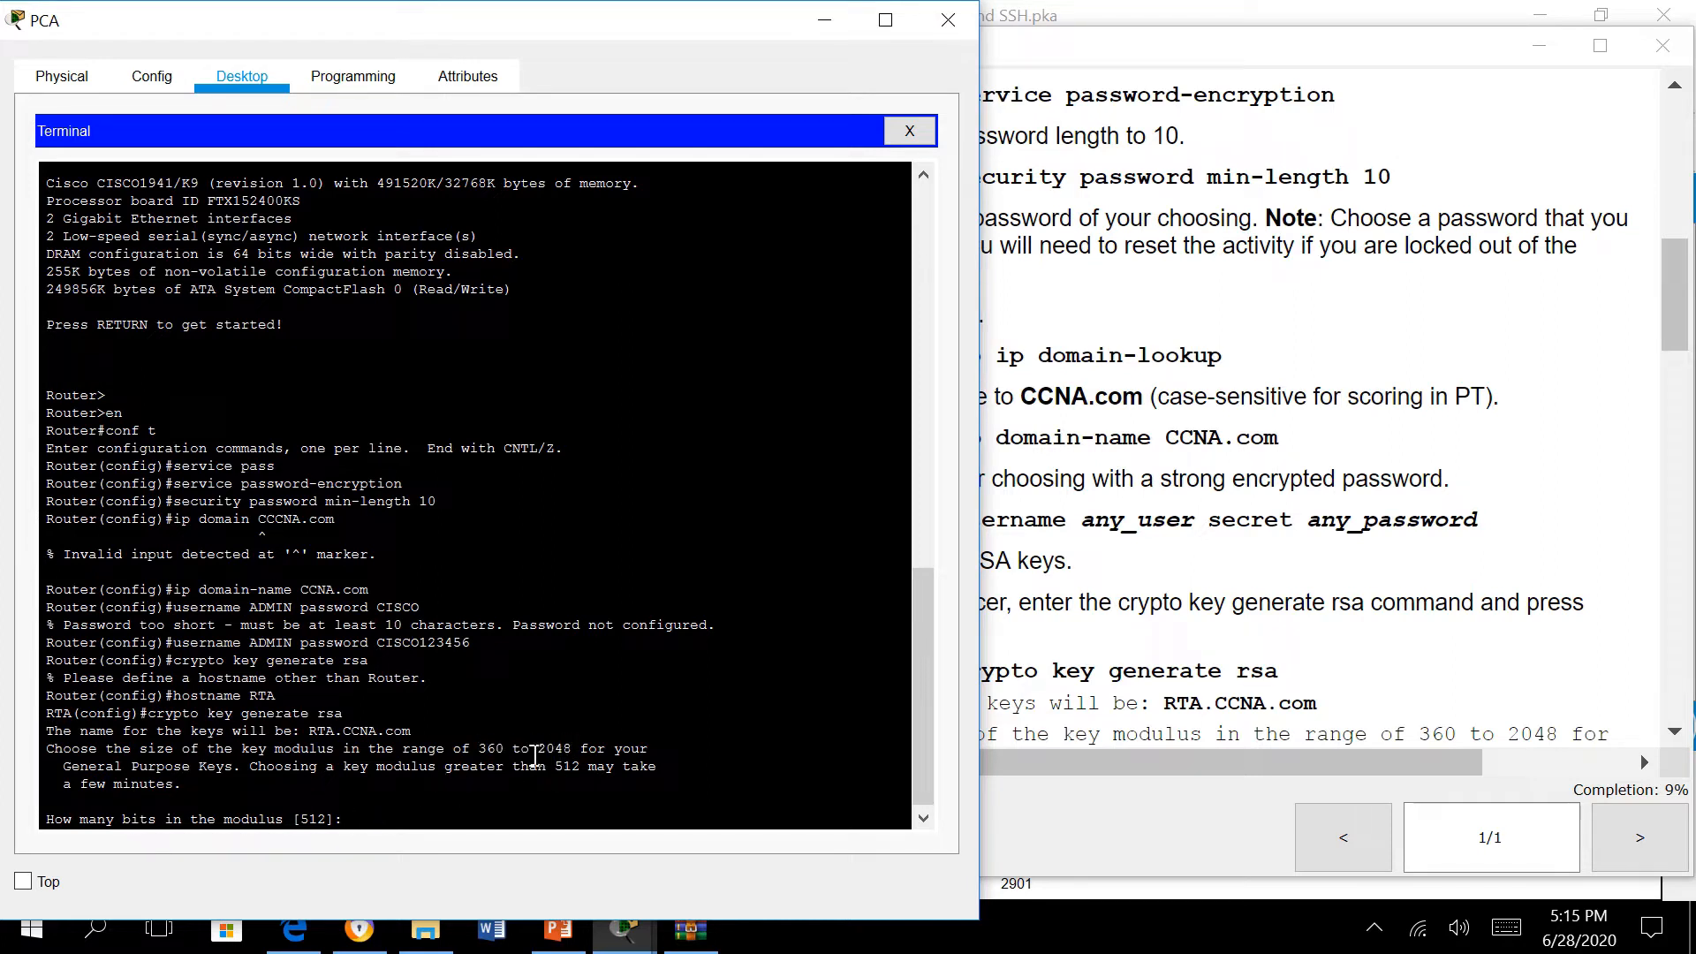
Choose a 1024-bit modulus to generate RSA keys for RTA.CCNA.com.
double_click(553, 749)
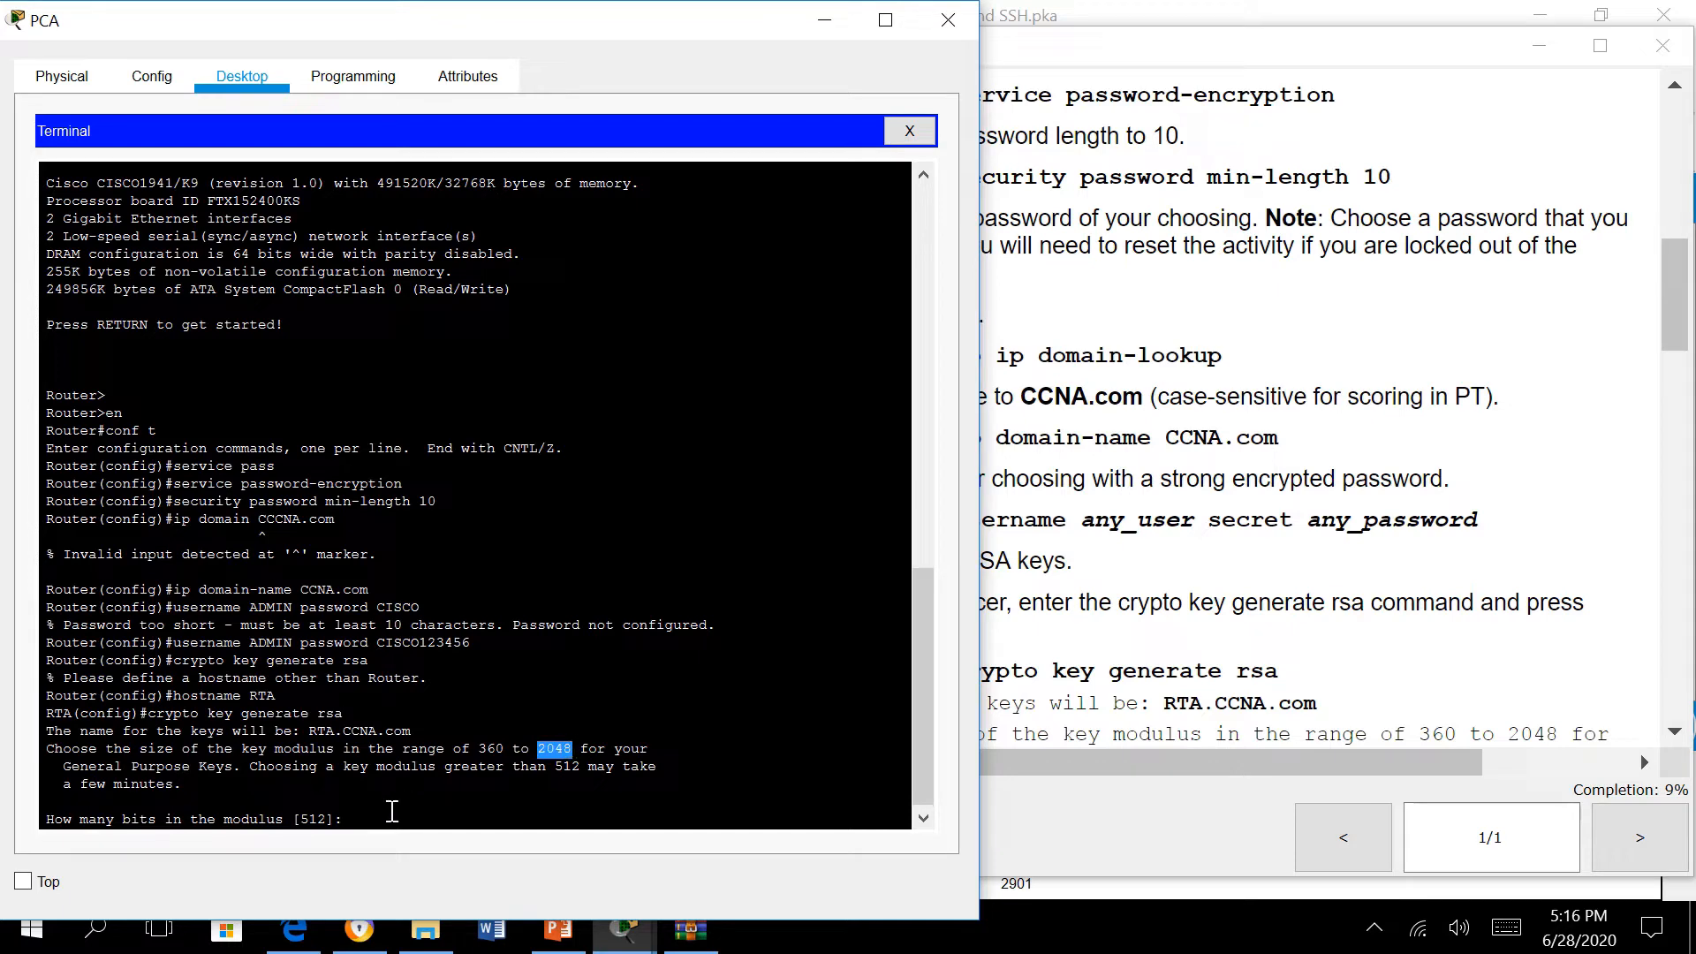
type("1024")
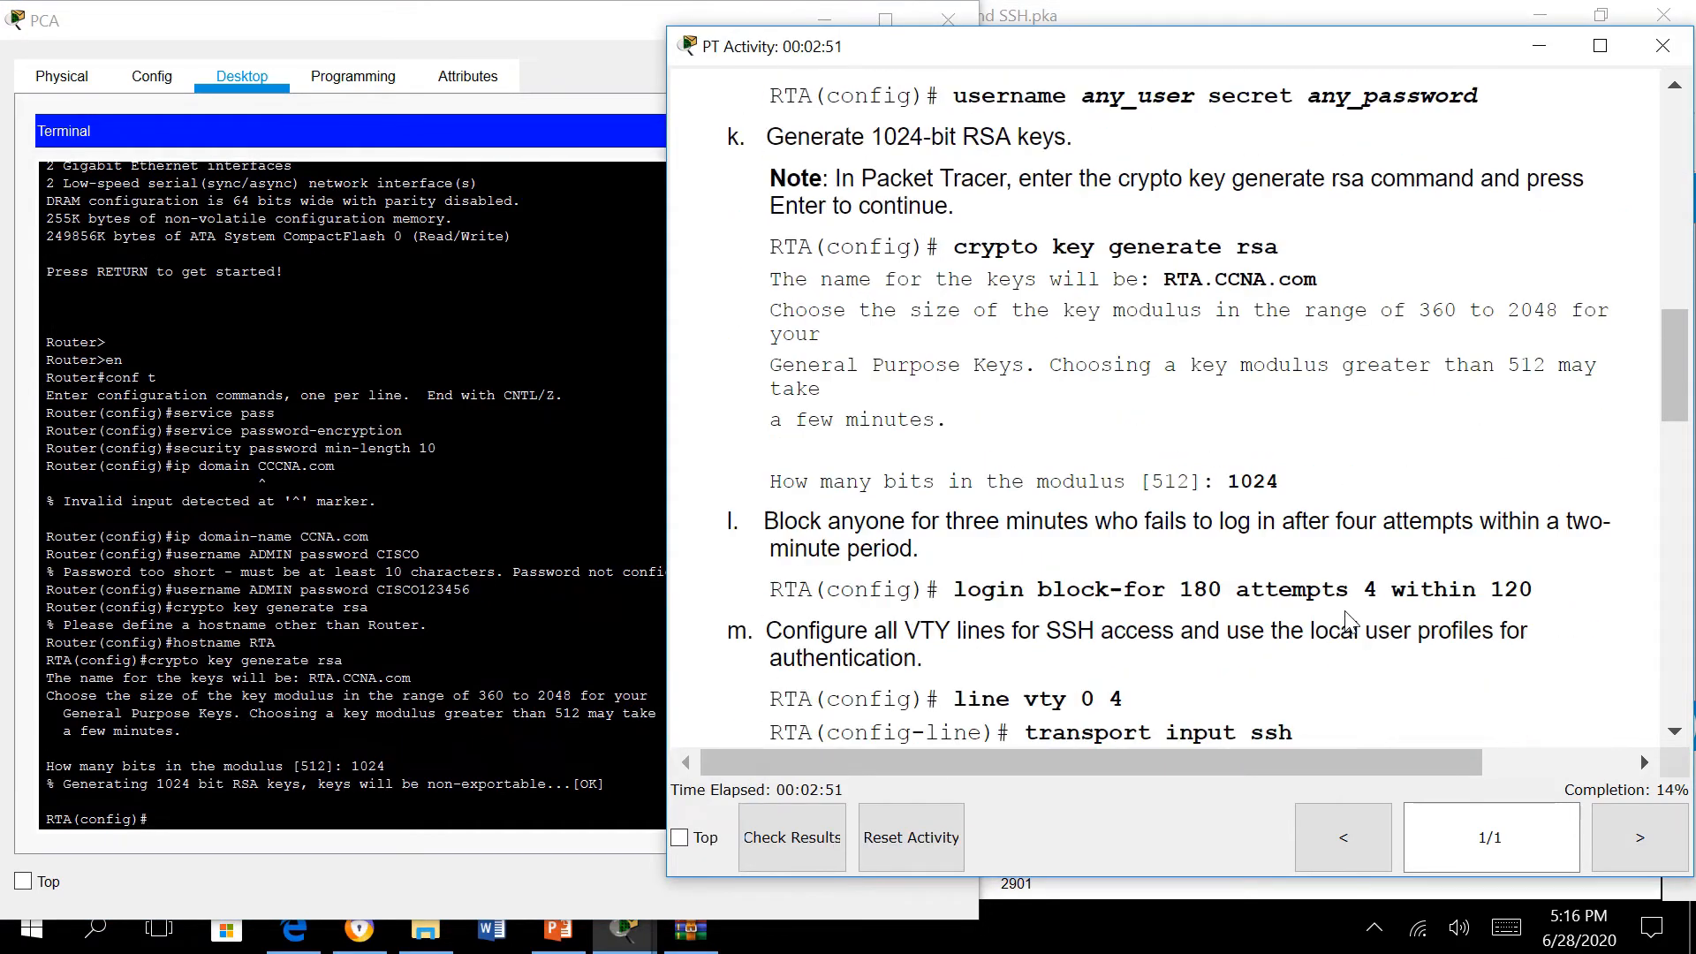
Enter configuration of VTY lines 0 to 4.
scroll("down", 3)
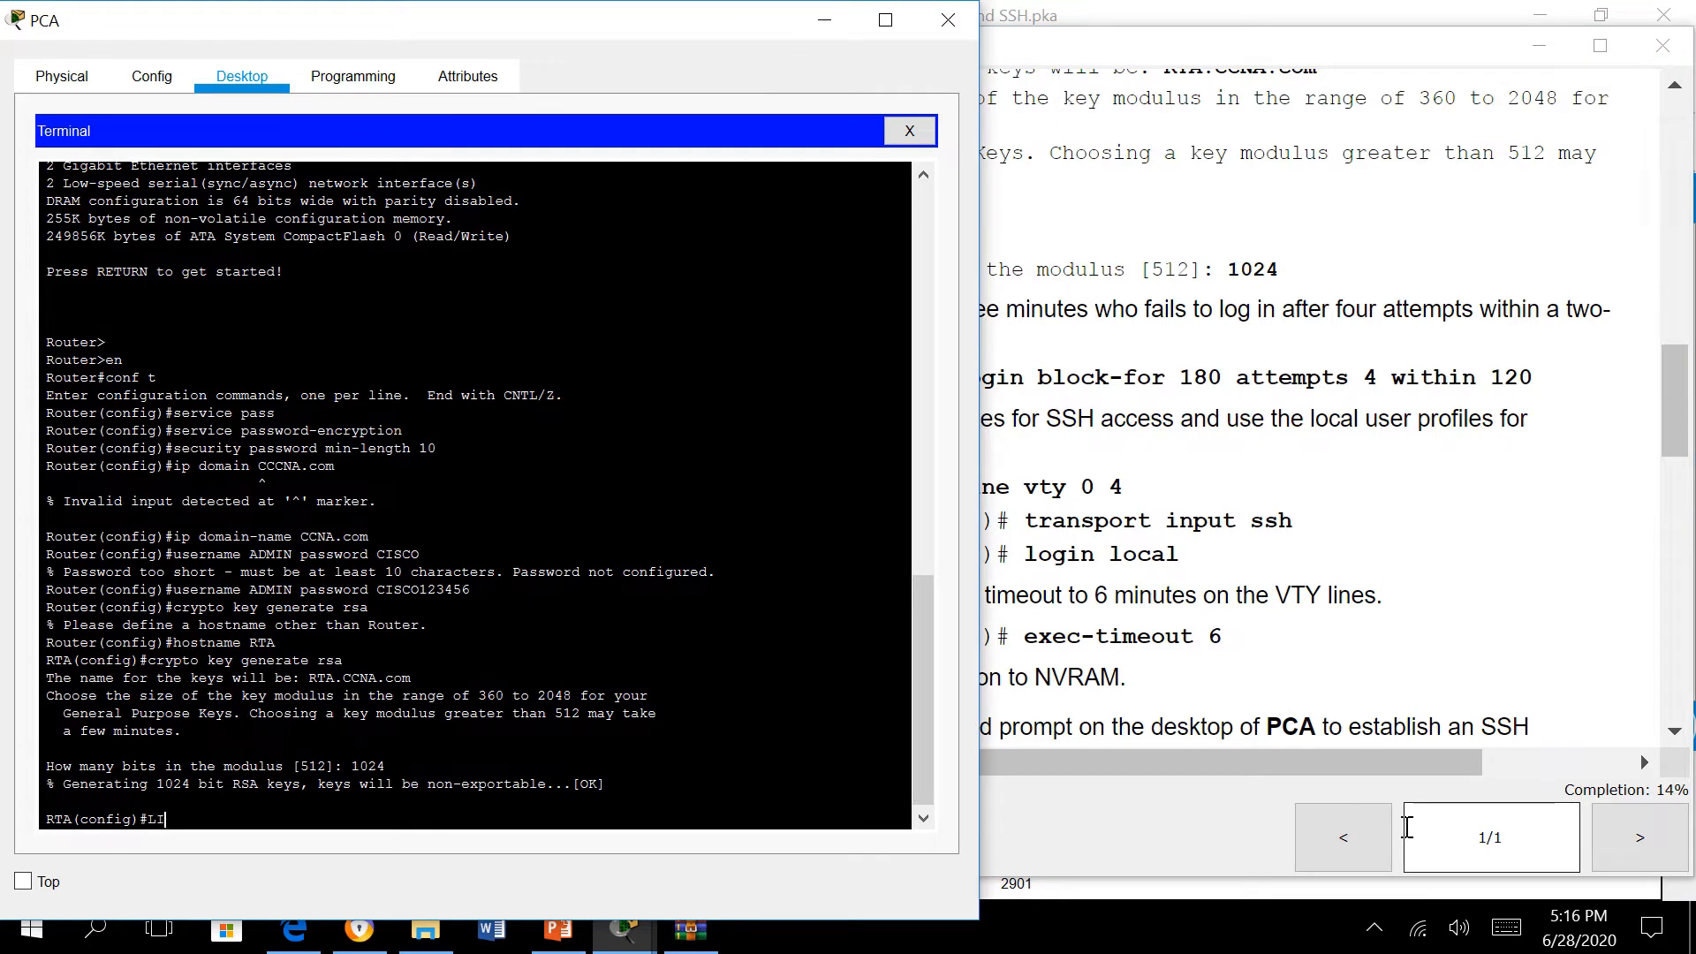
type("line vt")
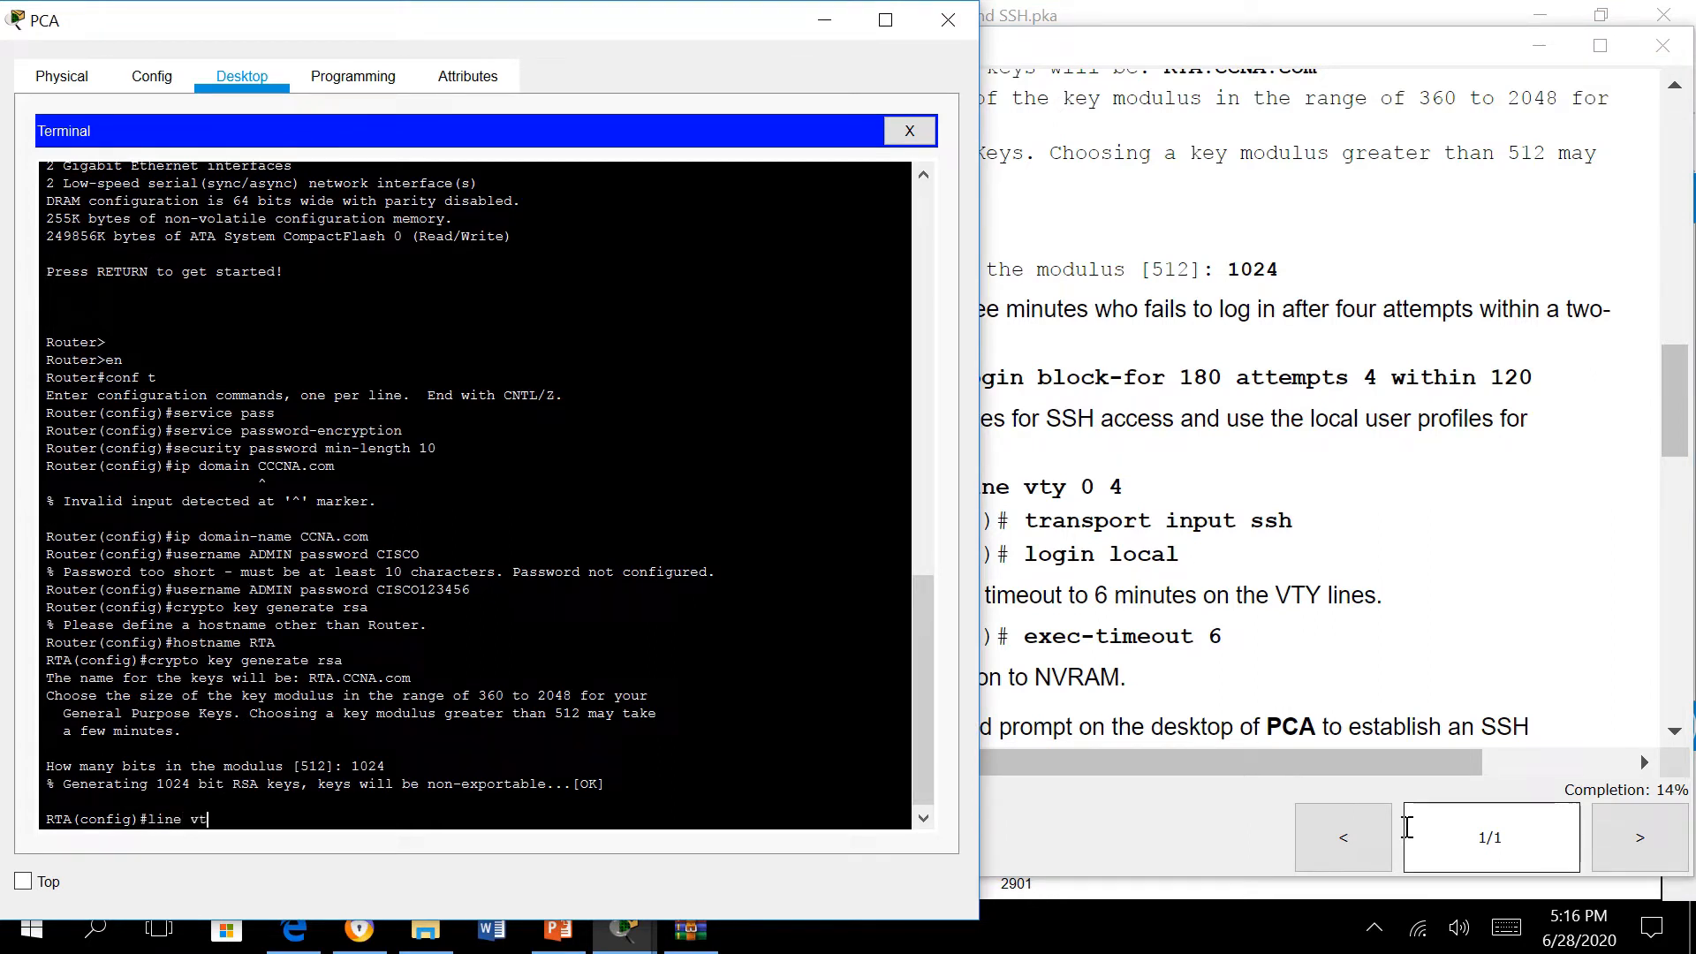
key("Return")
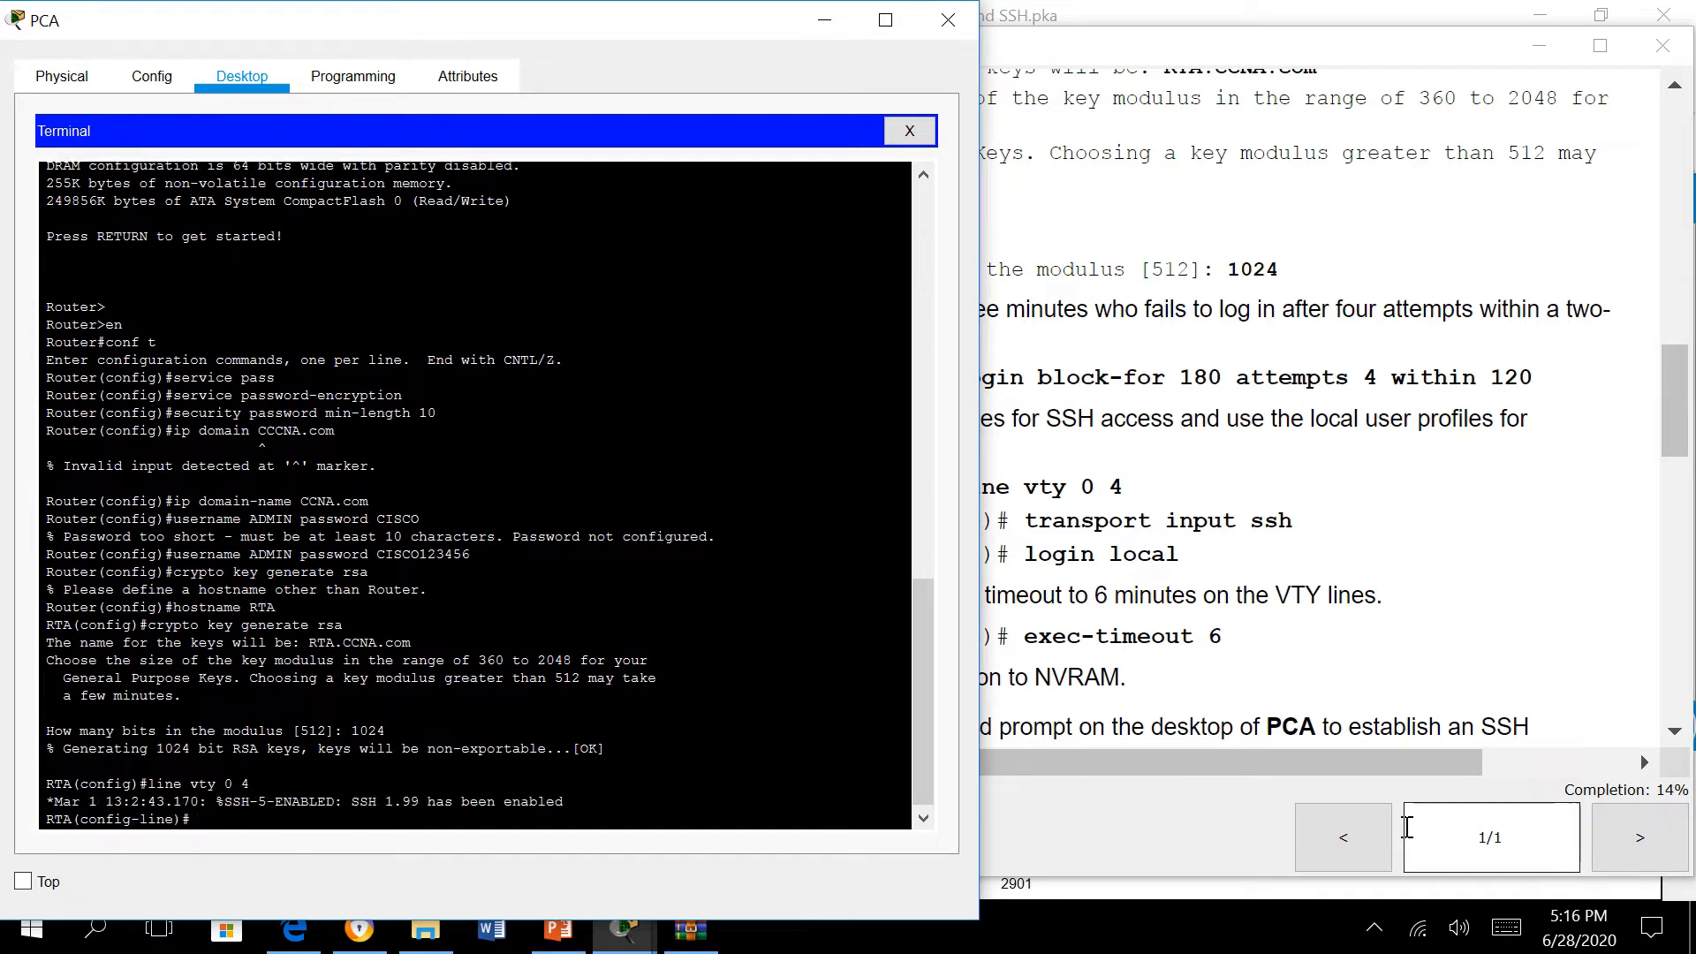
double_click(168, 783)
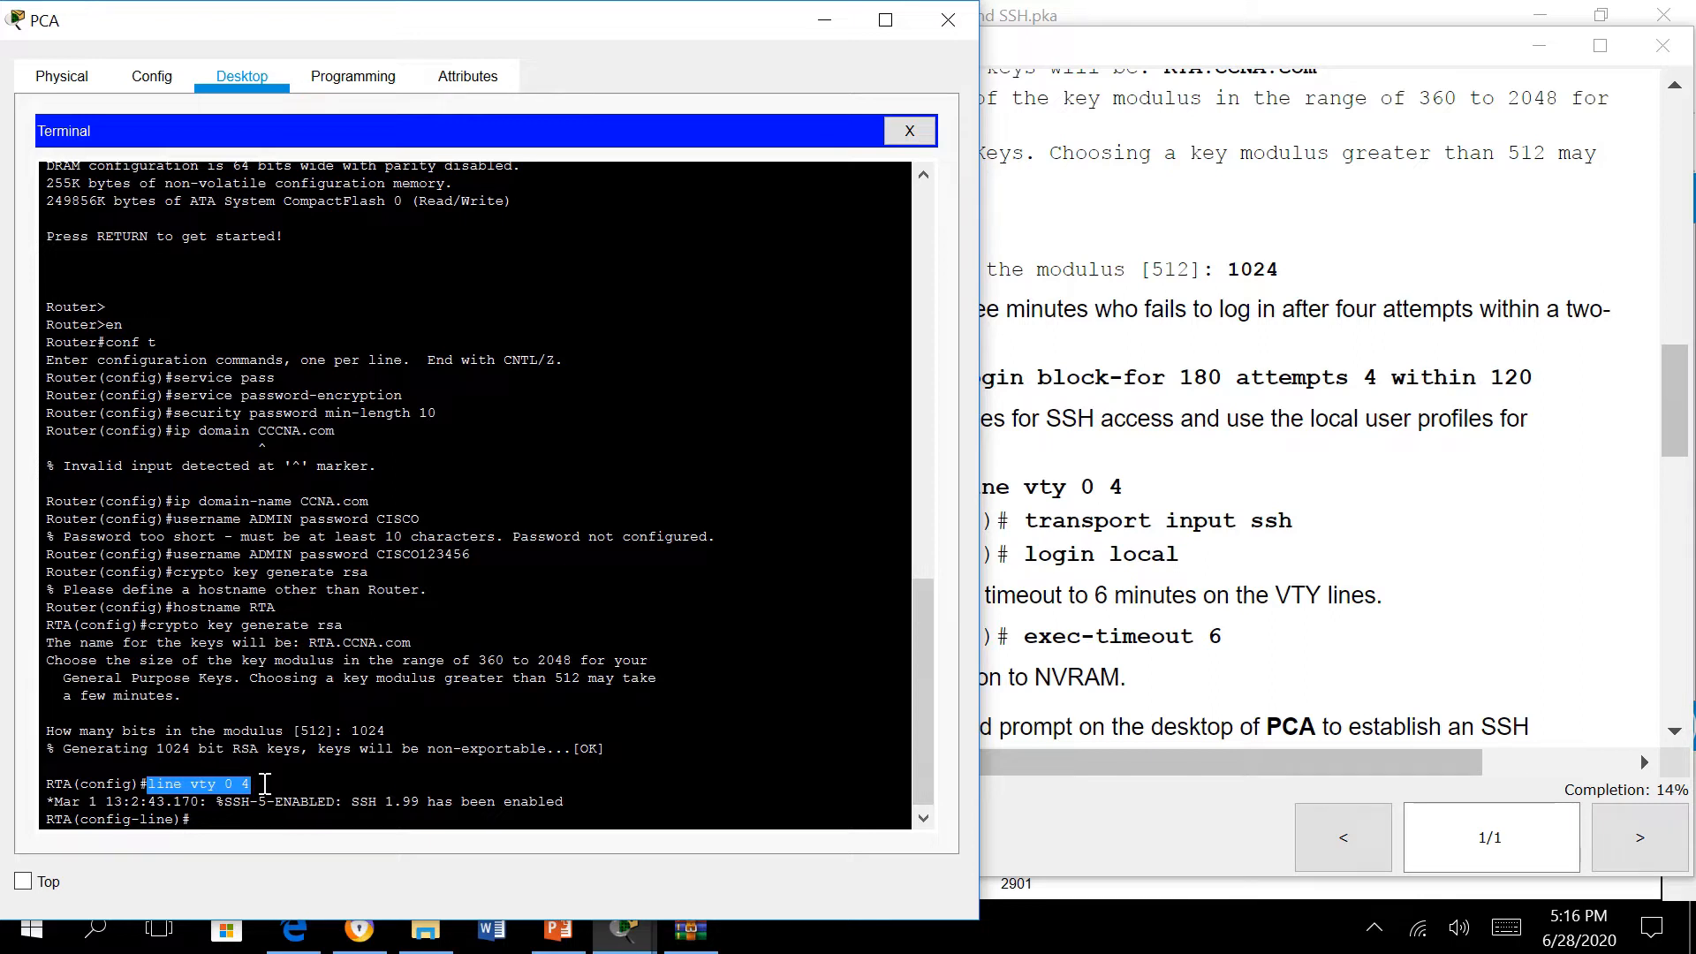
left_click(194, 818)
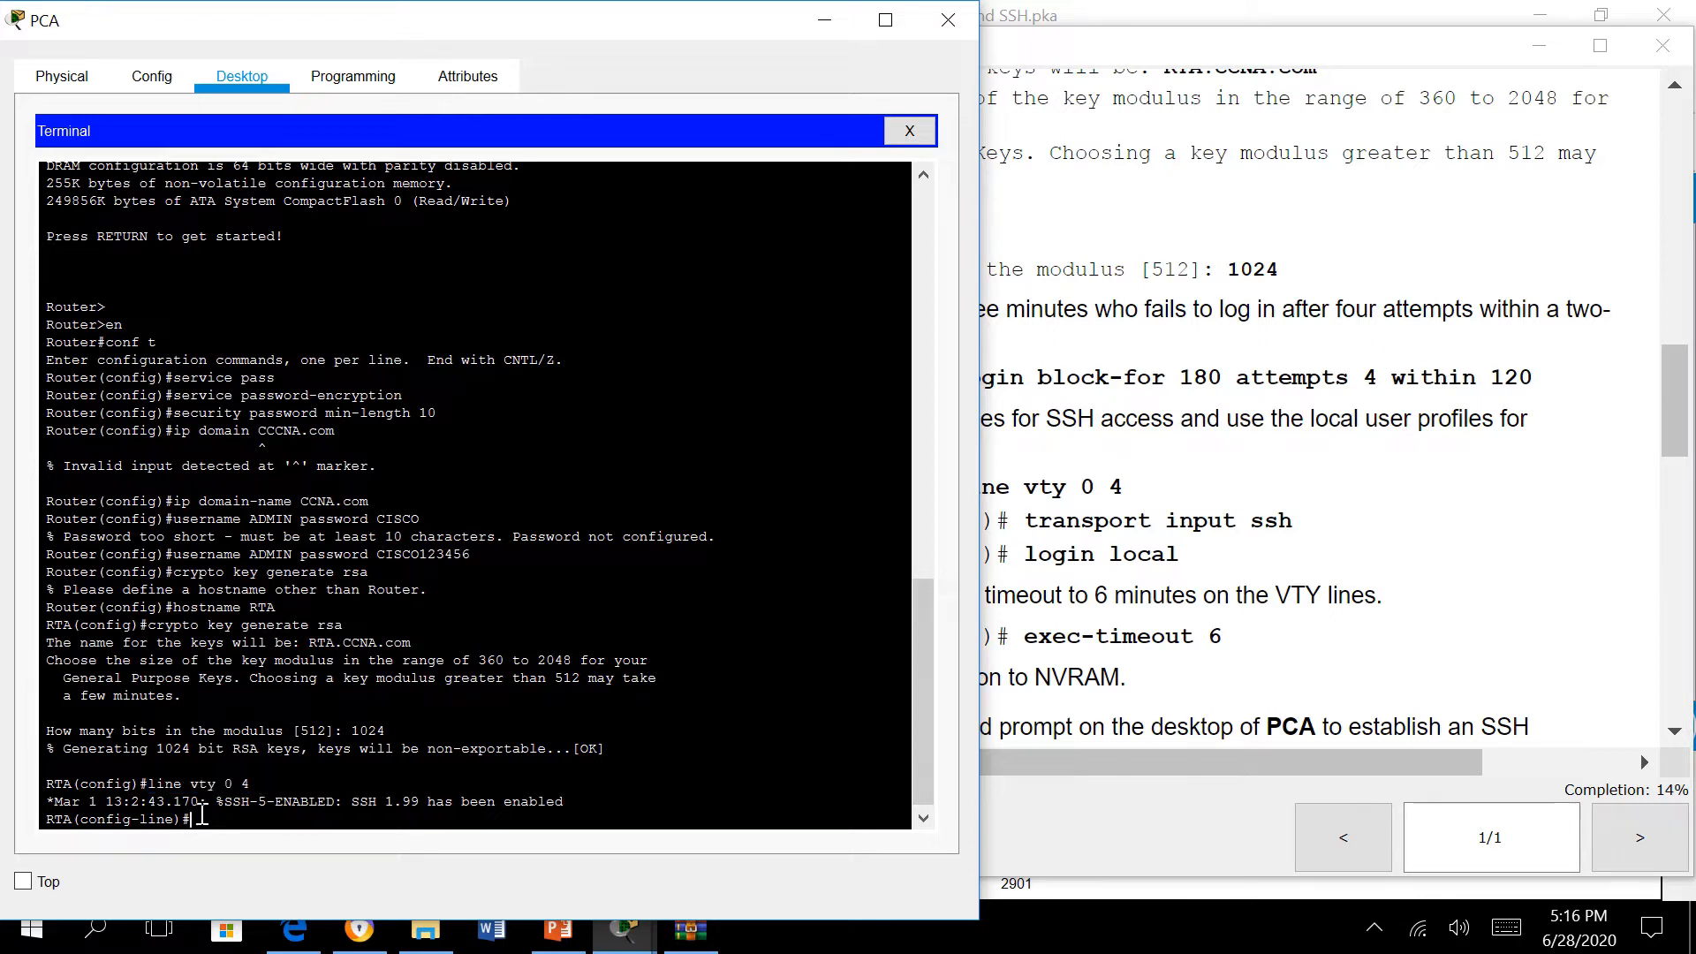
Restrict the VTY lines to transport input ssh and begin login local.
type("t")
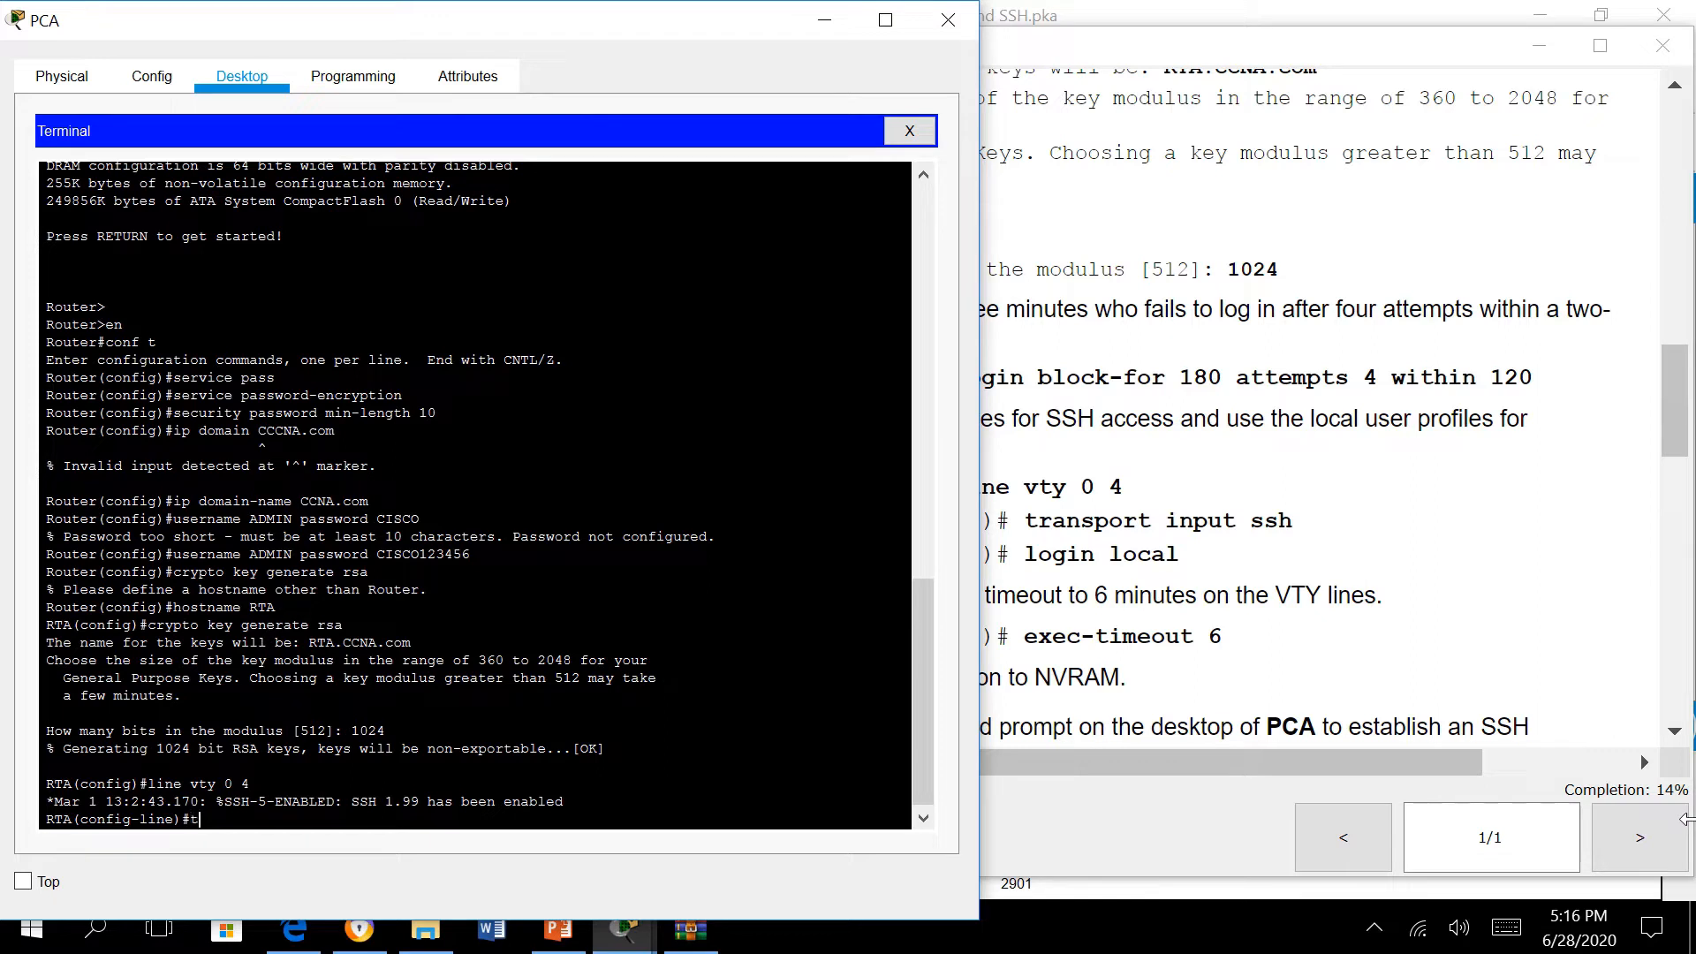
type("transport input ssh")
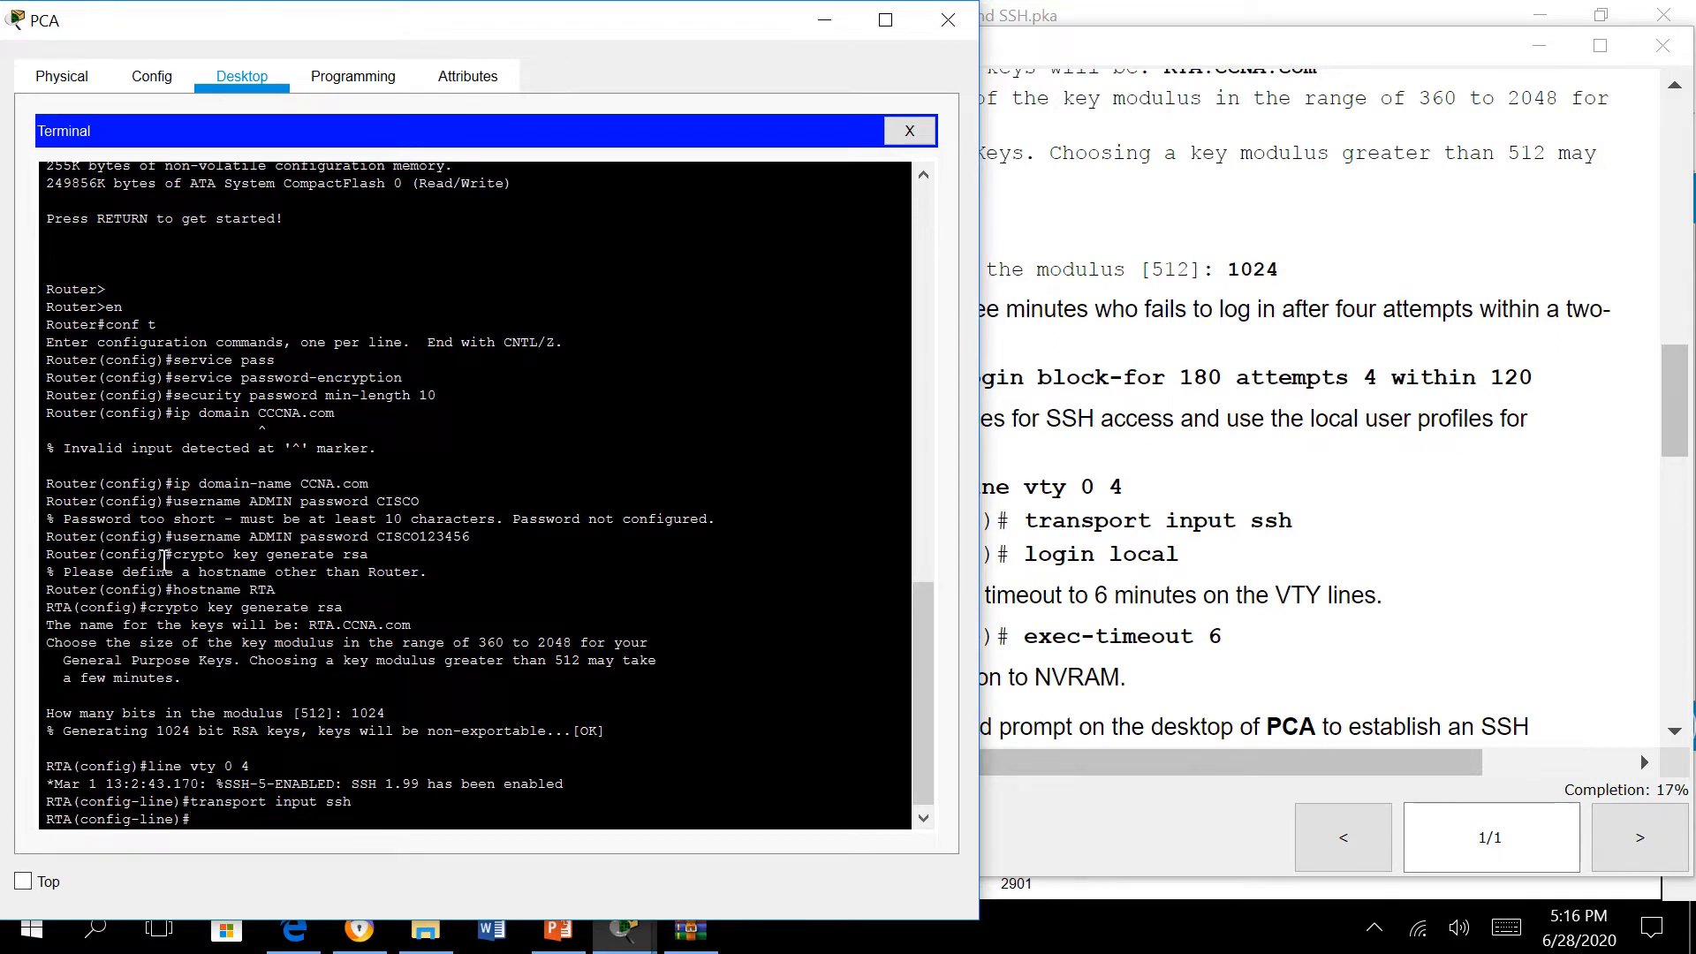
mouse_move(182, 595)
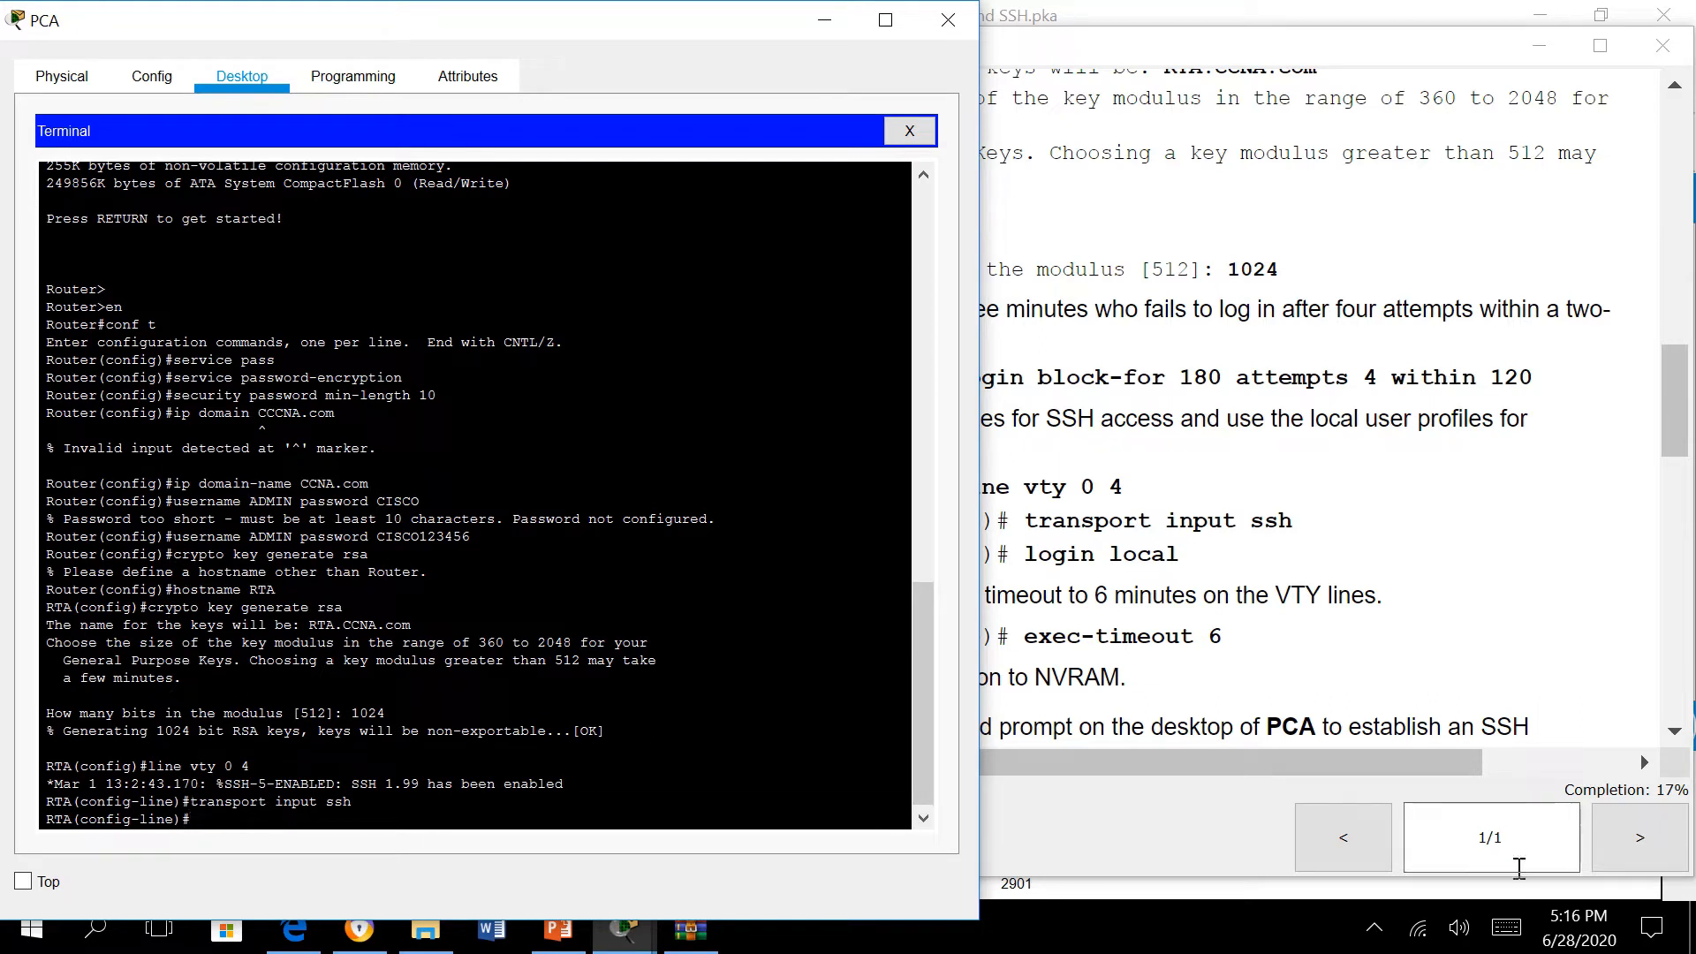
type("login local")
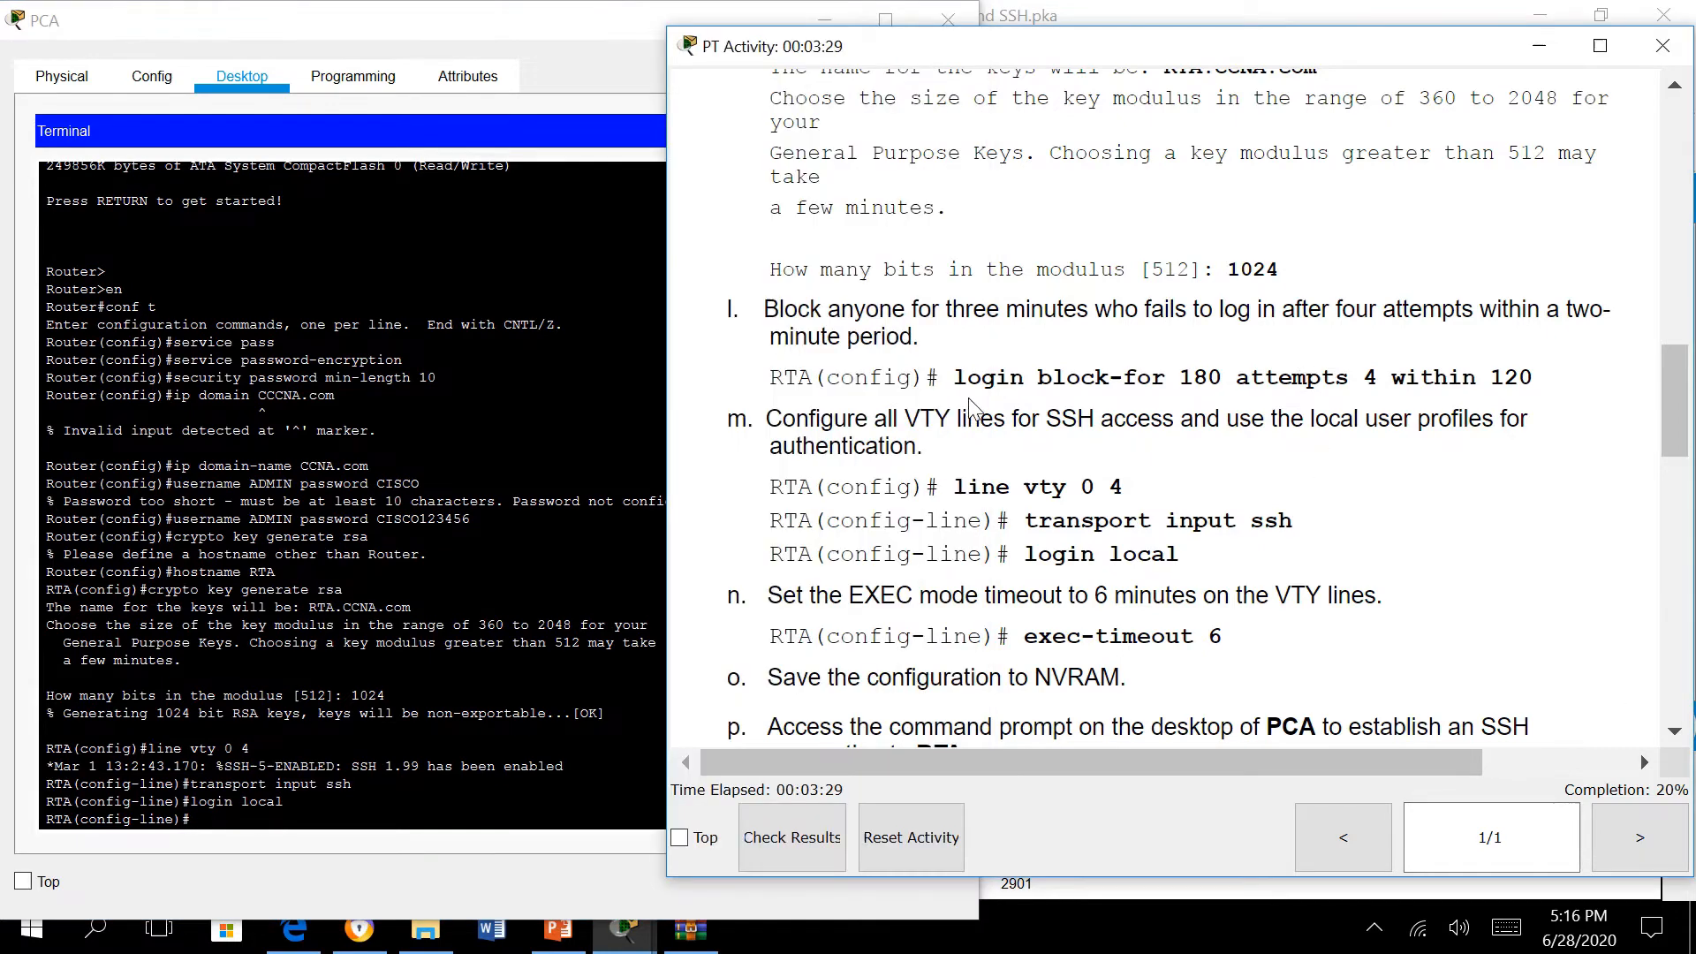
Review the login block-for 180 and exec-timeout 6 steps in the instructions.
double_click(1240, 378)
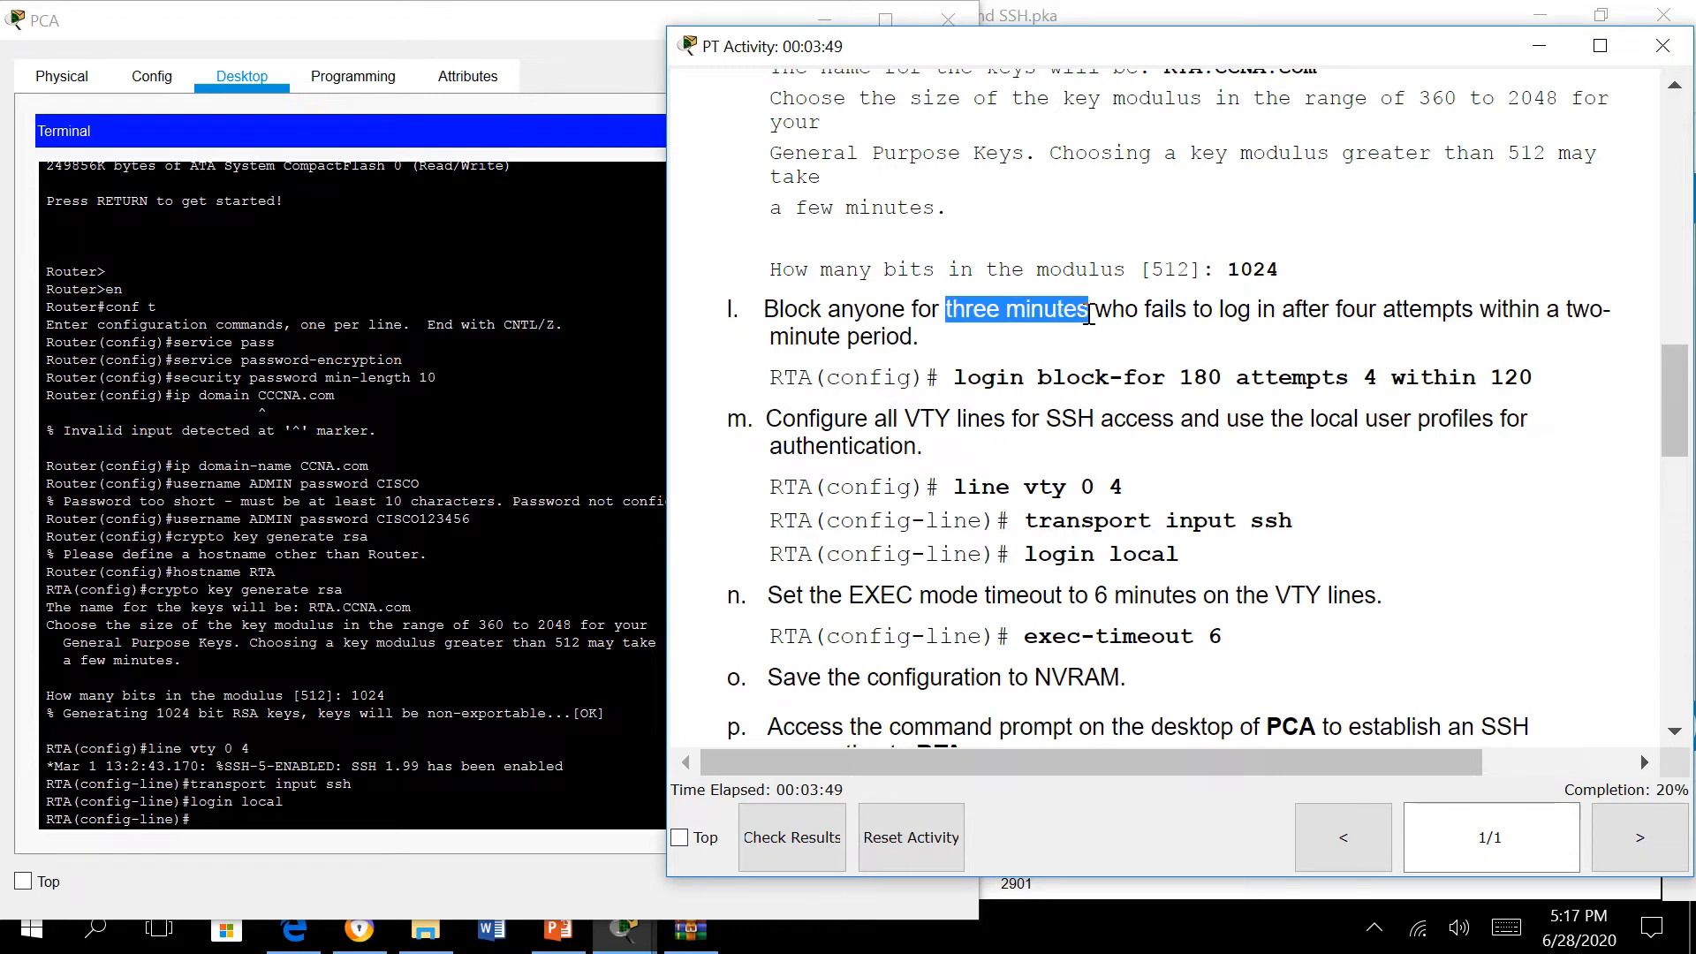
double_click(1199, 378)
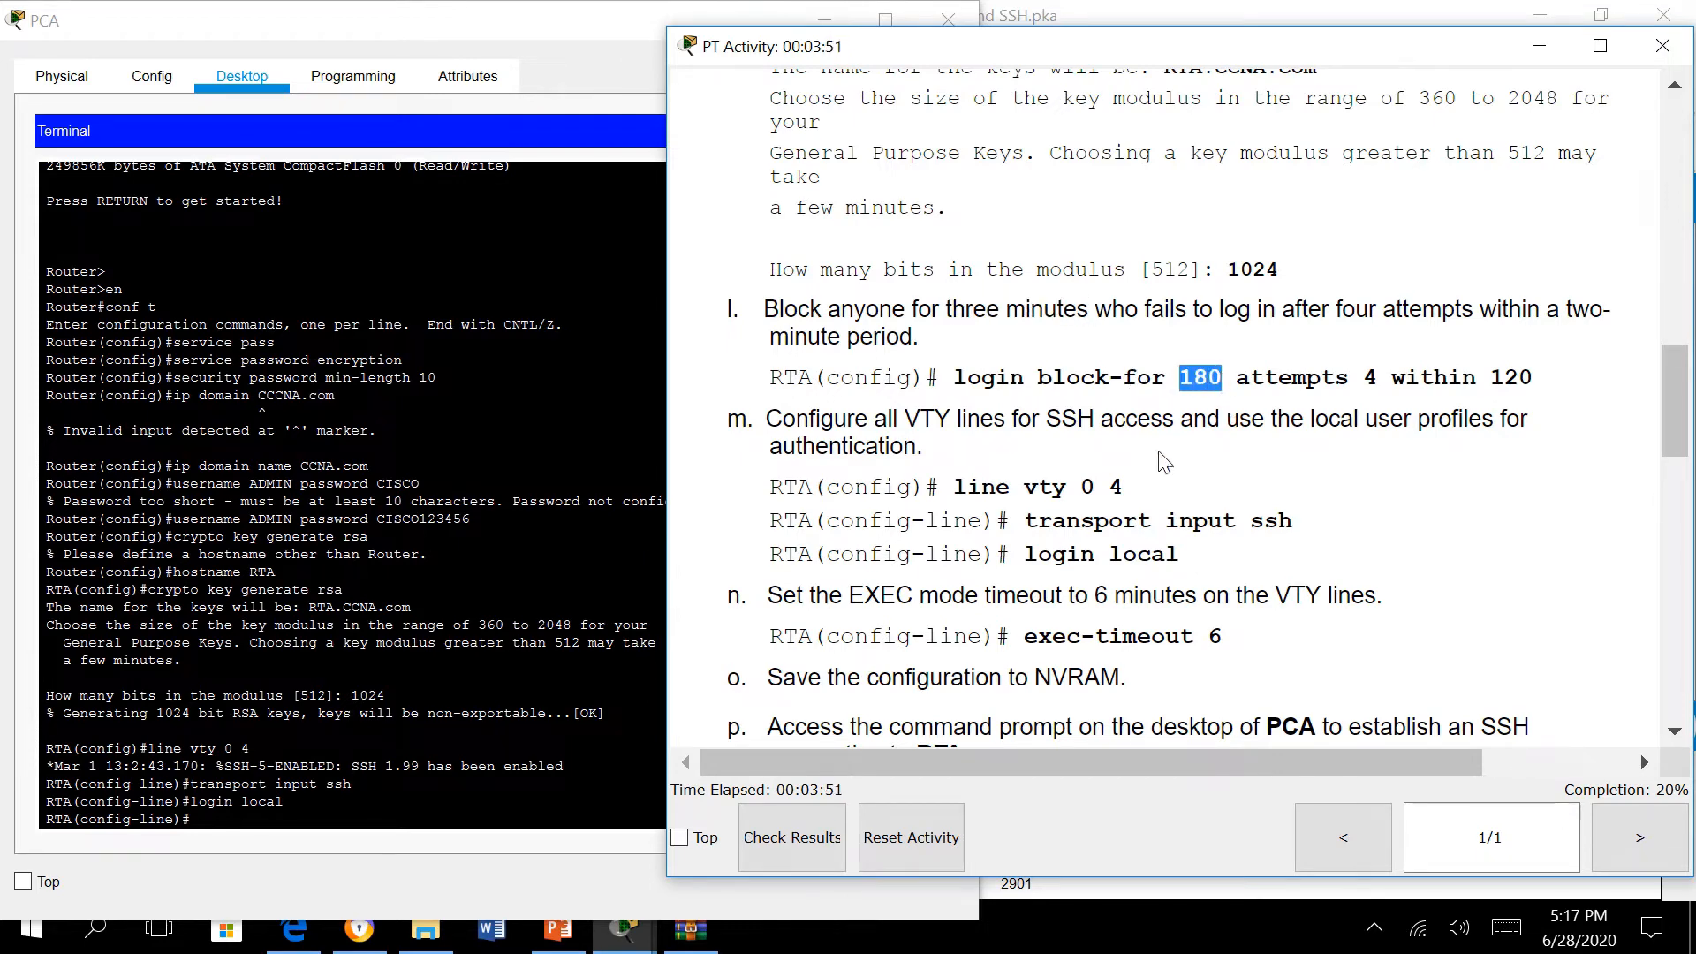
scroll("down", 3)
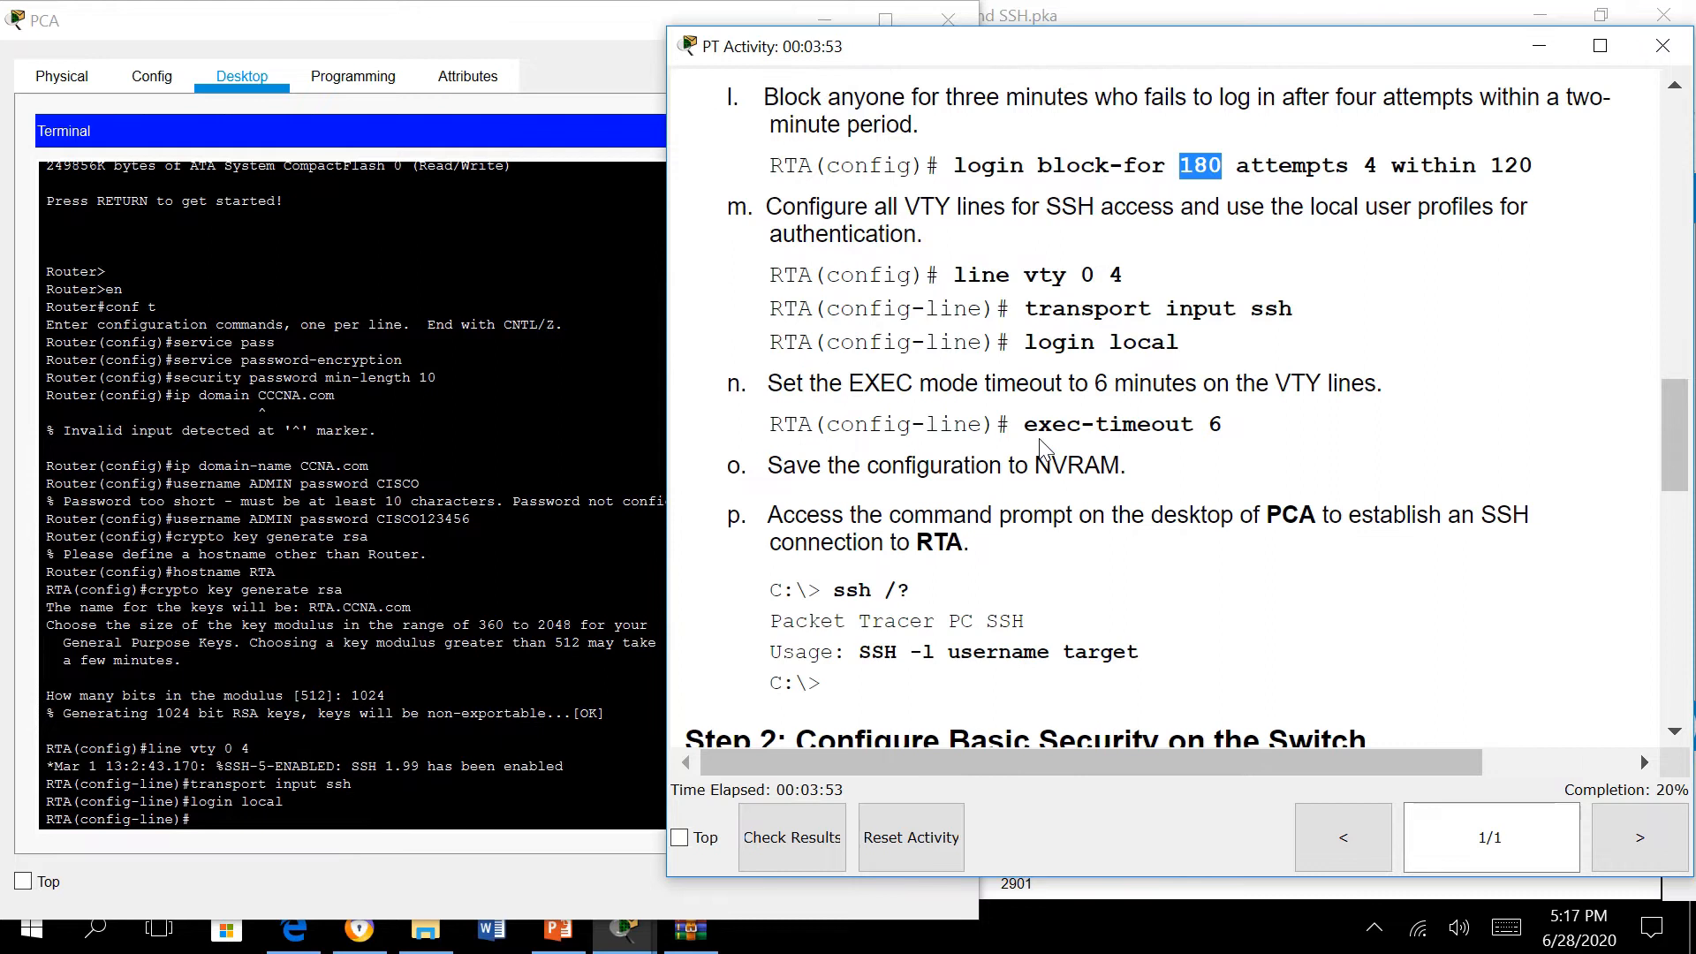
double_click(1109, 424)
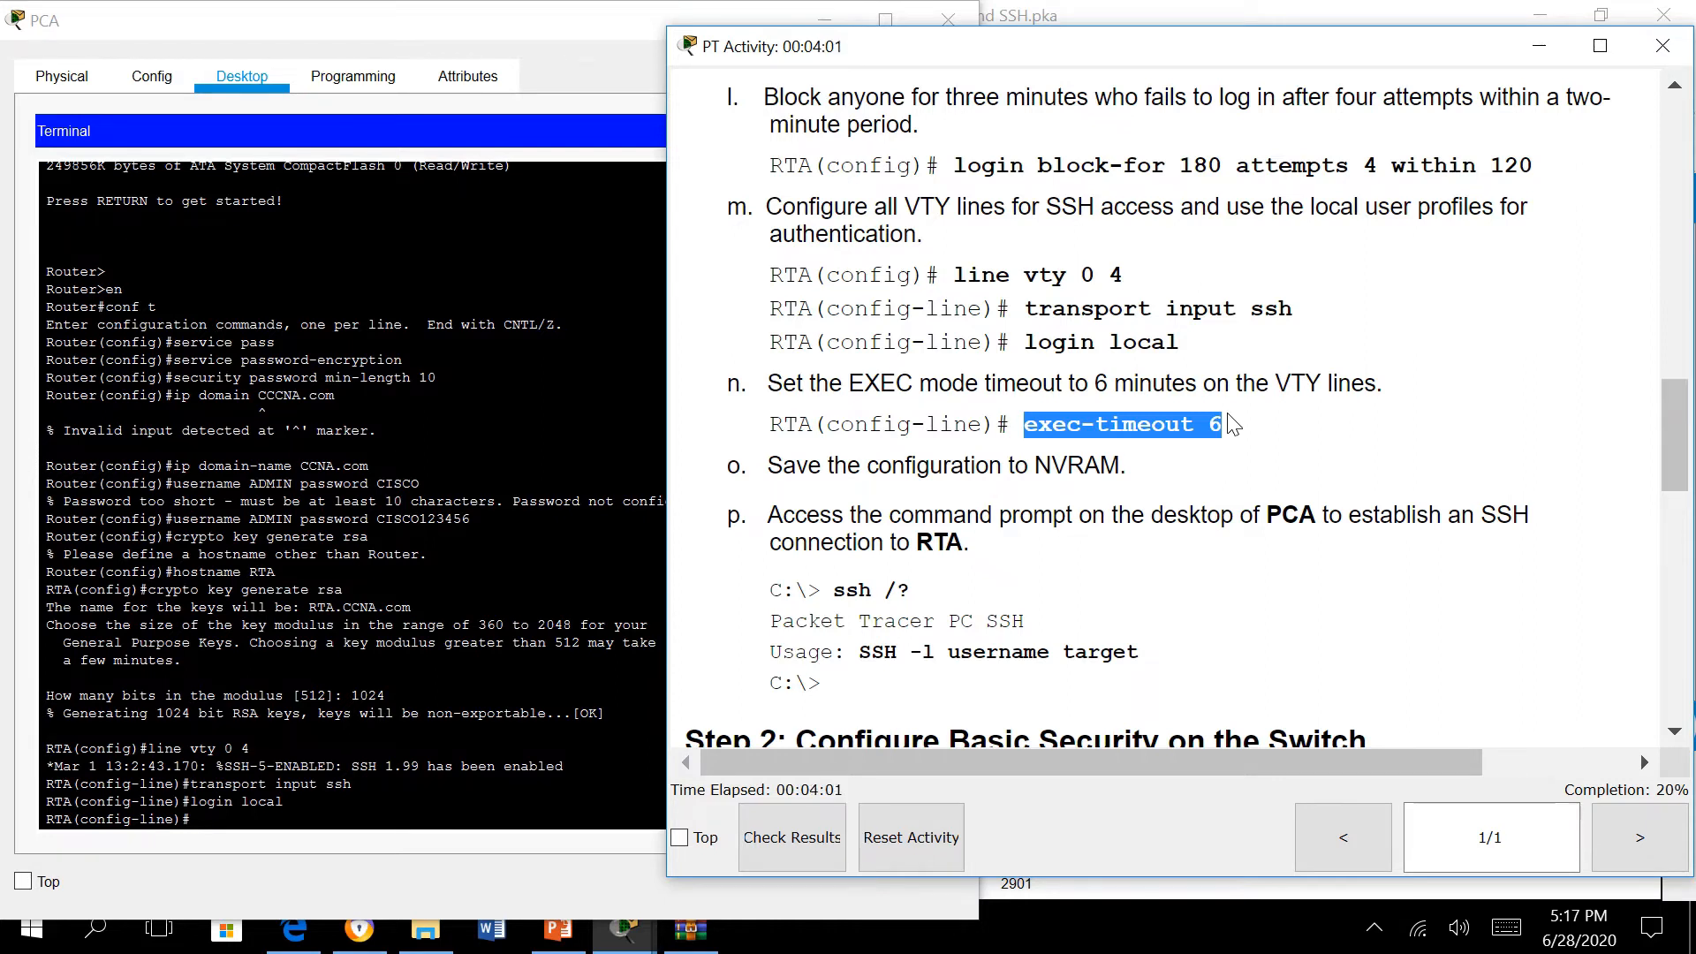
mouse_move(1212, 426)
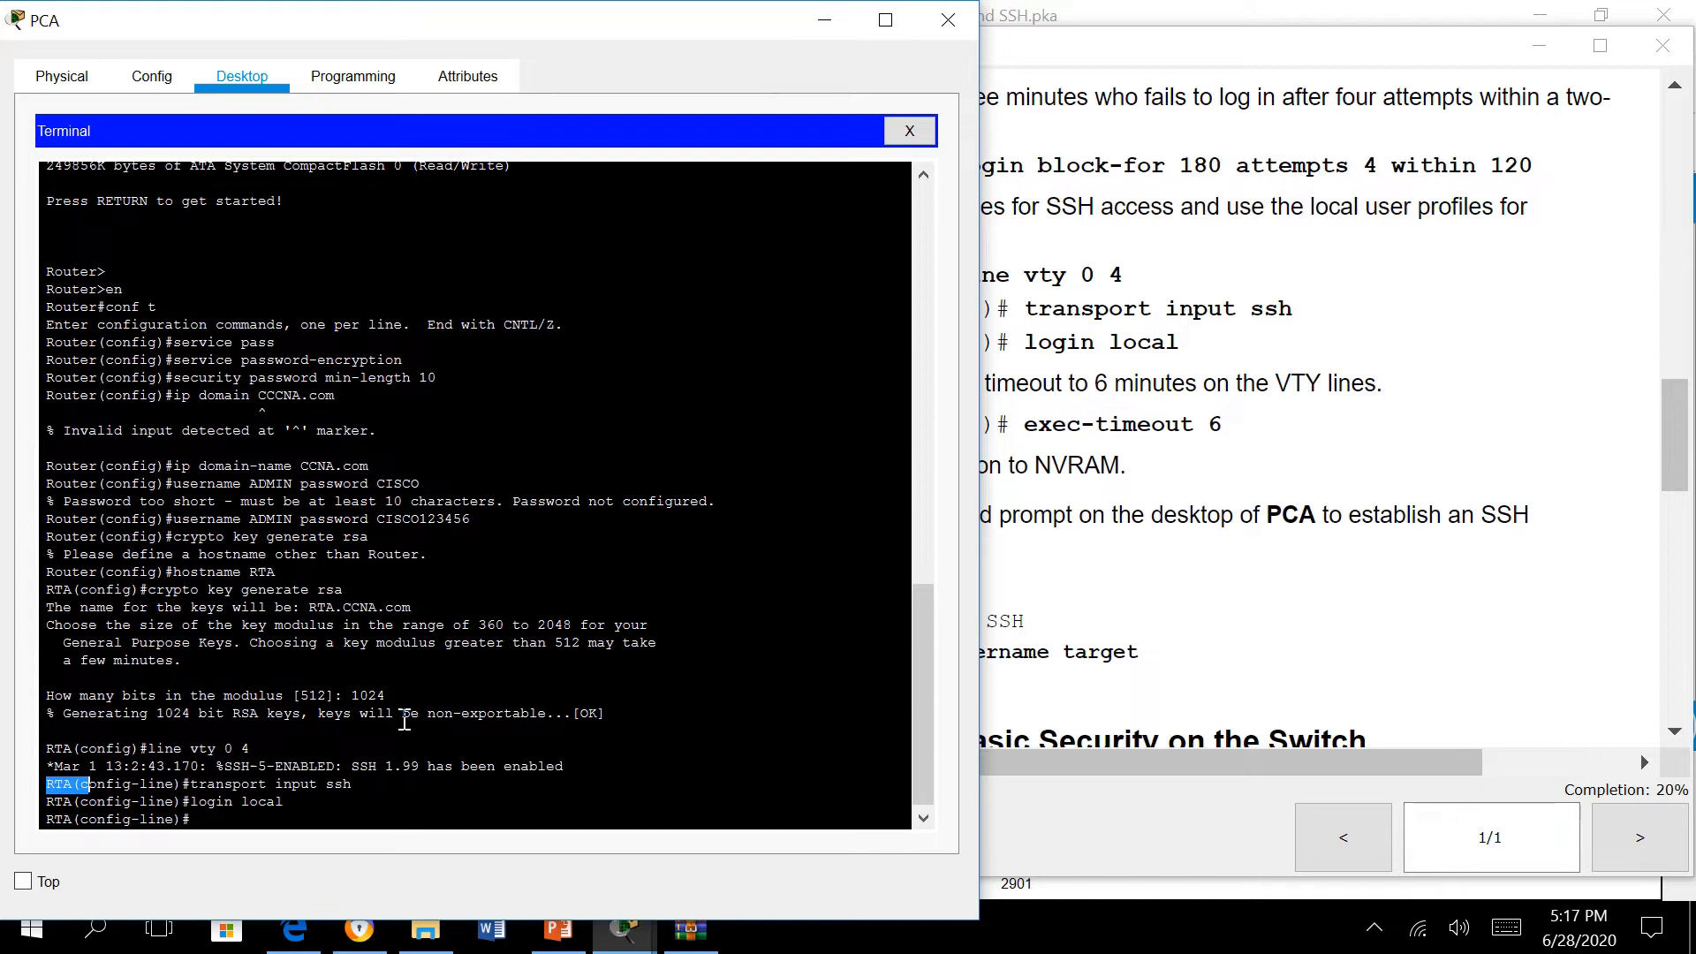
mouse_move(451, 588)
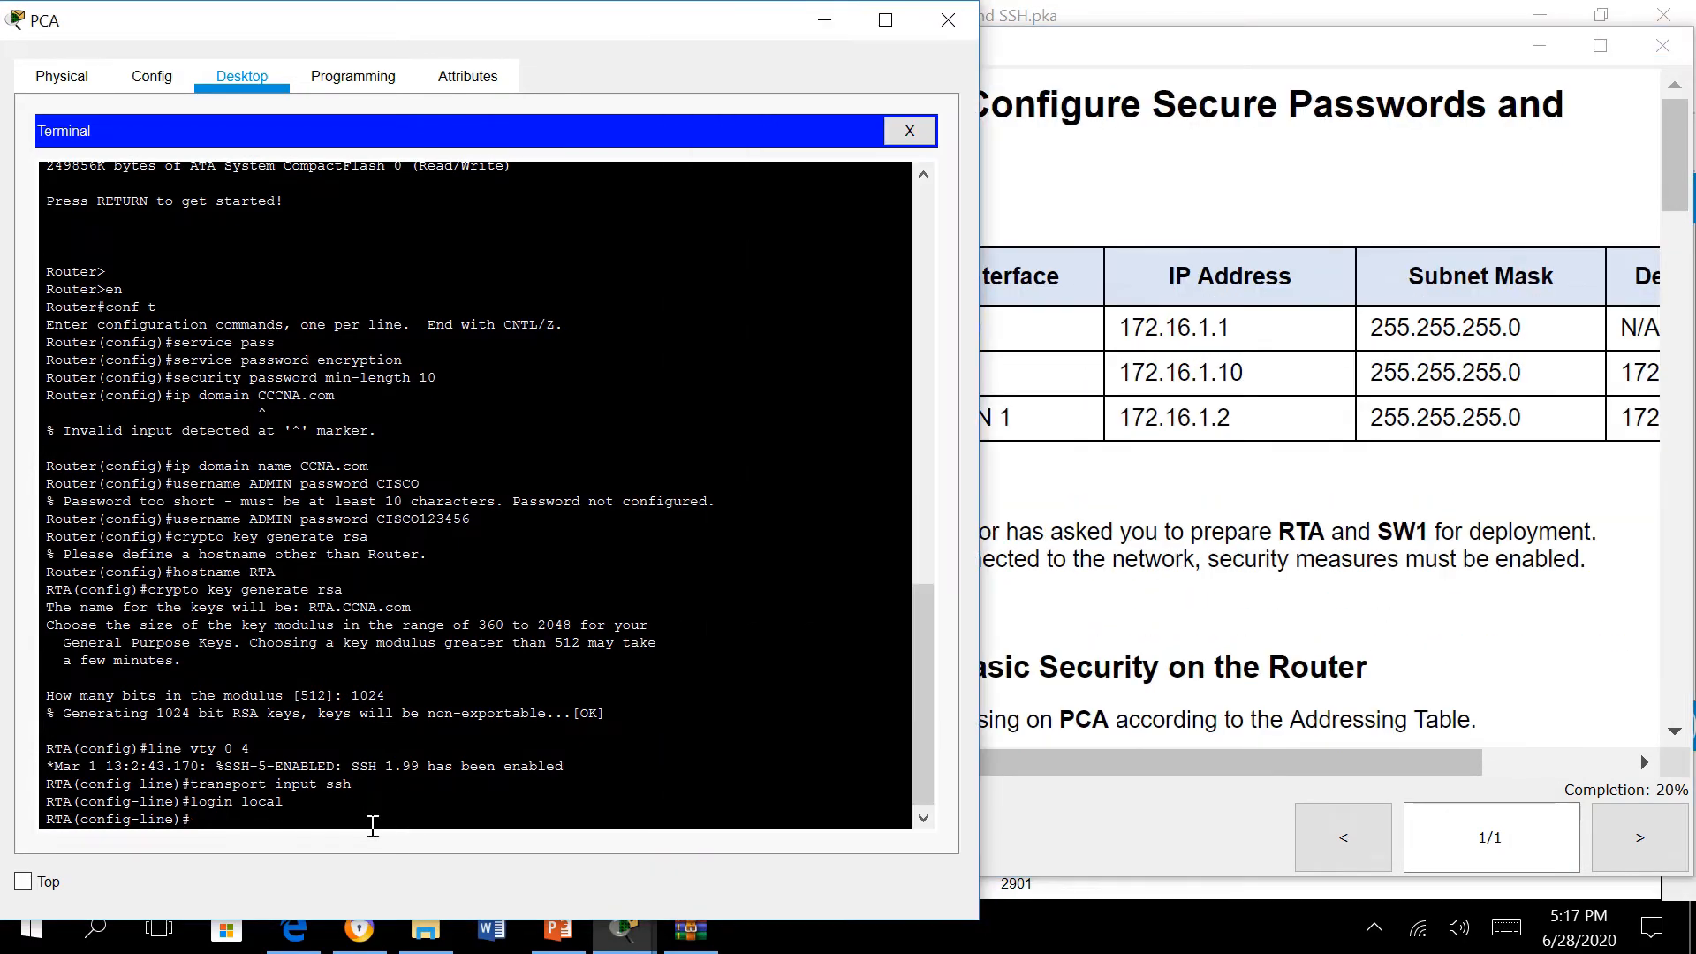
Display RTA's running configuration with do show run.
type("do sh r")
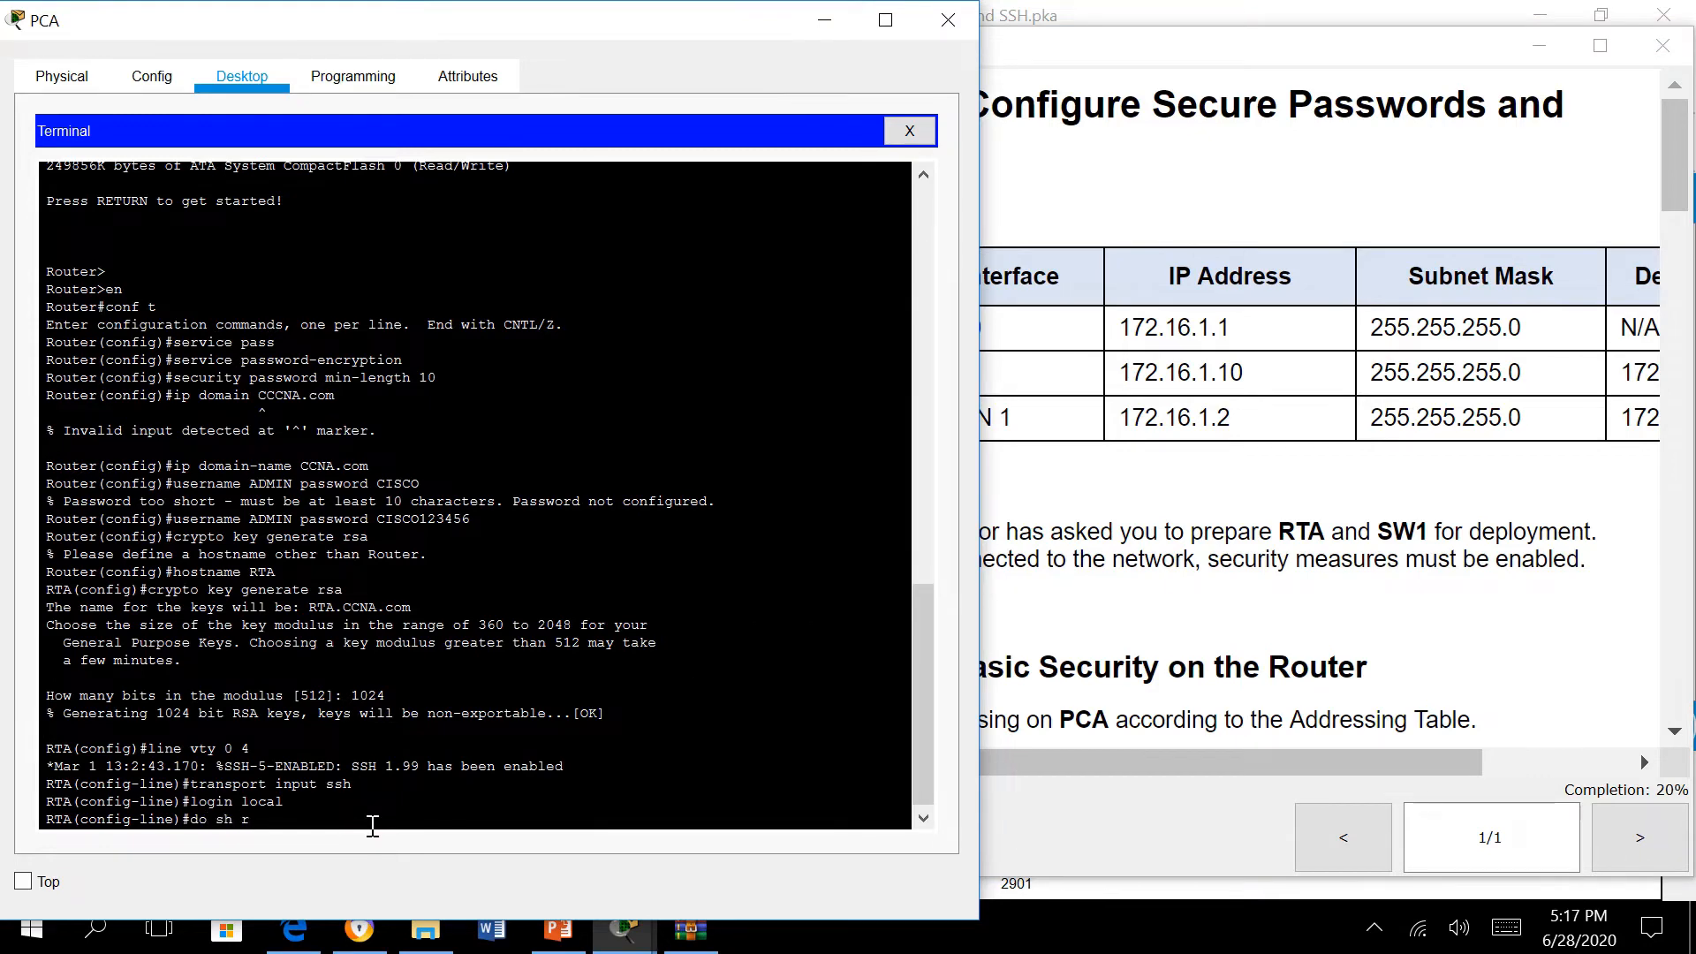
key("Return")
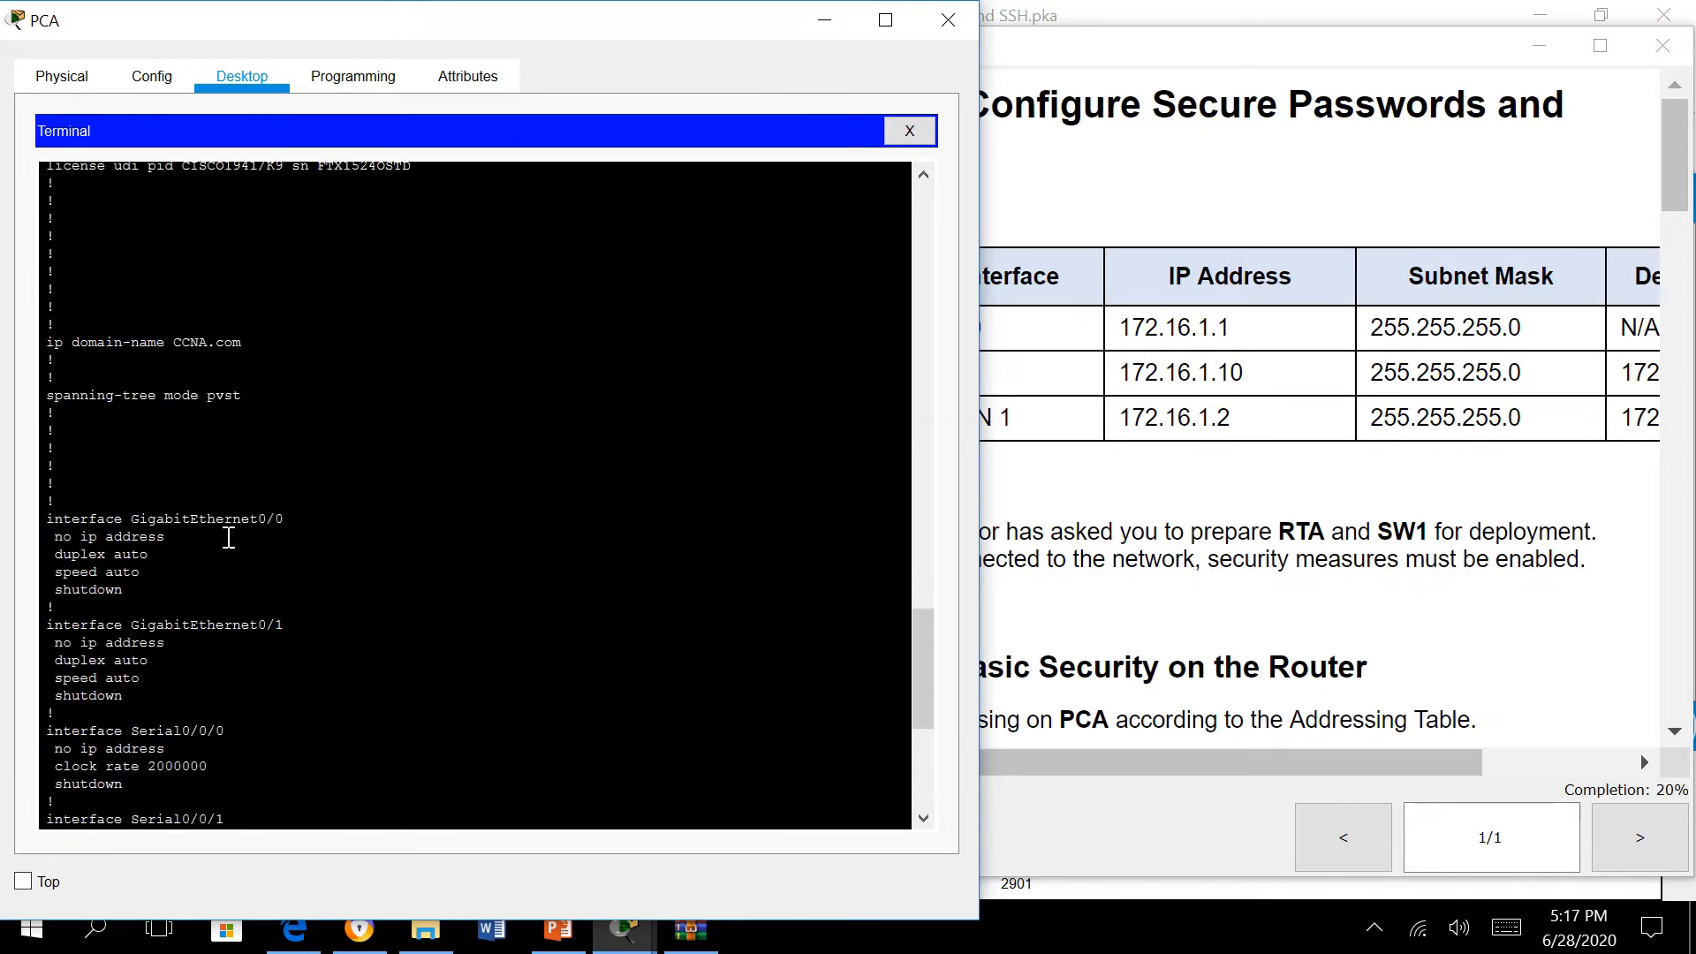
scroll("down", 3)
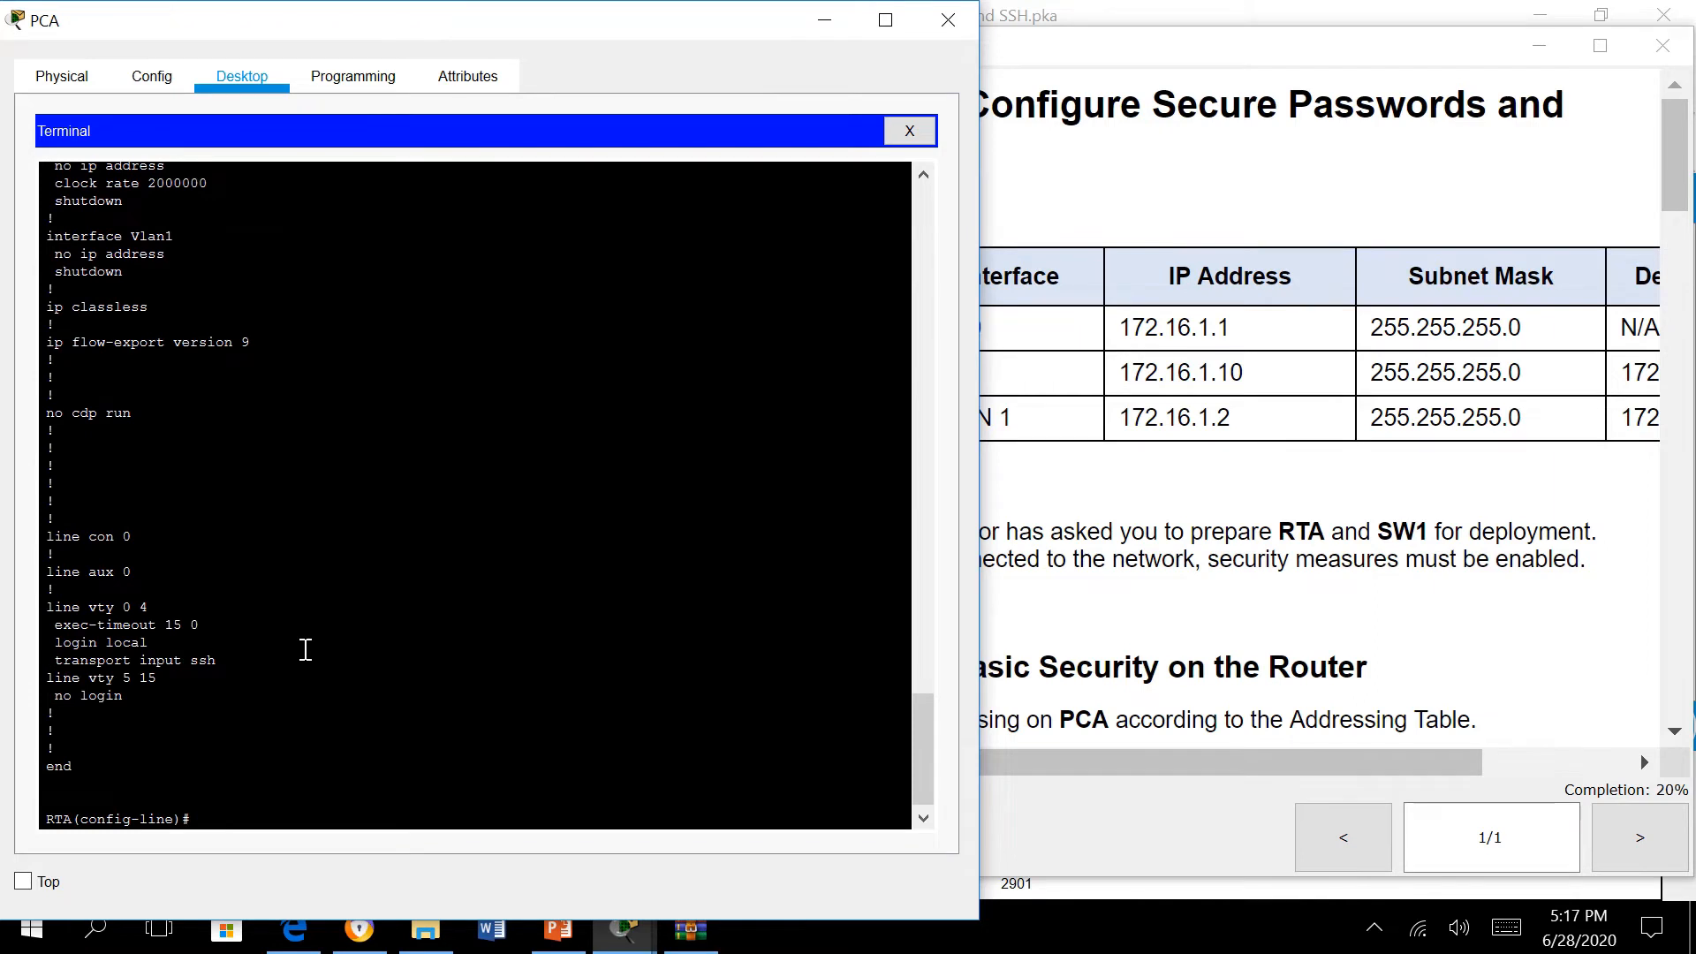
Address interface G0/0 as 172.16.1.1 255.255.255.0.
type("int g0/0/")
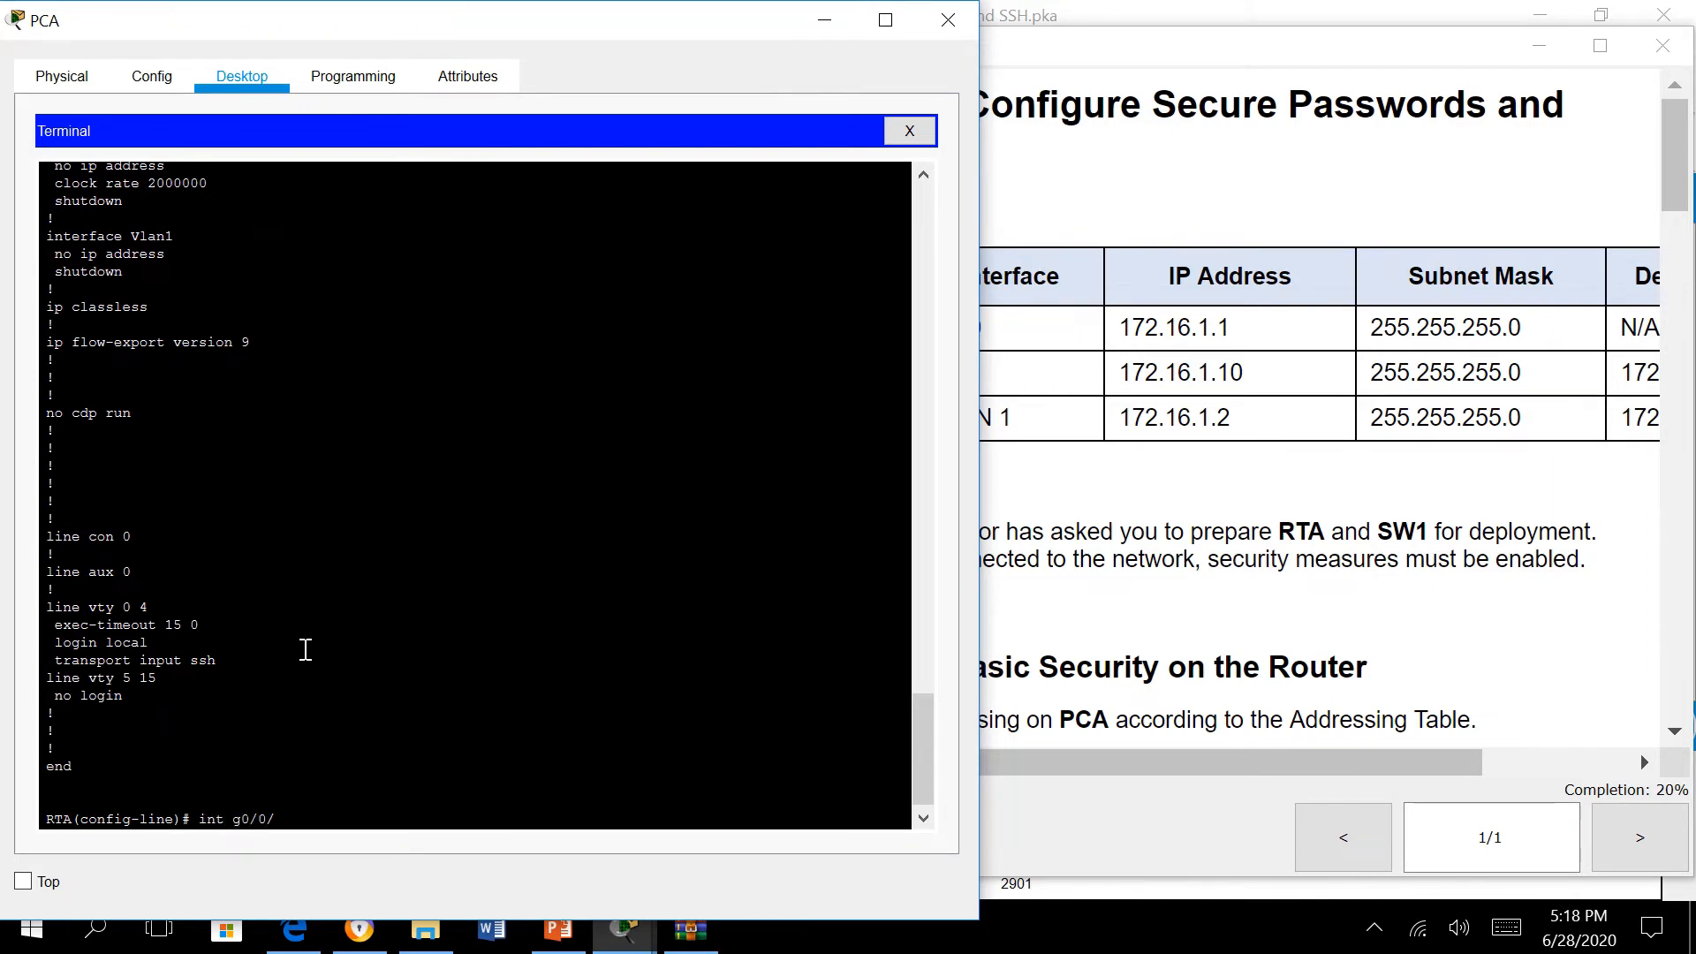
type("ip add")
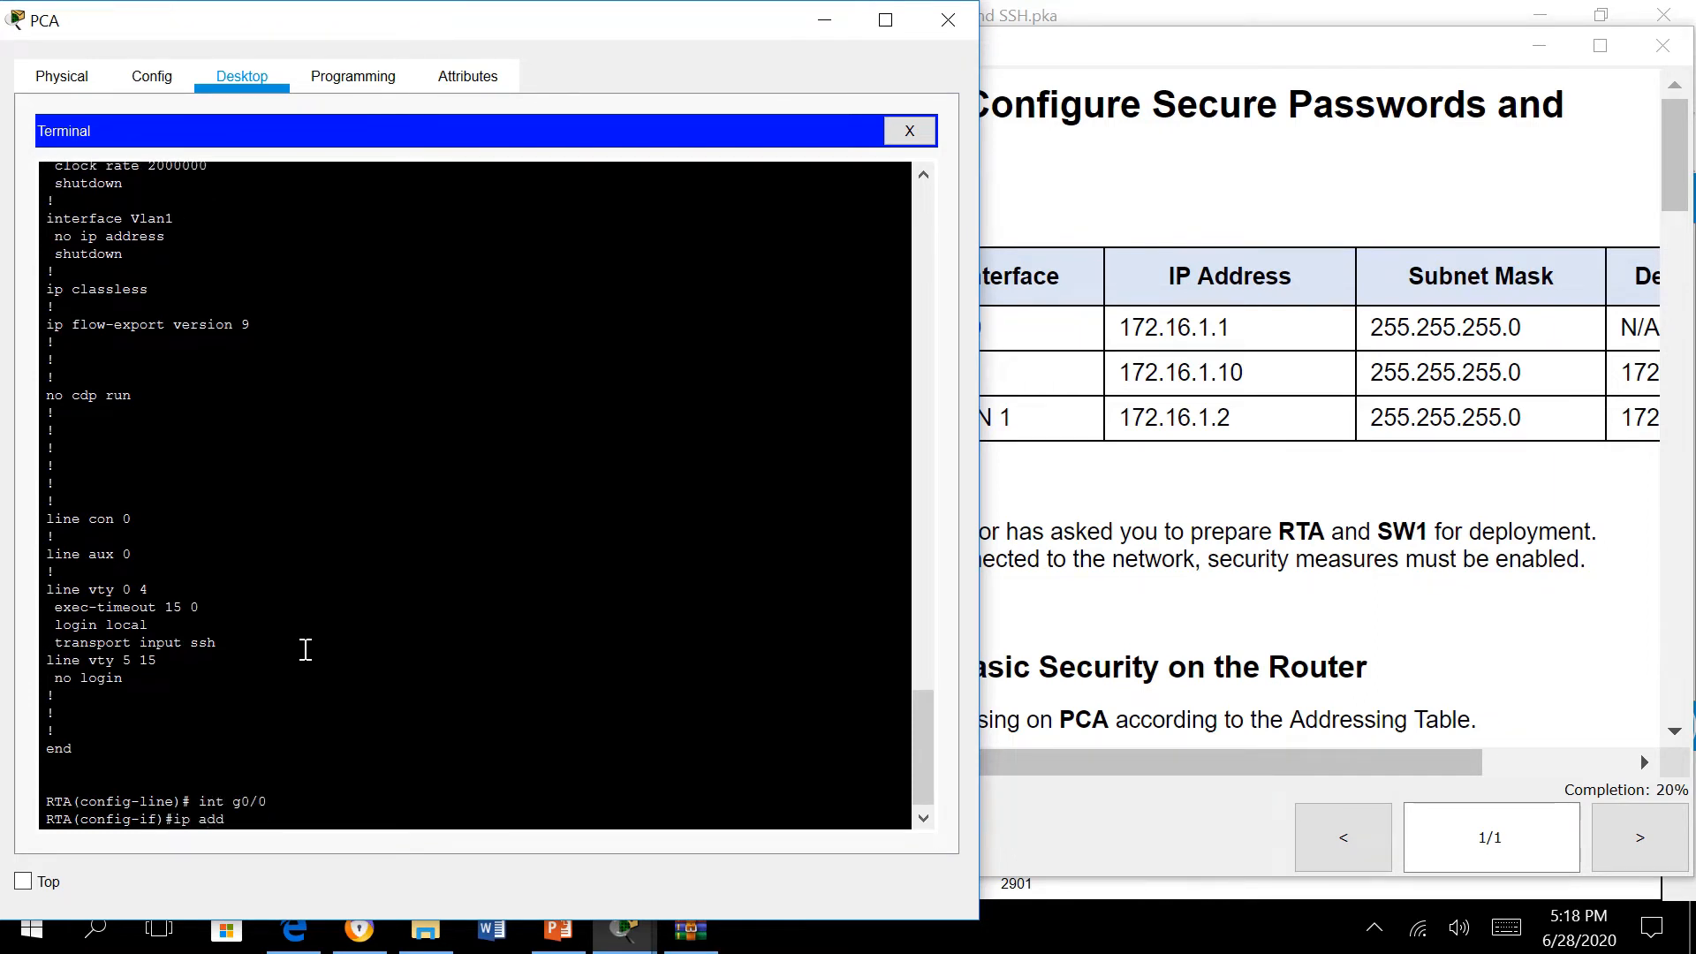
type("172.16")
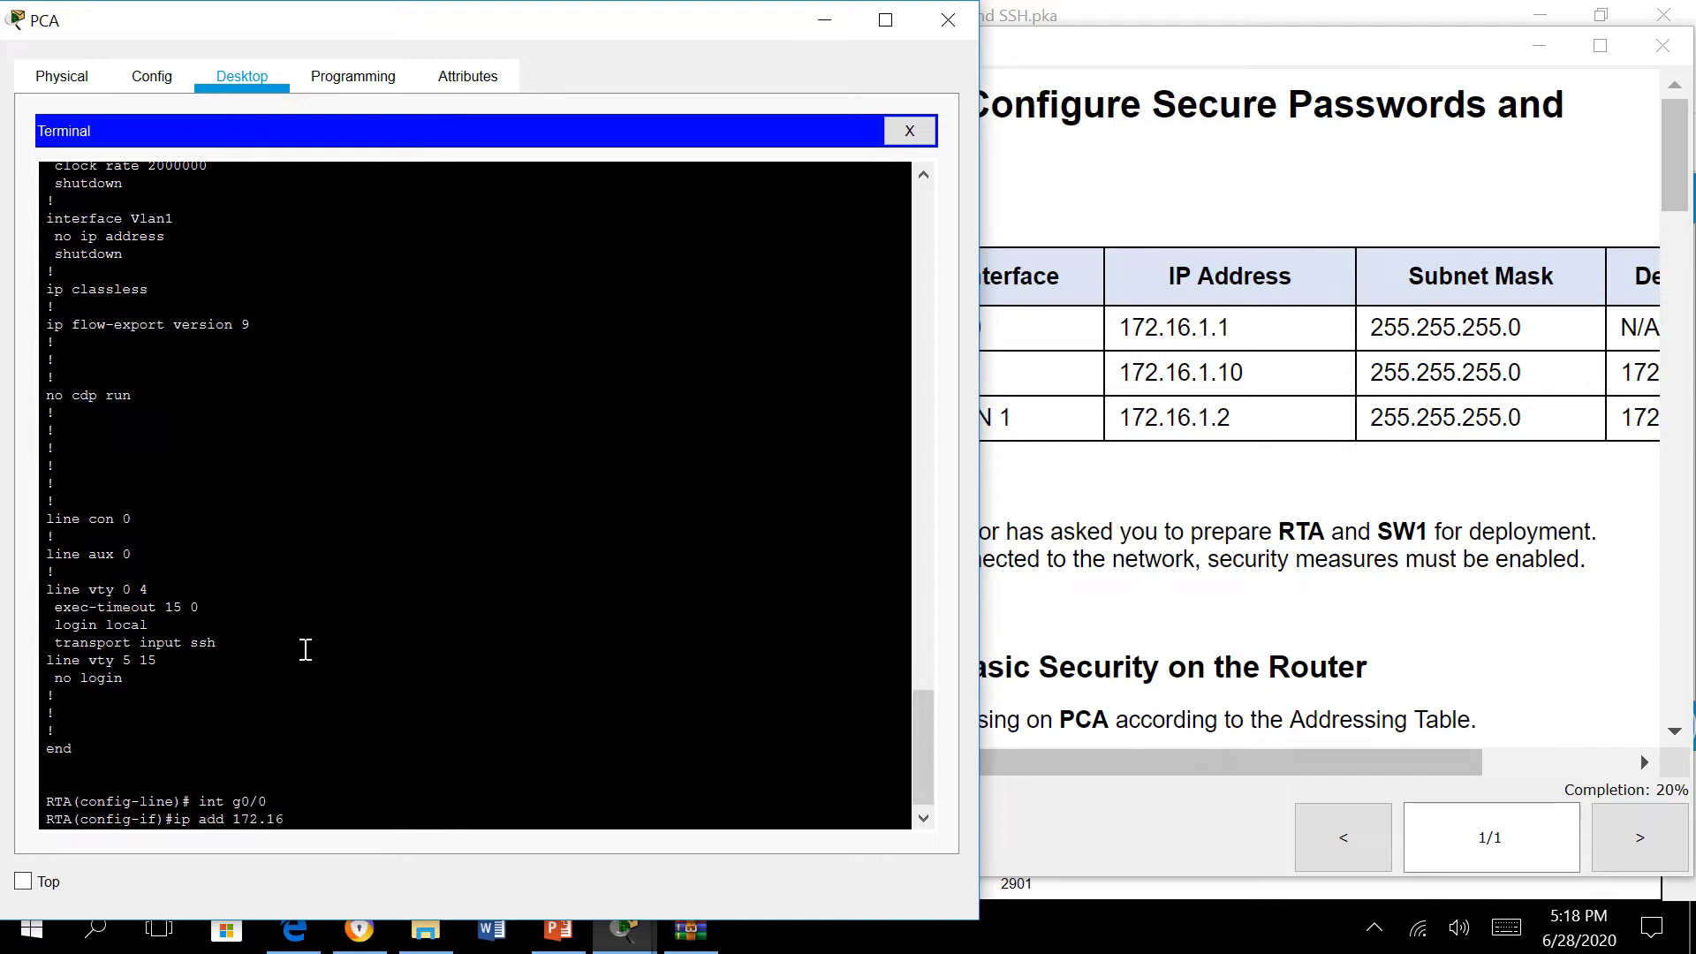
type(".1.1 25")
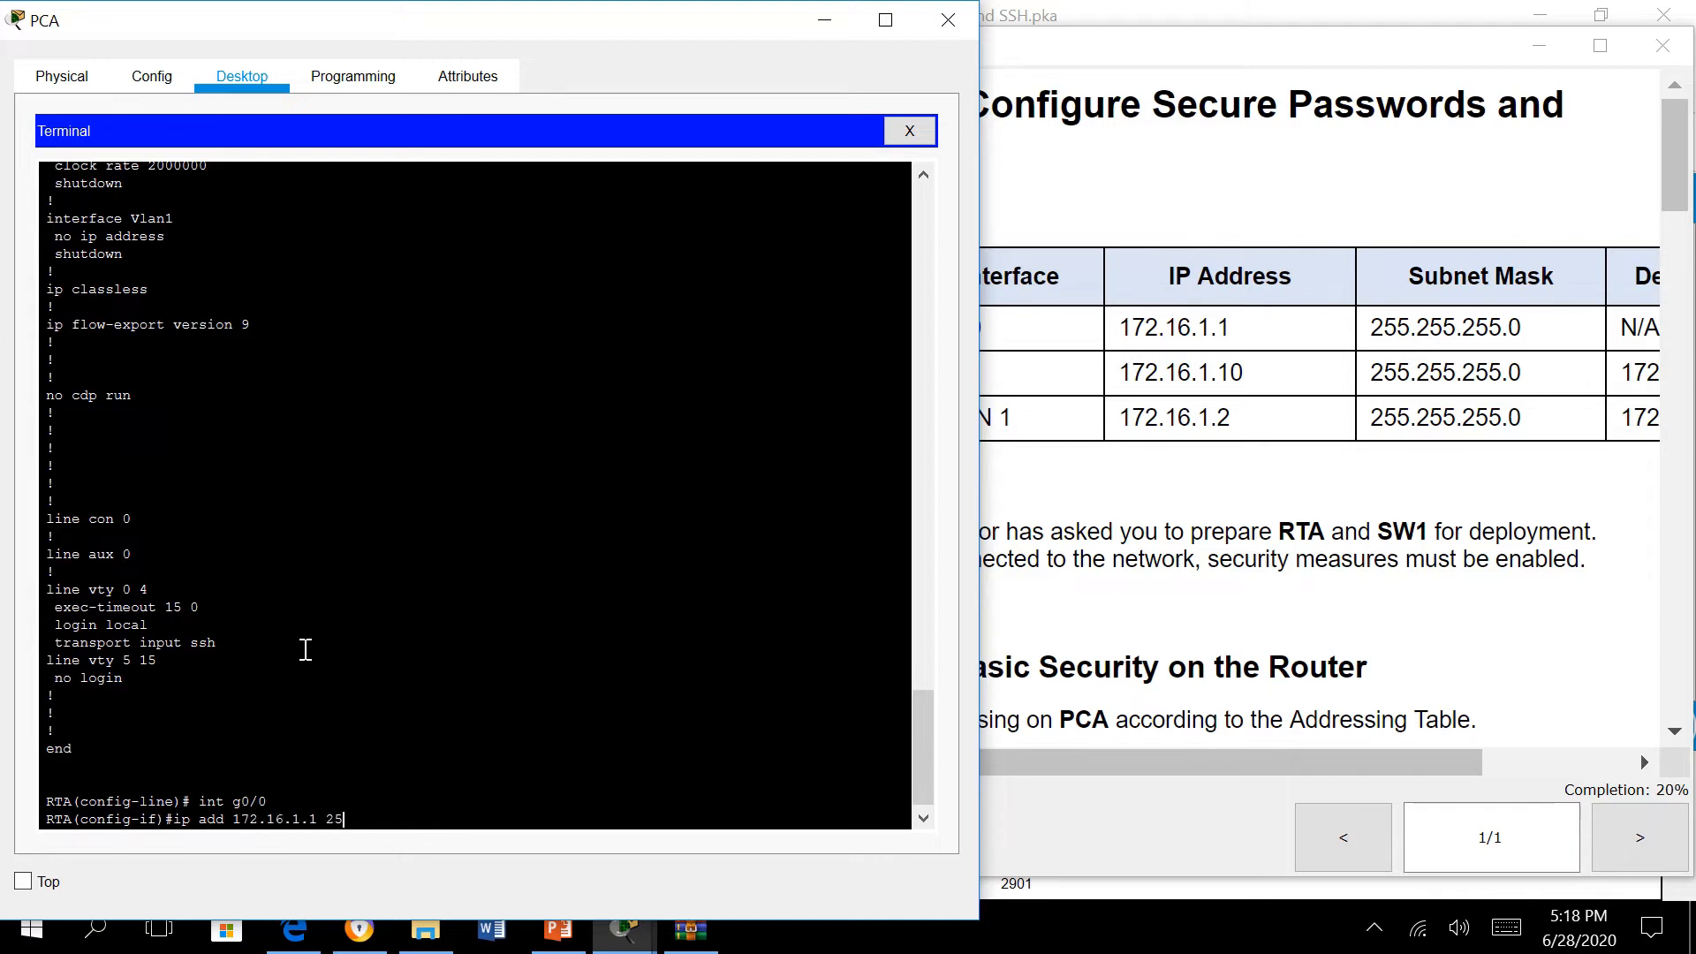
type("5.255.255.0")
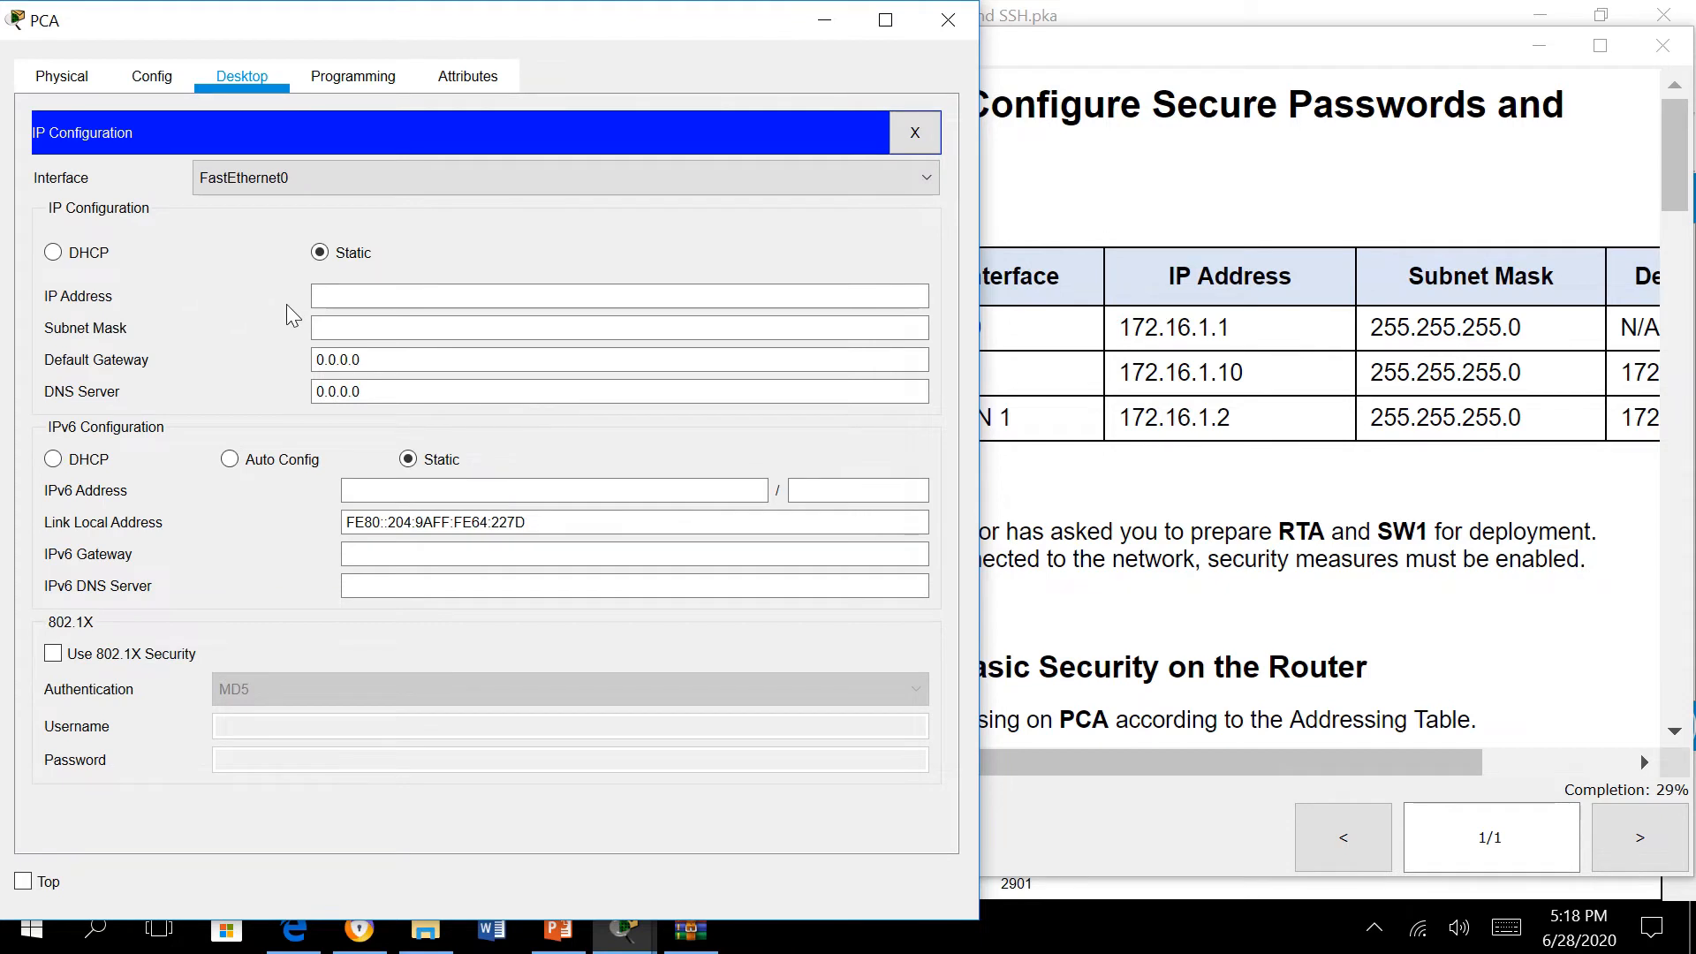
Give PCA static IP 172.16.1.10, mask 255.255.255.0 and gateway 172.16.1.1.
type("172.")
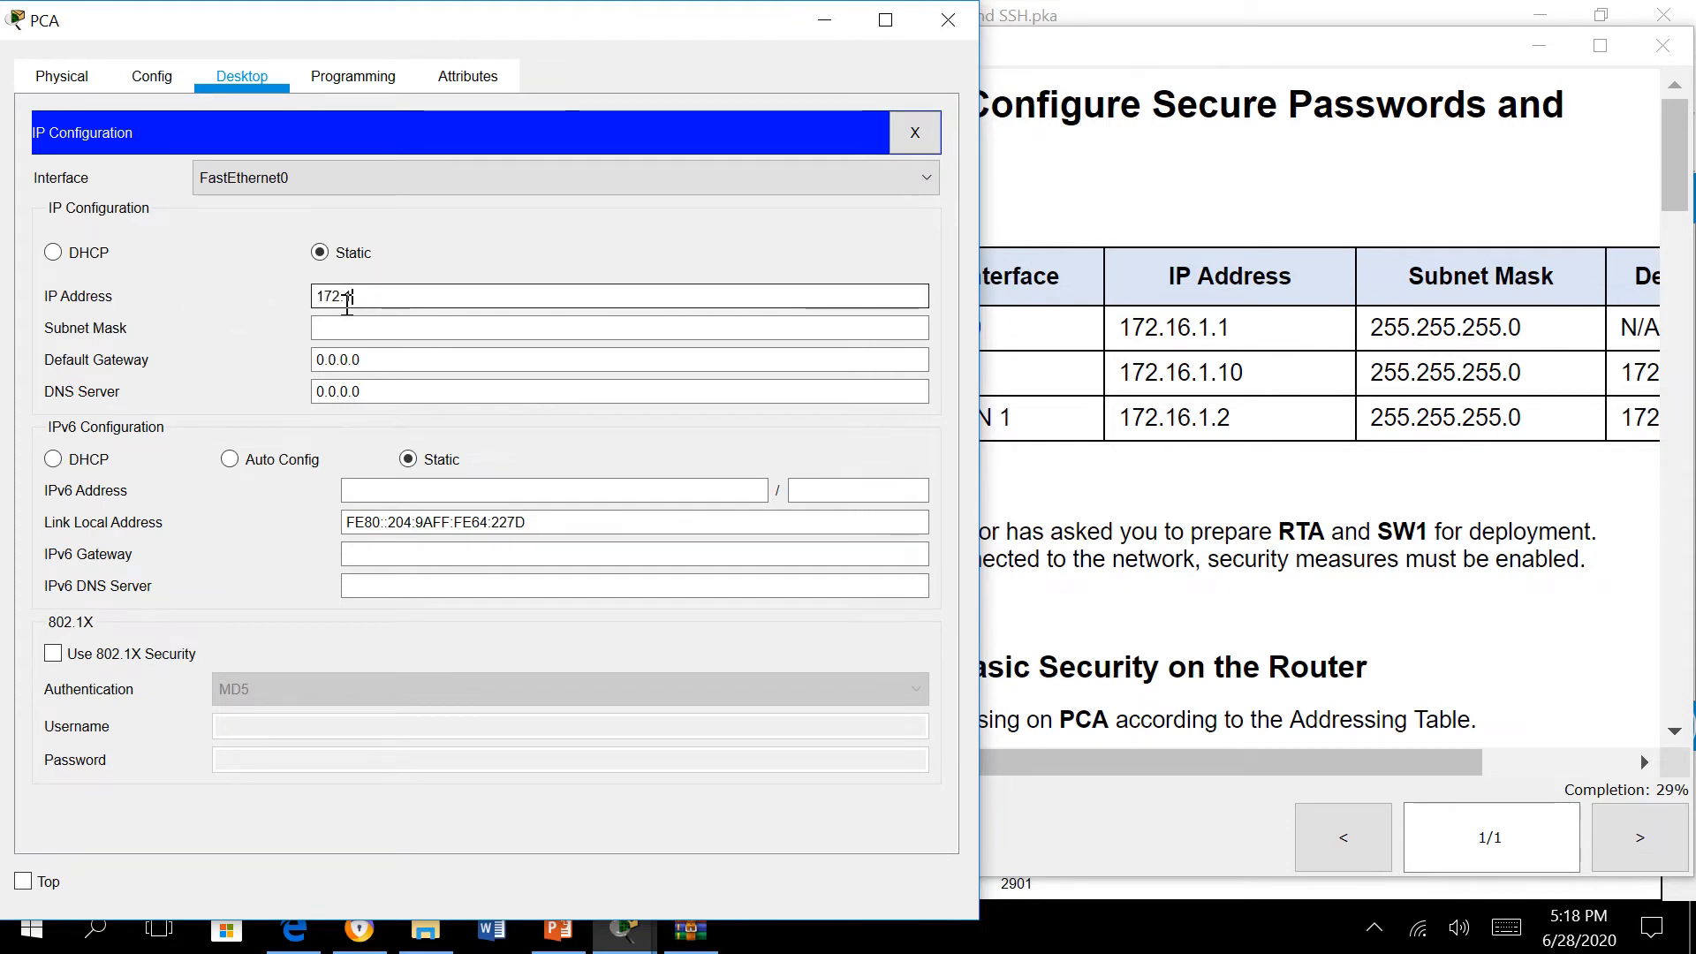
type("6.1.10")
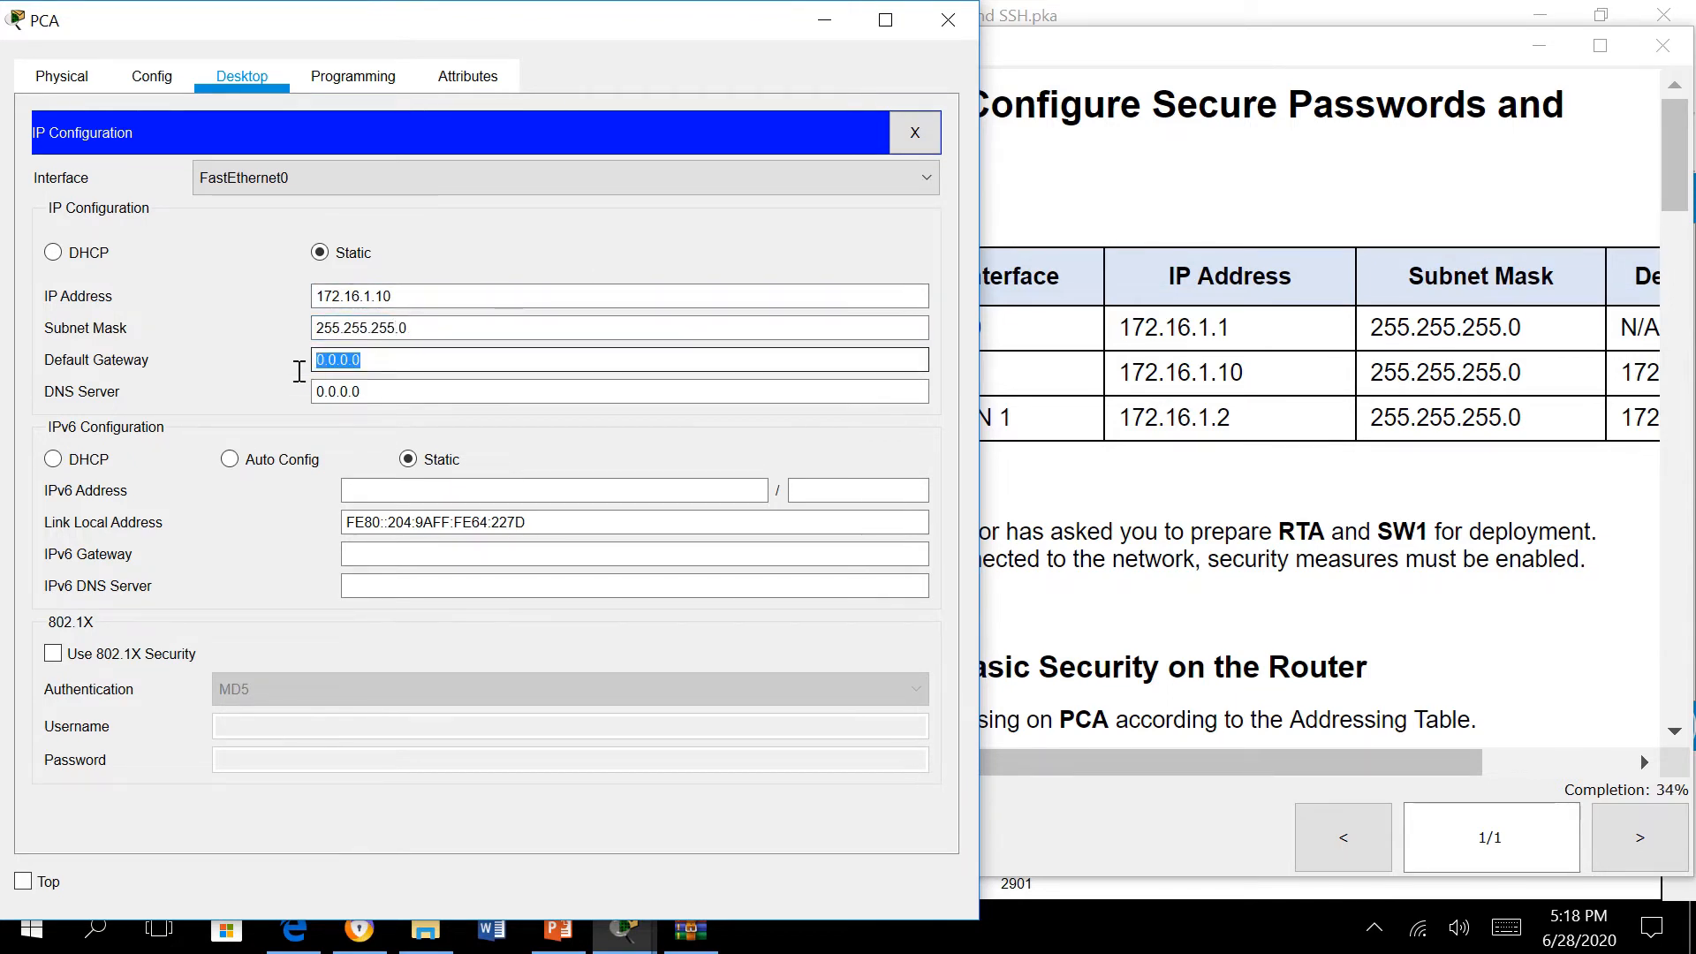
type("172.1")
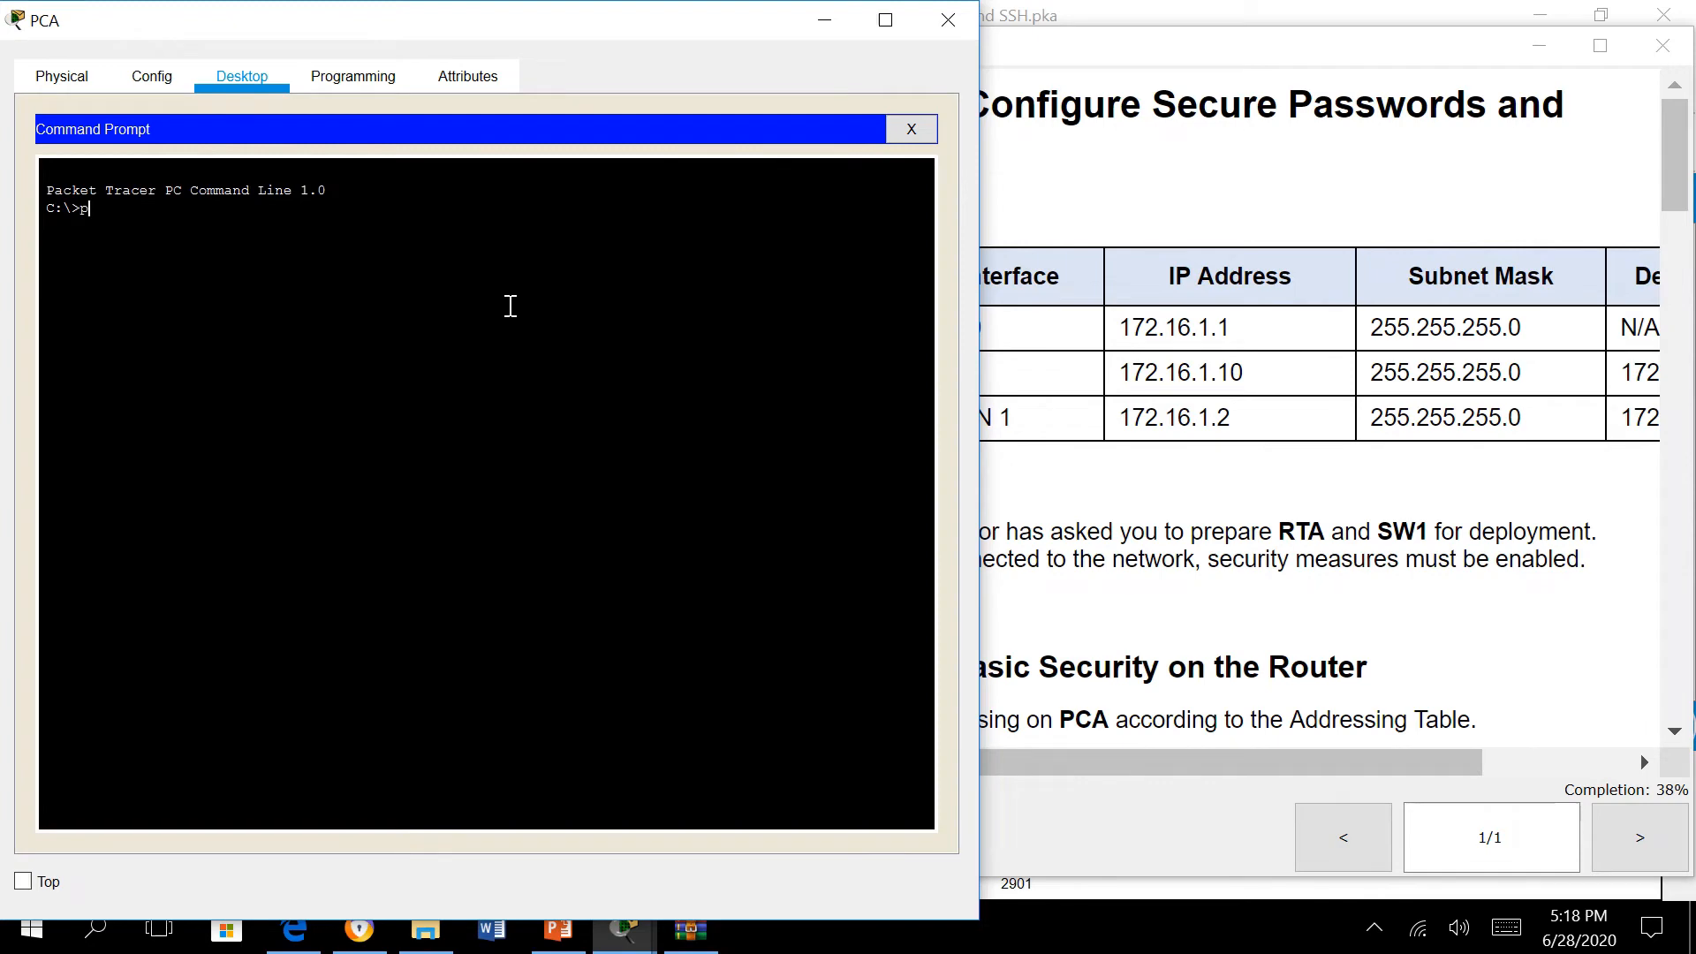
Confirm PCA's addressing with ipconfig and ping 172.16.1.1.
type("ipconfig")
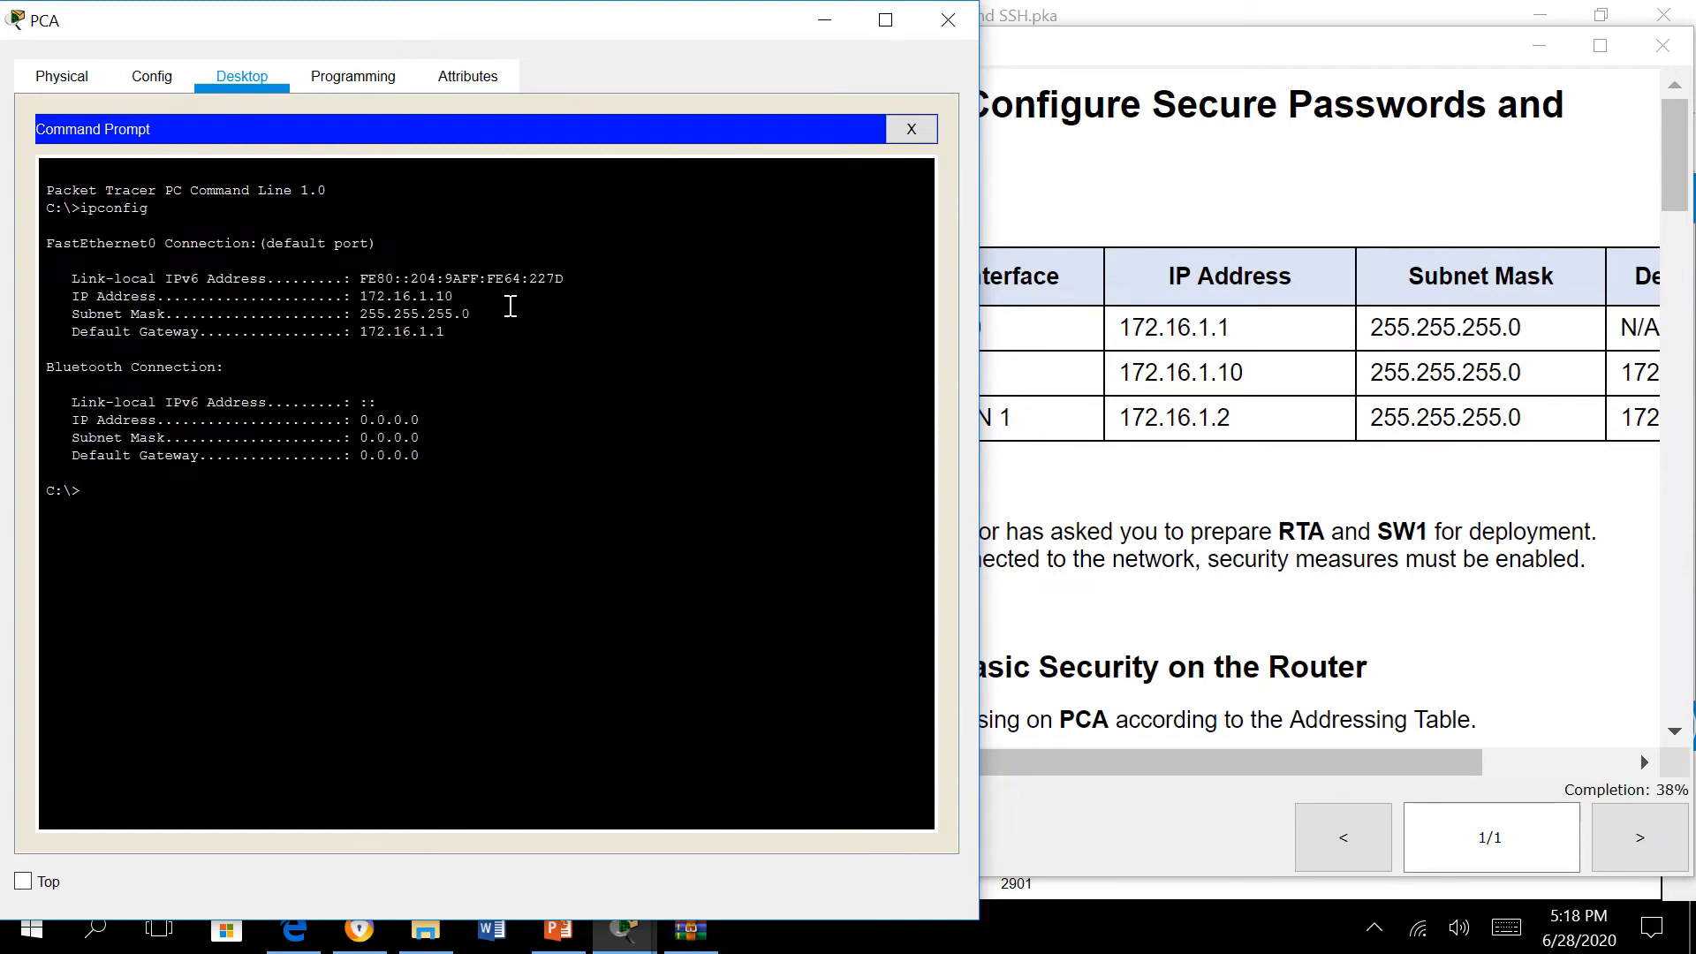
type("ping 172.16.1.1")
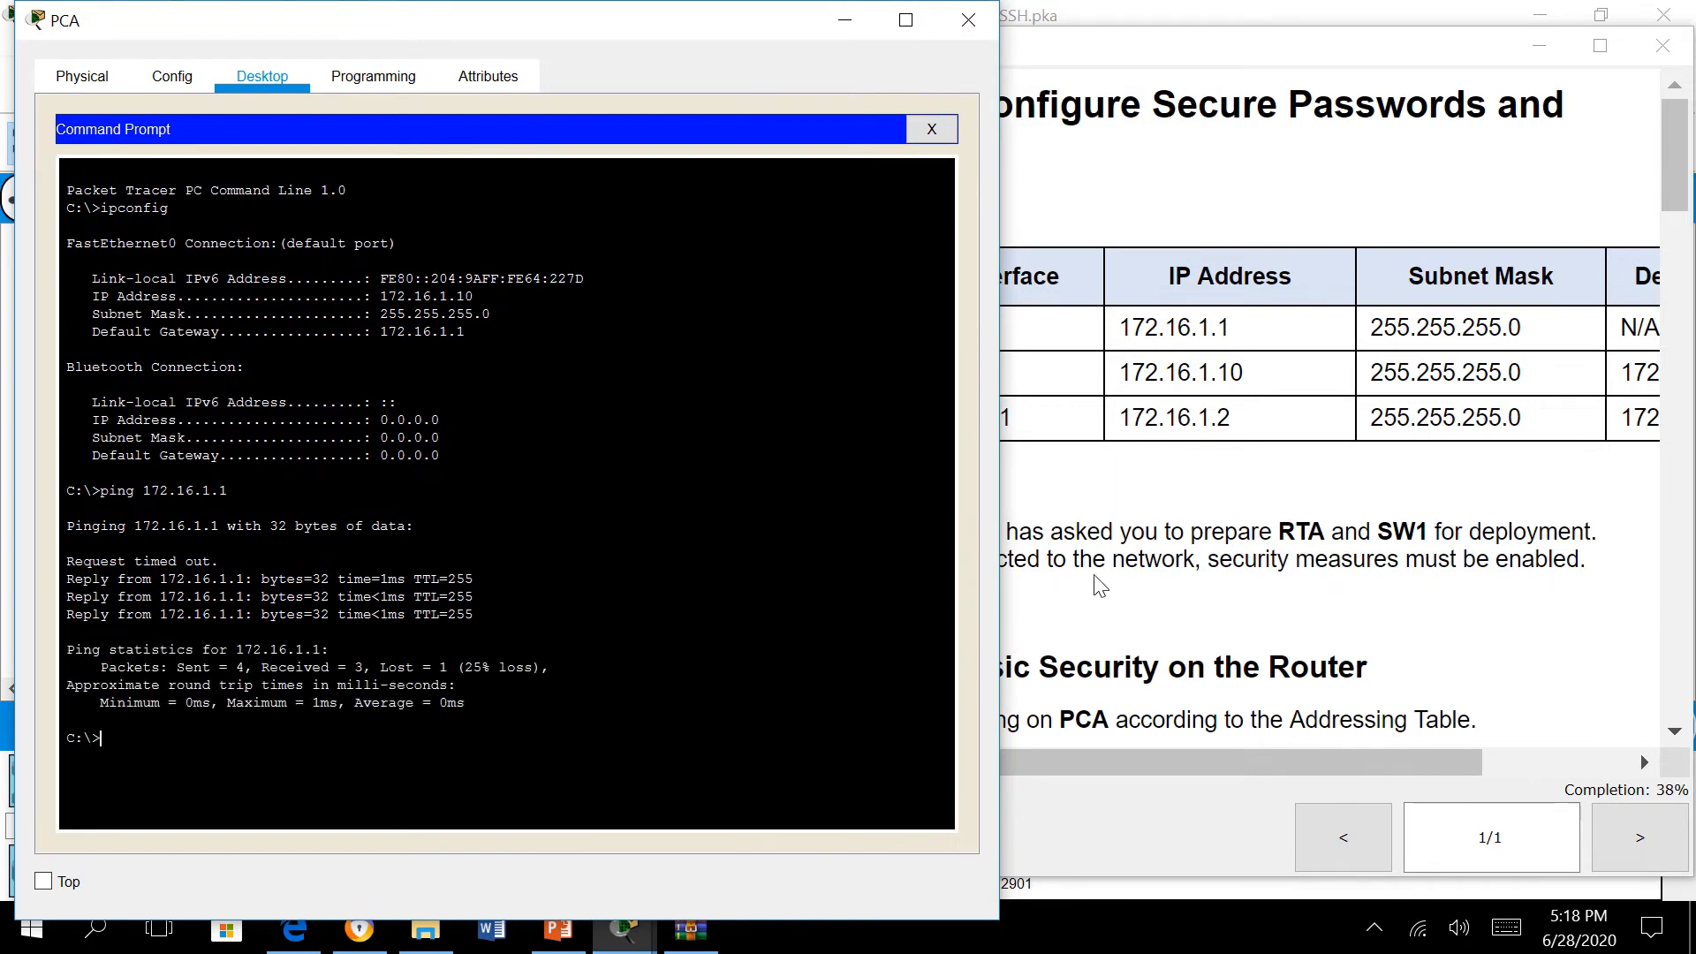
Log in to RTA over SSH as ADMIN with ssh -l ADMIN 172.16.1.1.
type("ssh il")
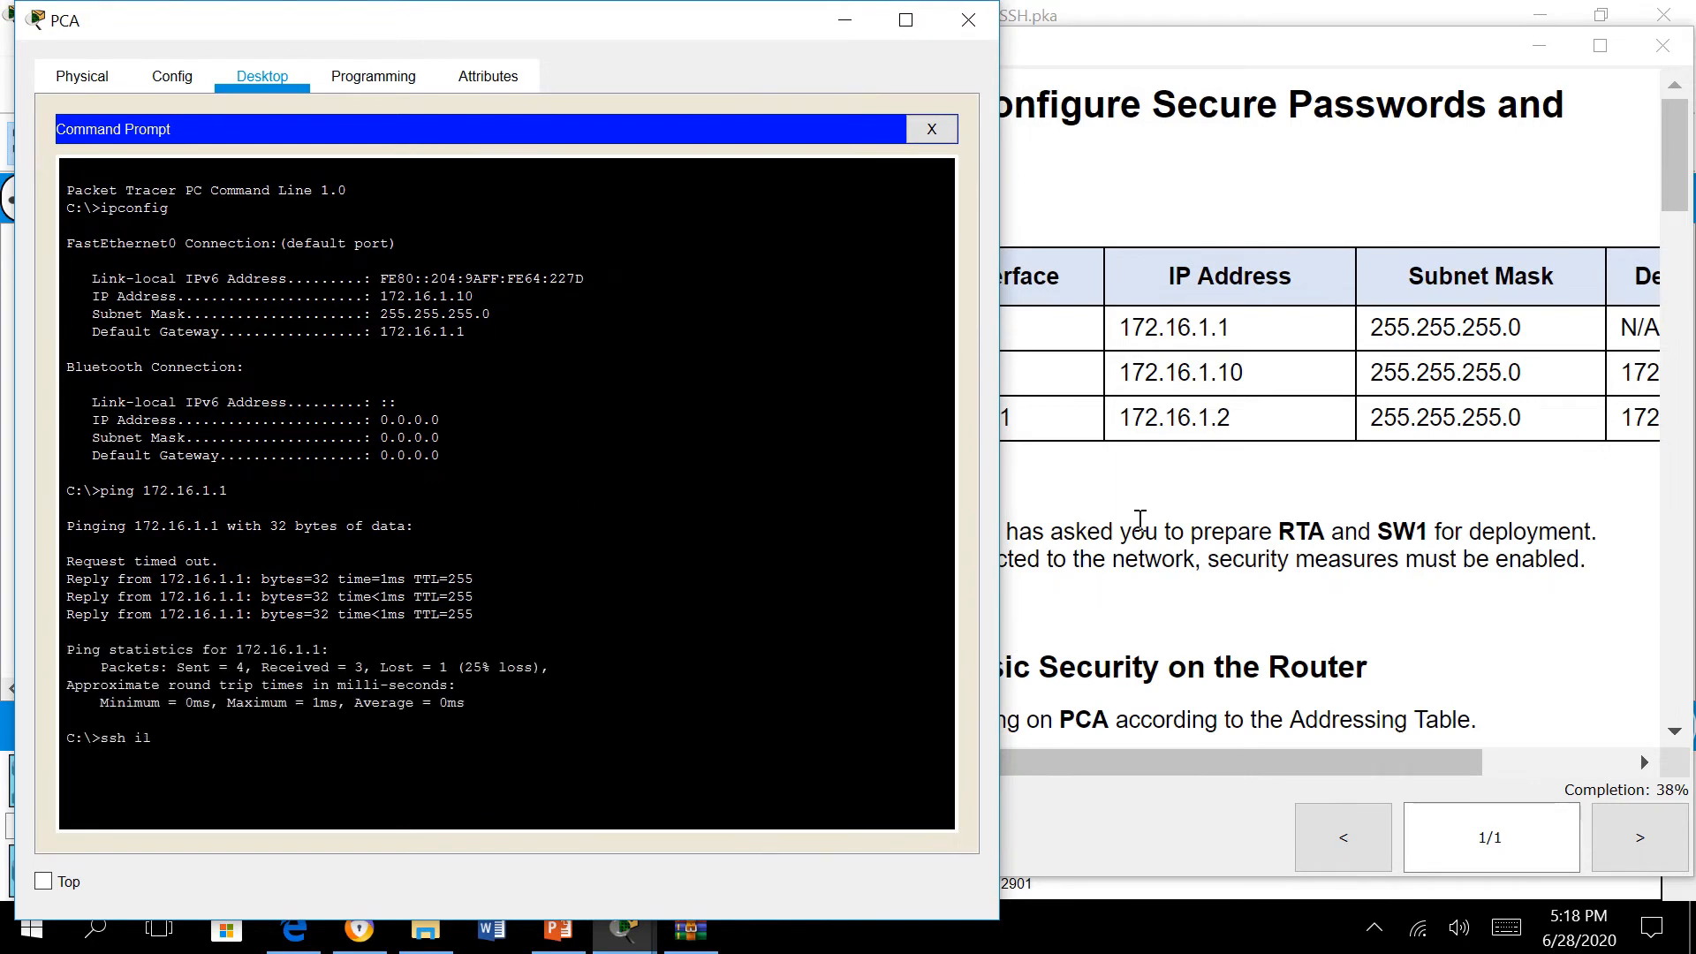
type("-")
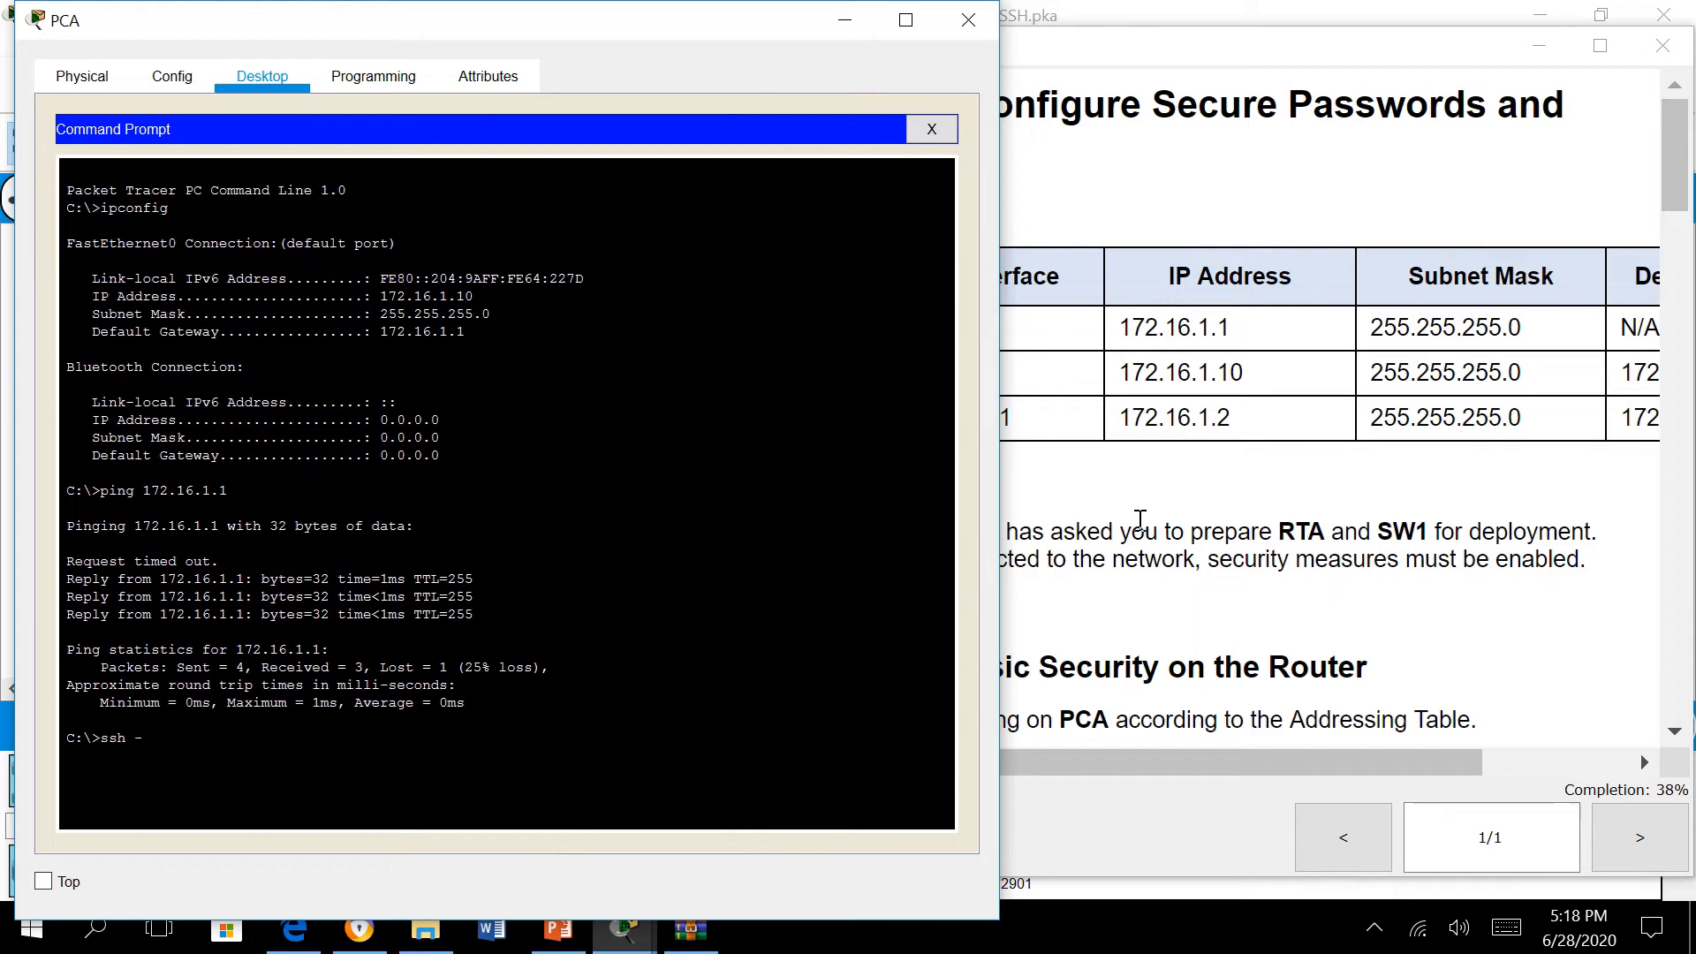
type("l ADMIN")
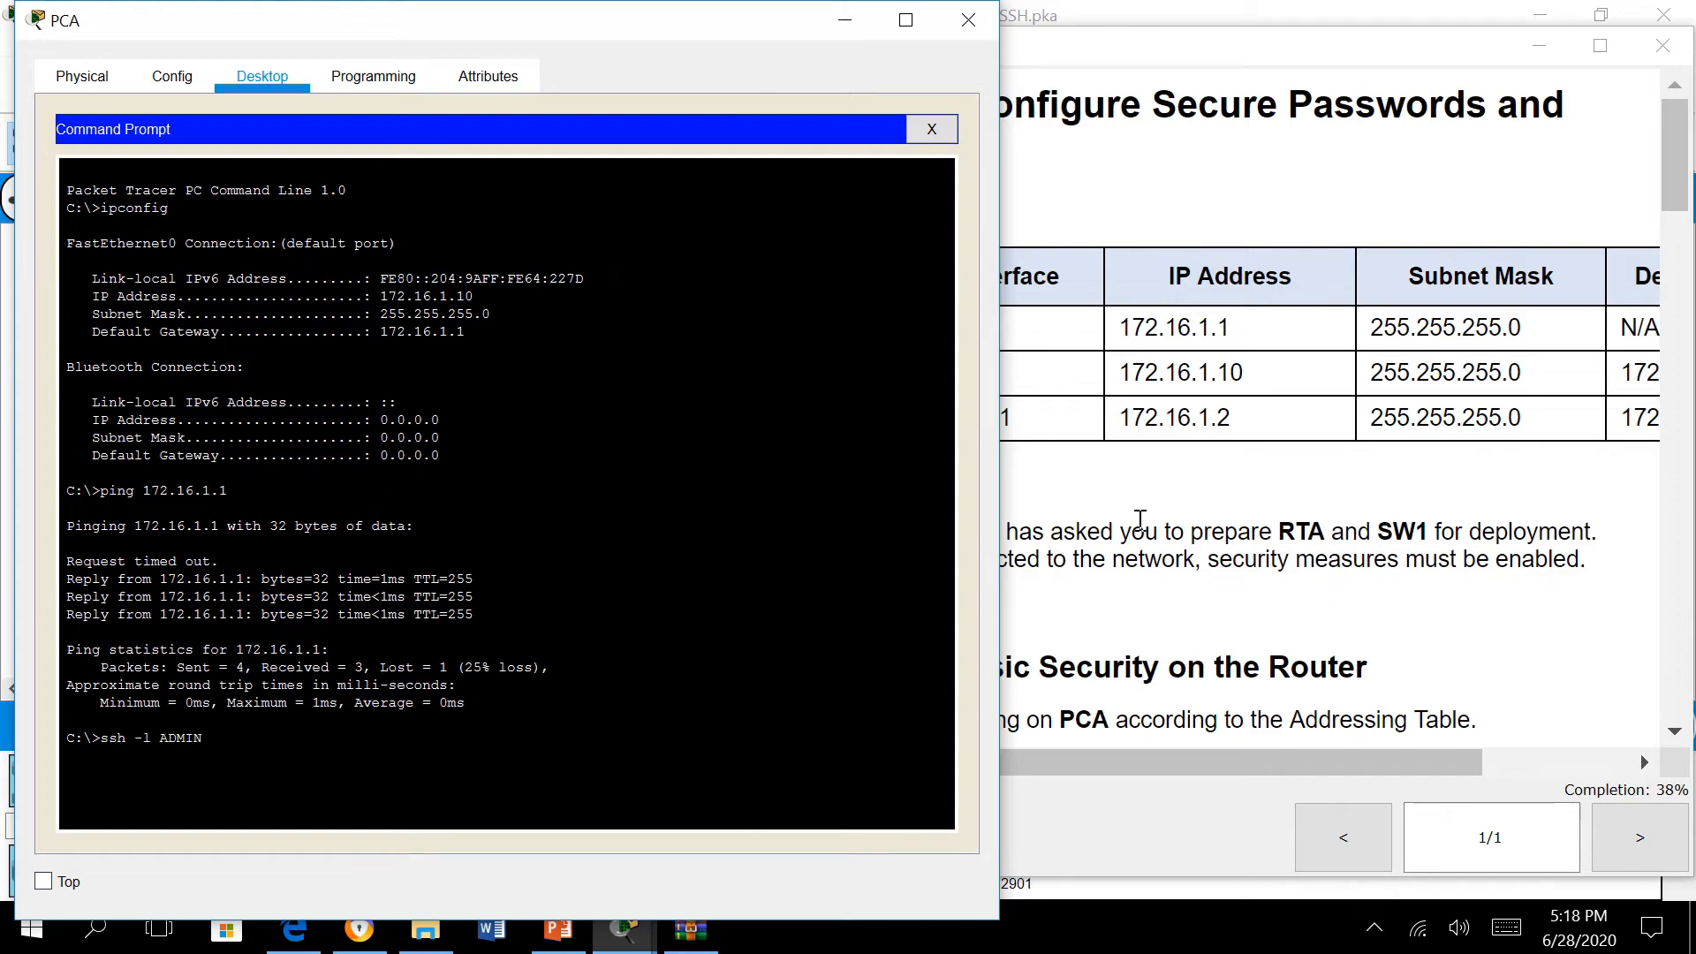
type("172.16")
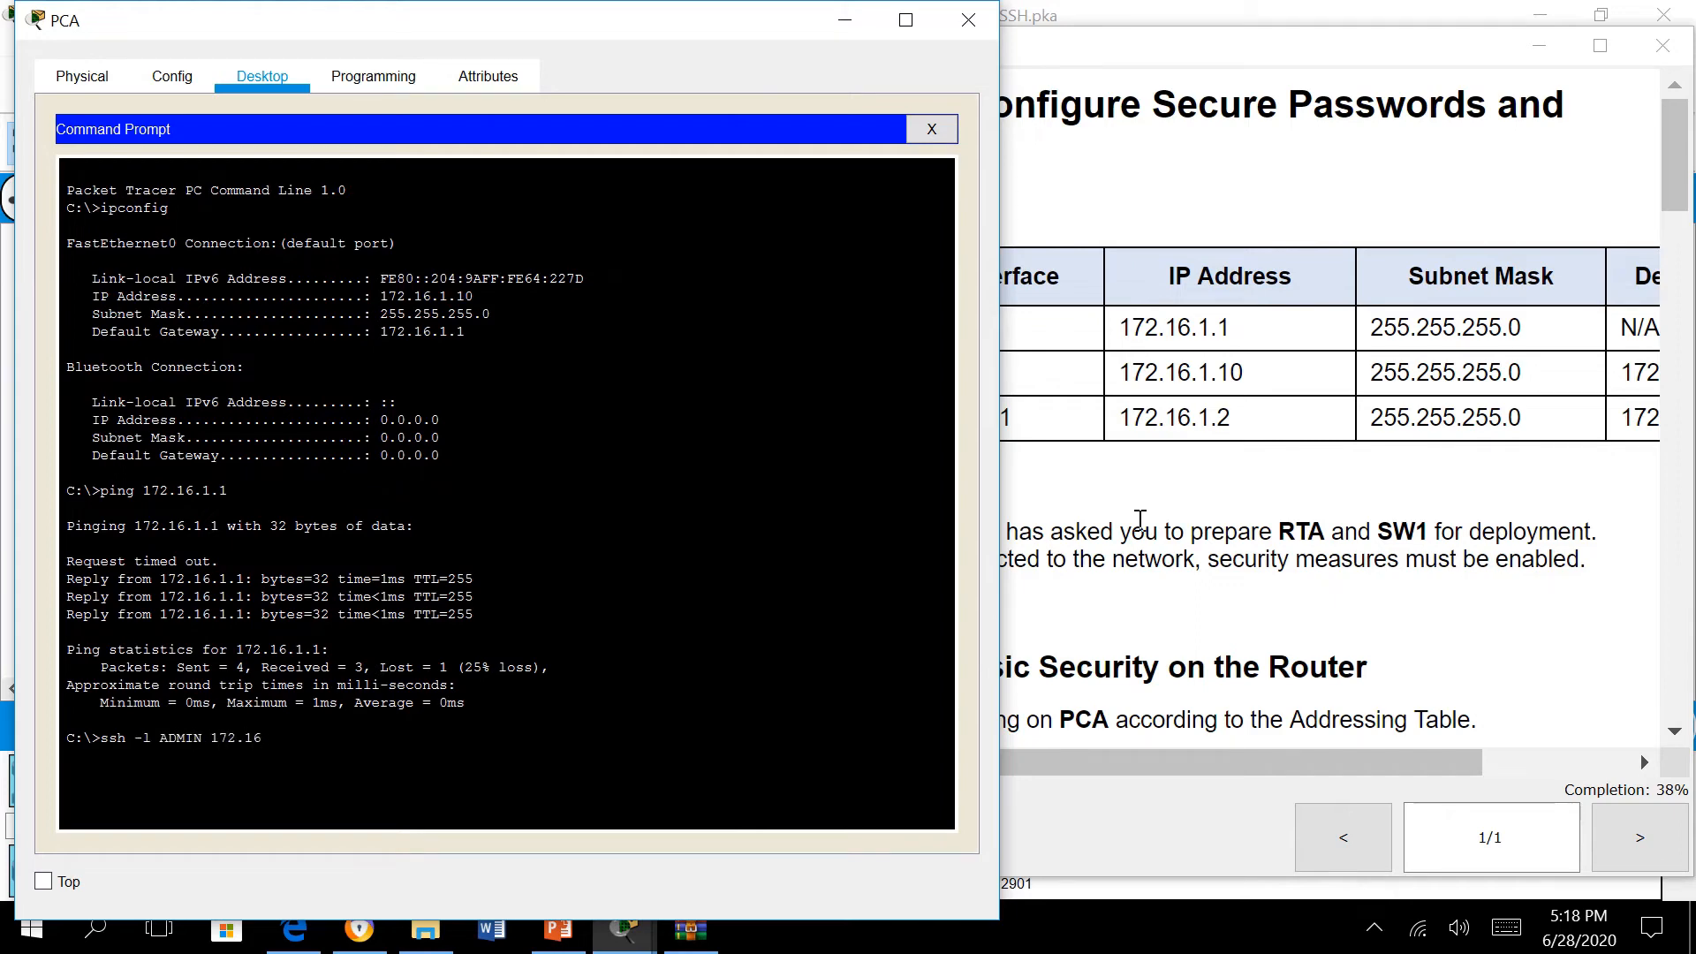
key("Return")
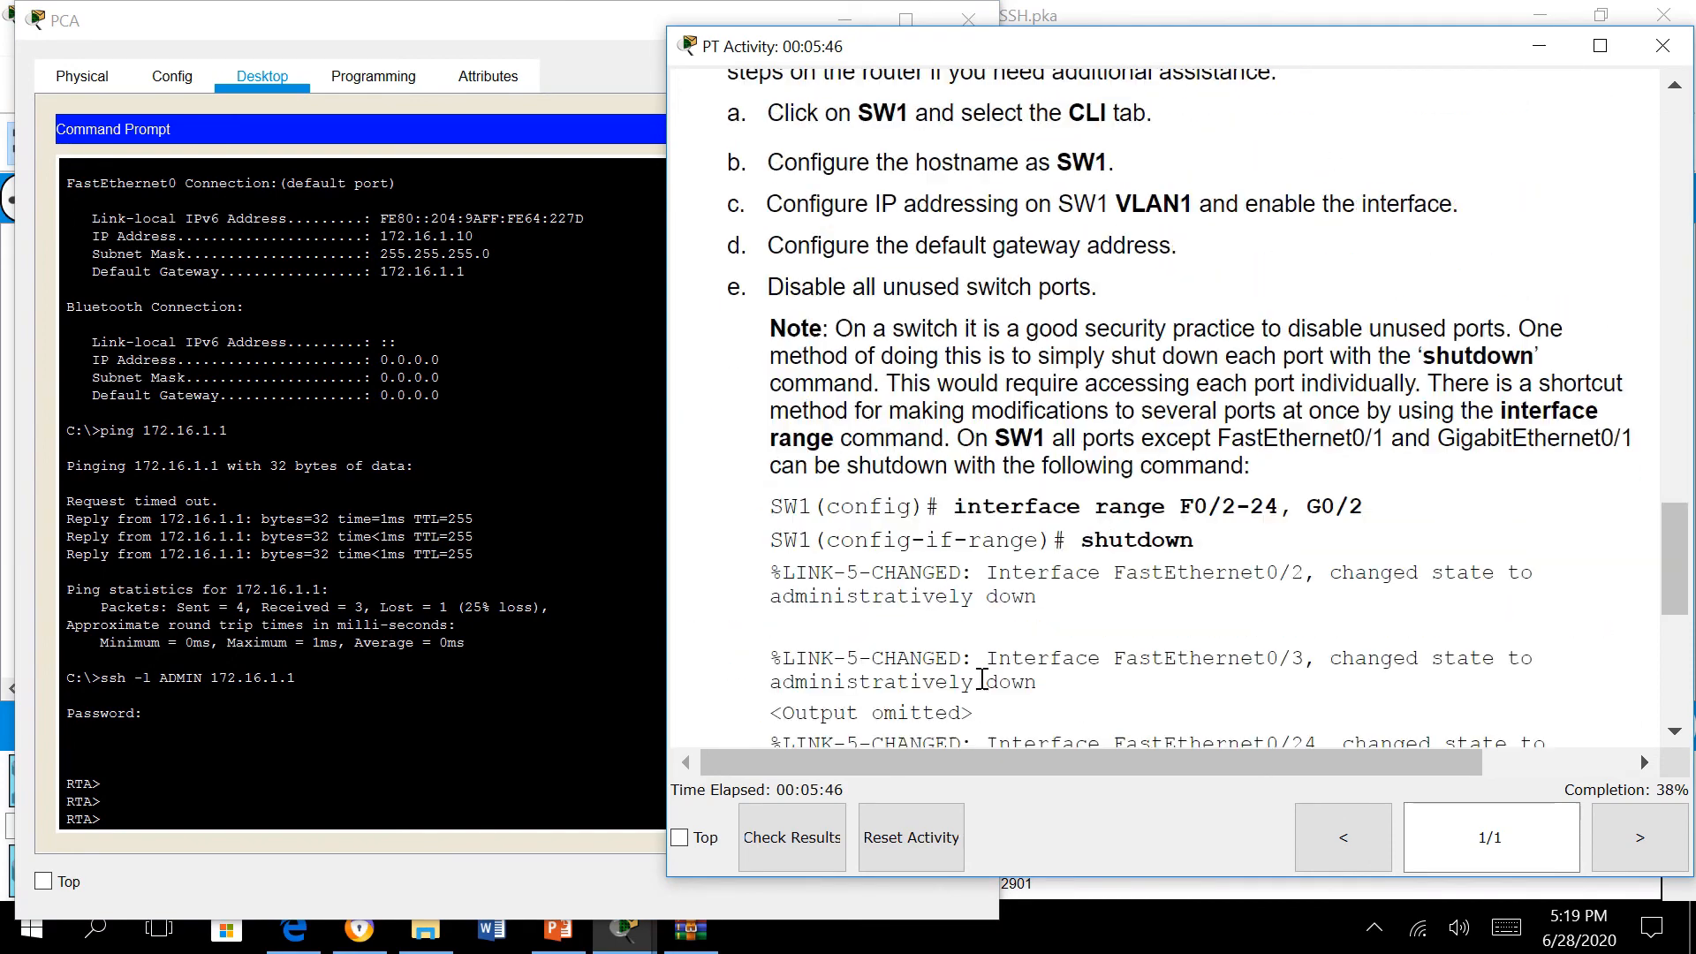
Scroll the activity results report showing 83/213 with 16 of 67 items correct.
scroll("down", 3)
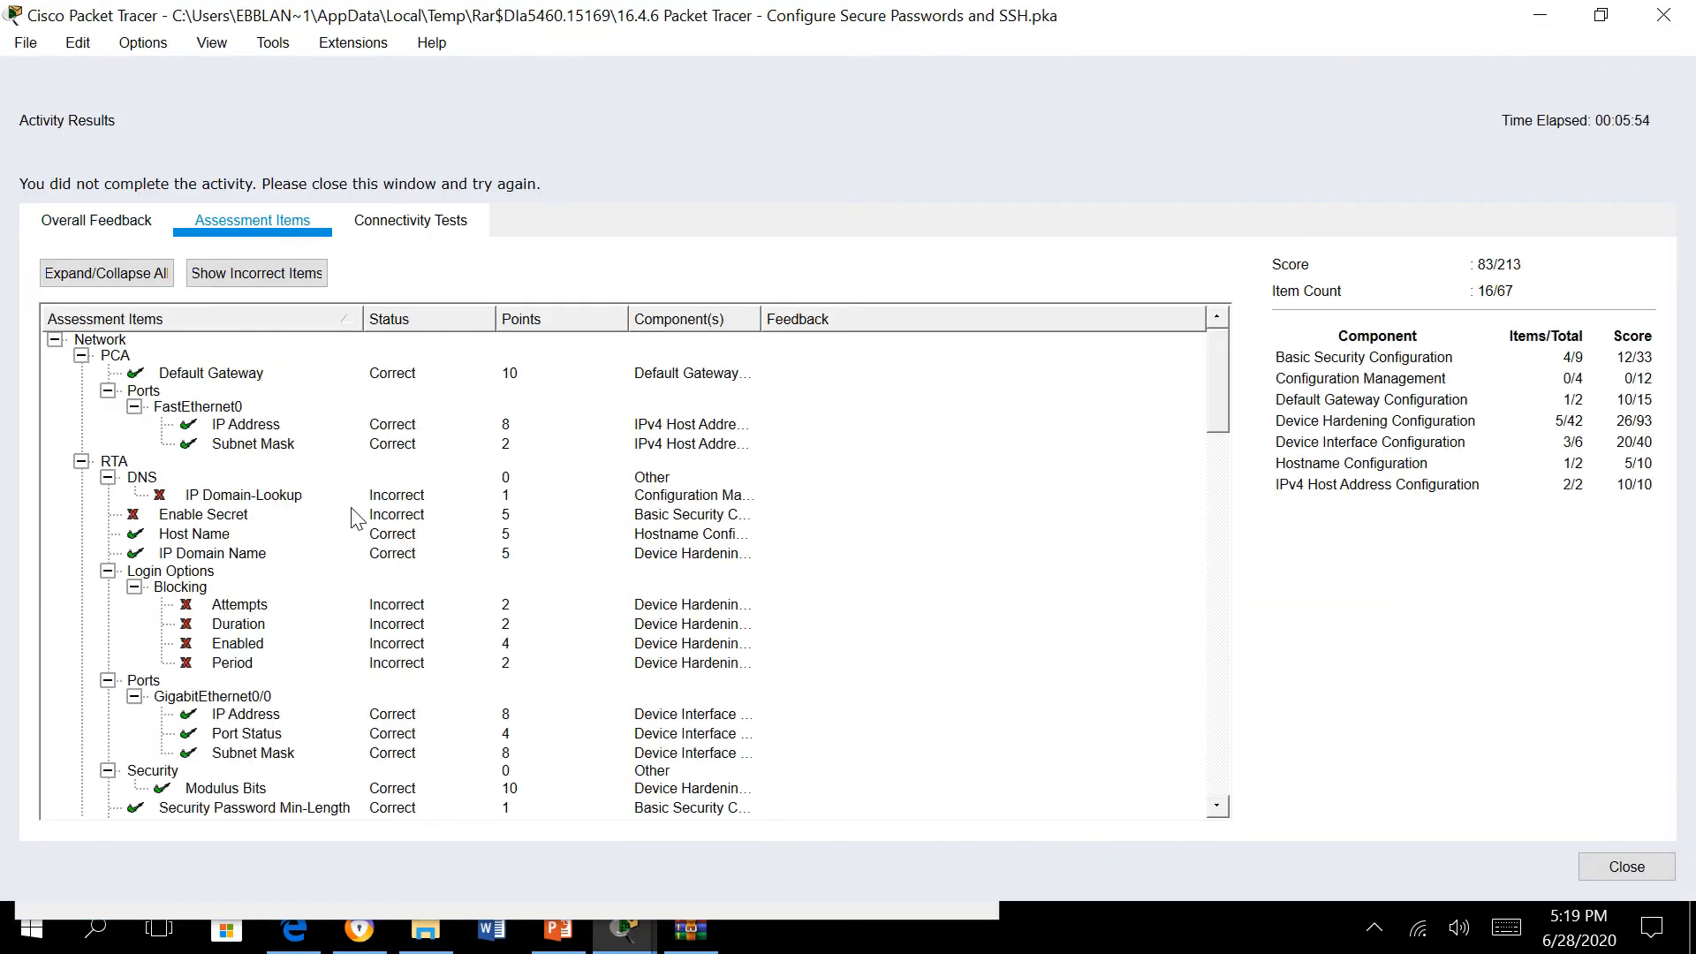
Review RTA's incorrect assessment items, starting with the failed login blocking Attempts item.
left_click(244, 495)
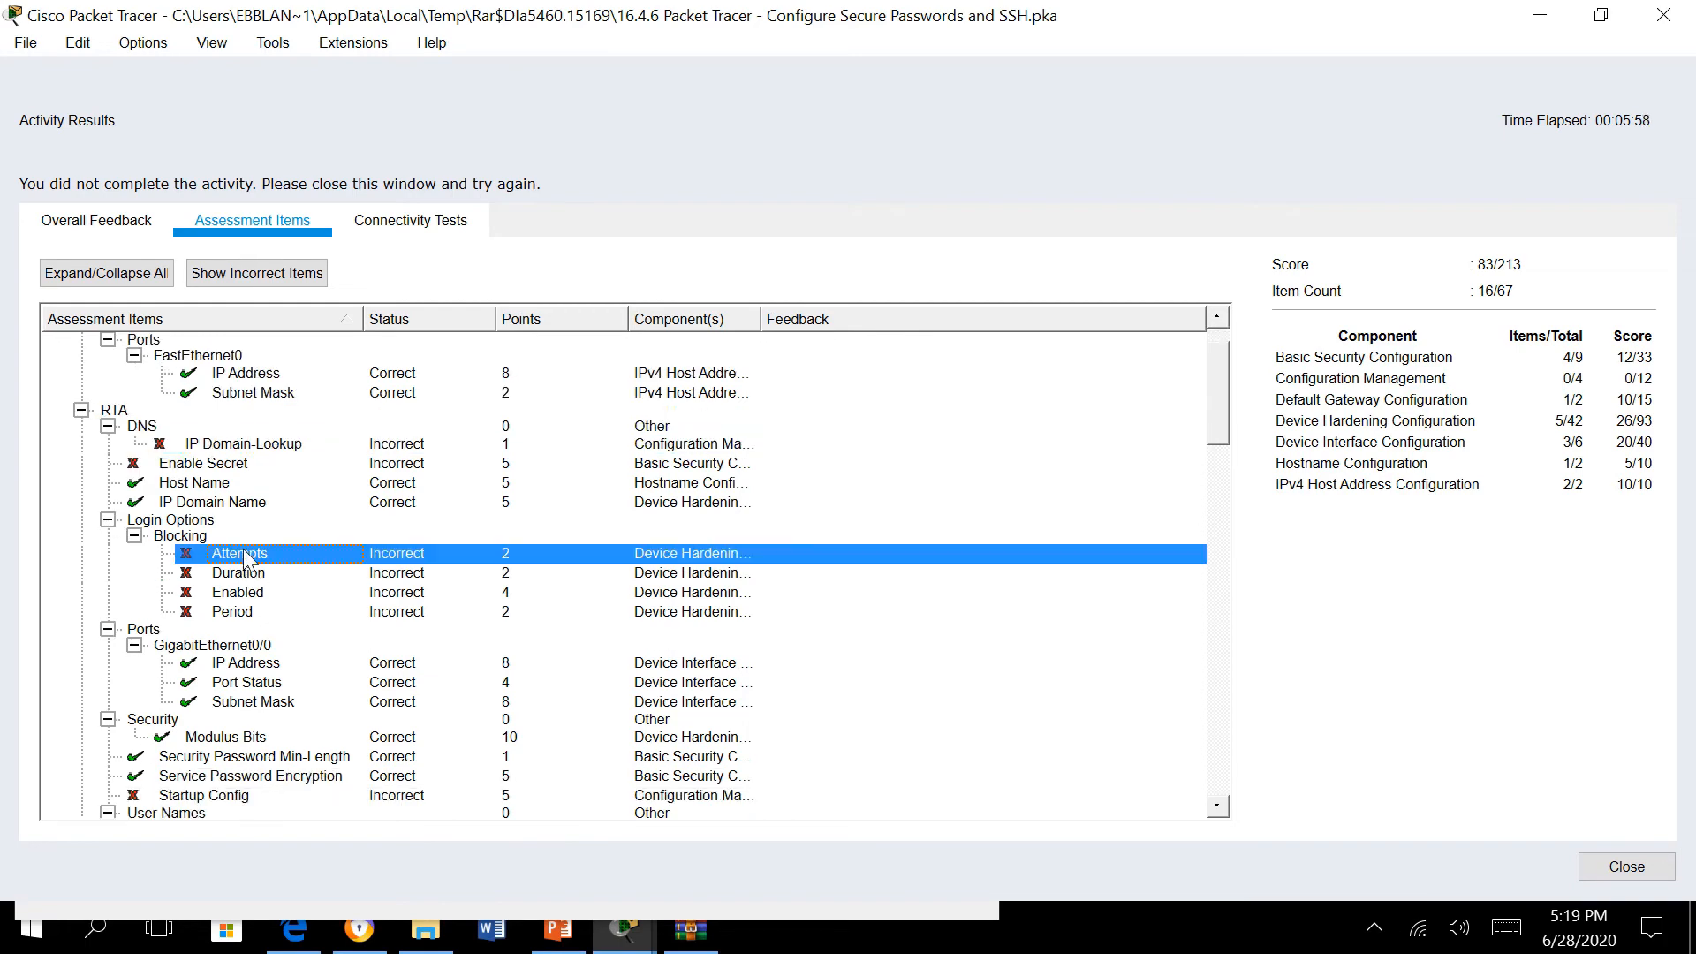
scroll("down", 3)
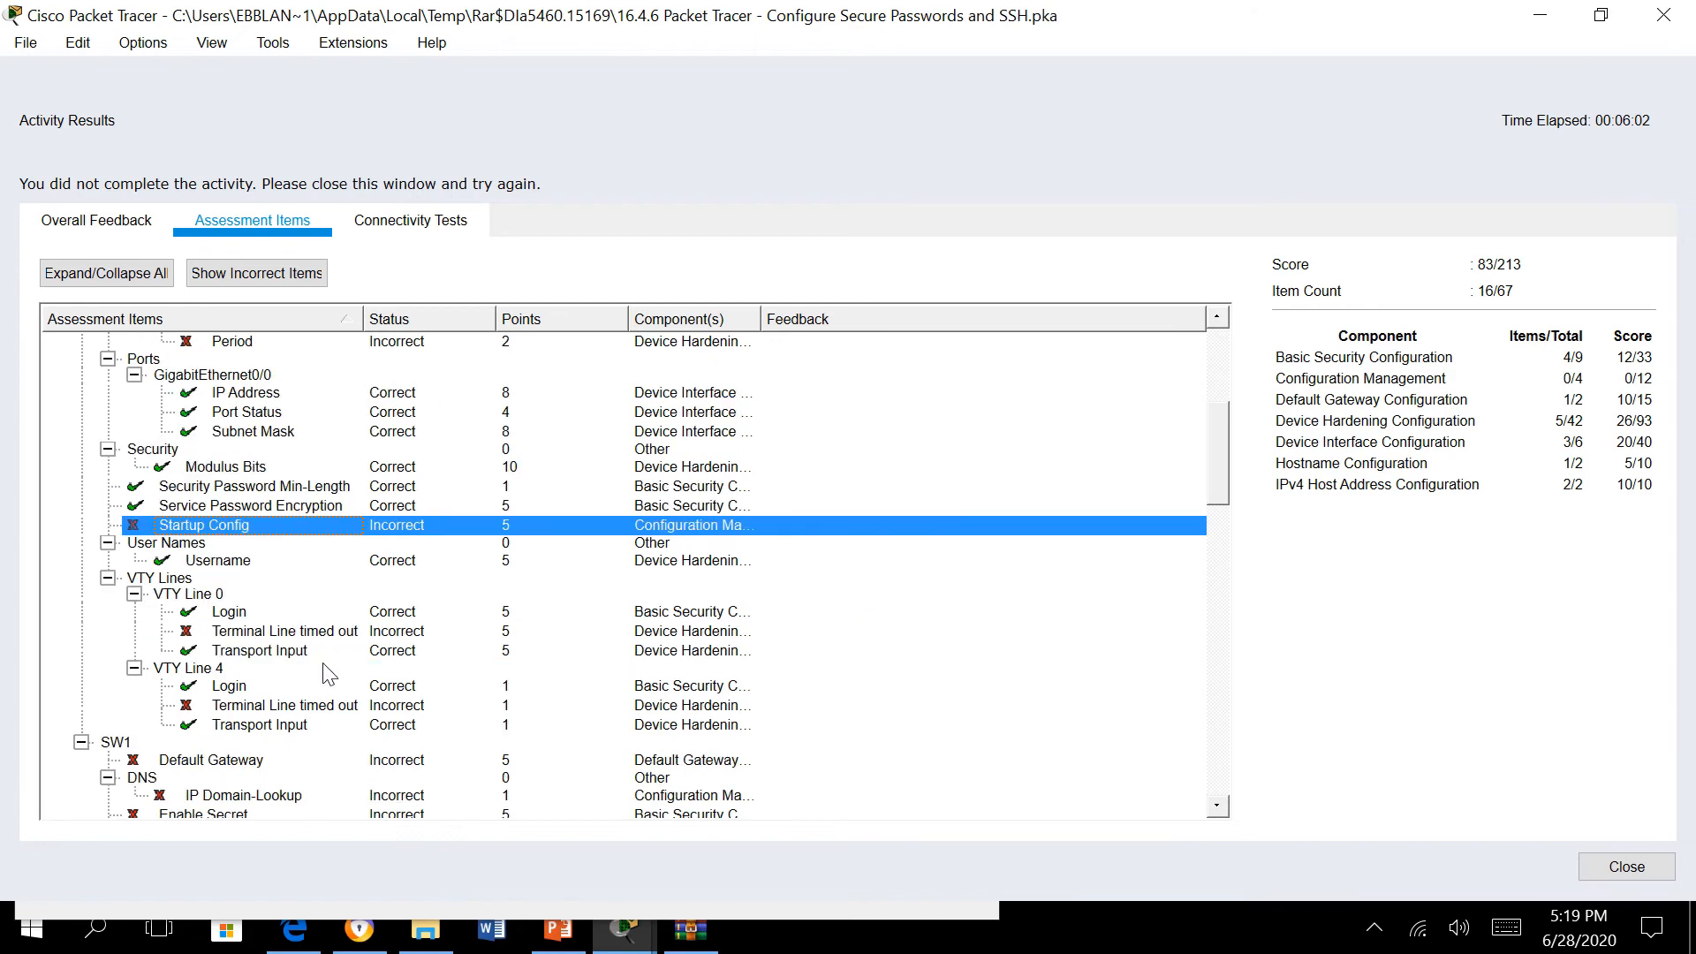
scroll("down", 3)
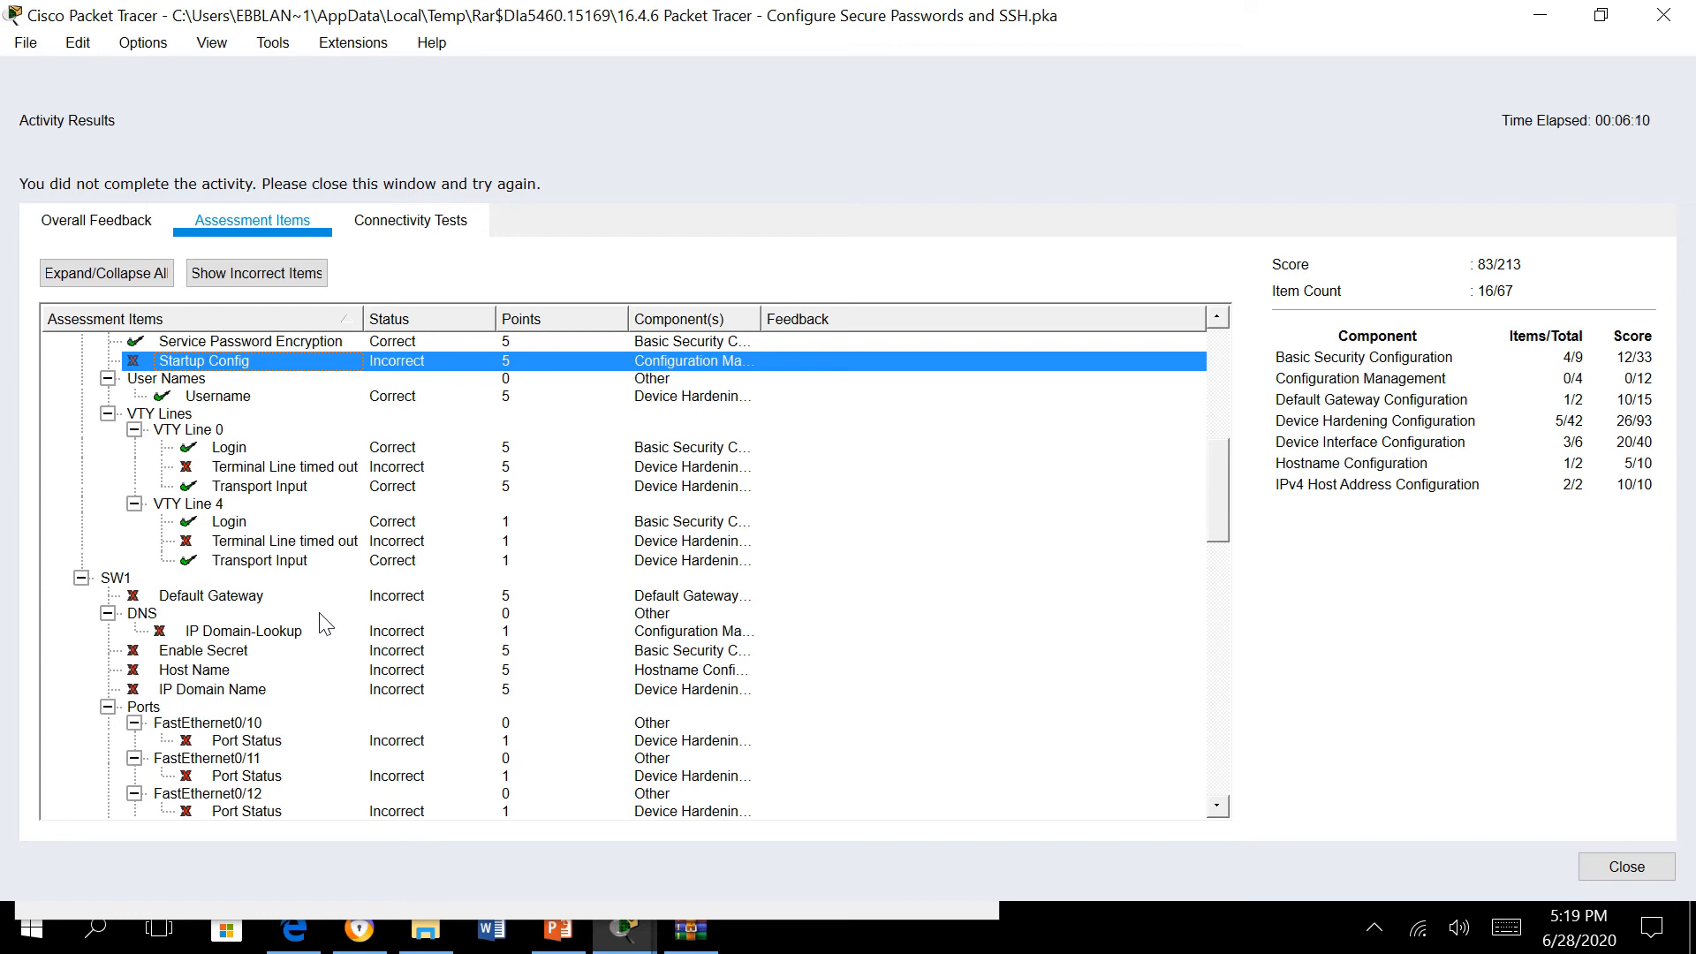
scroll("down", 3)
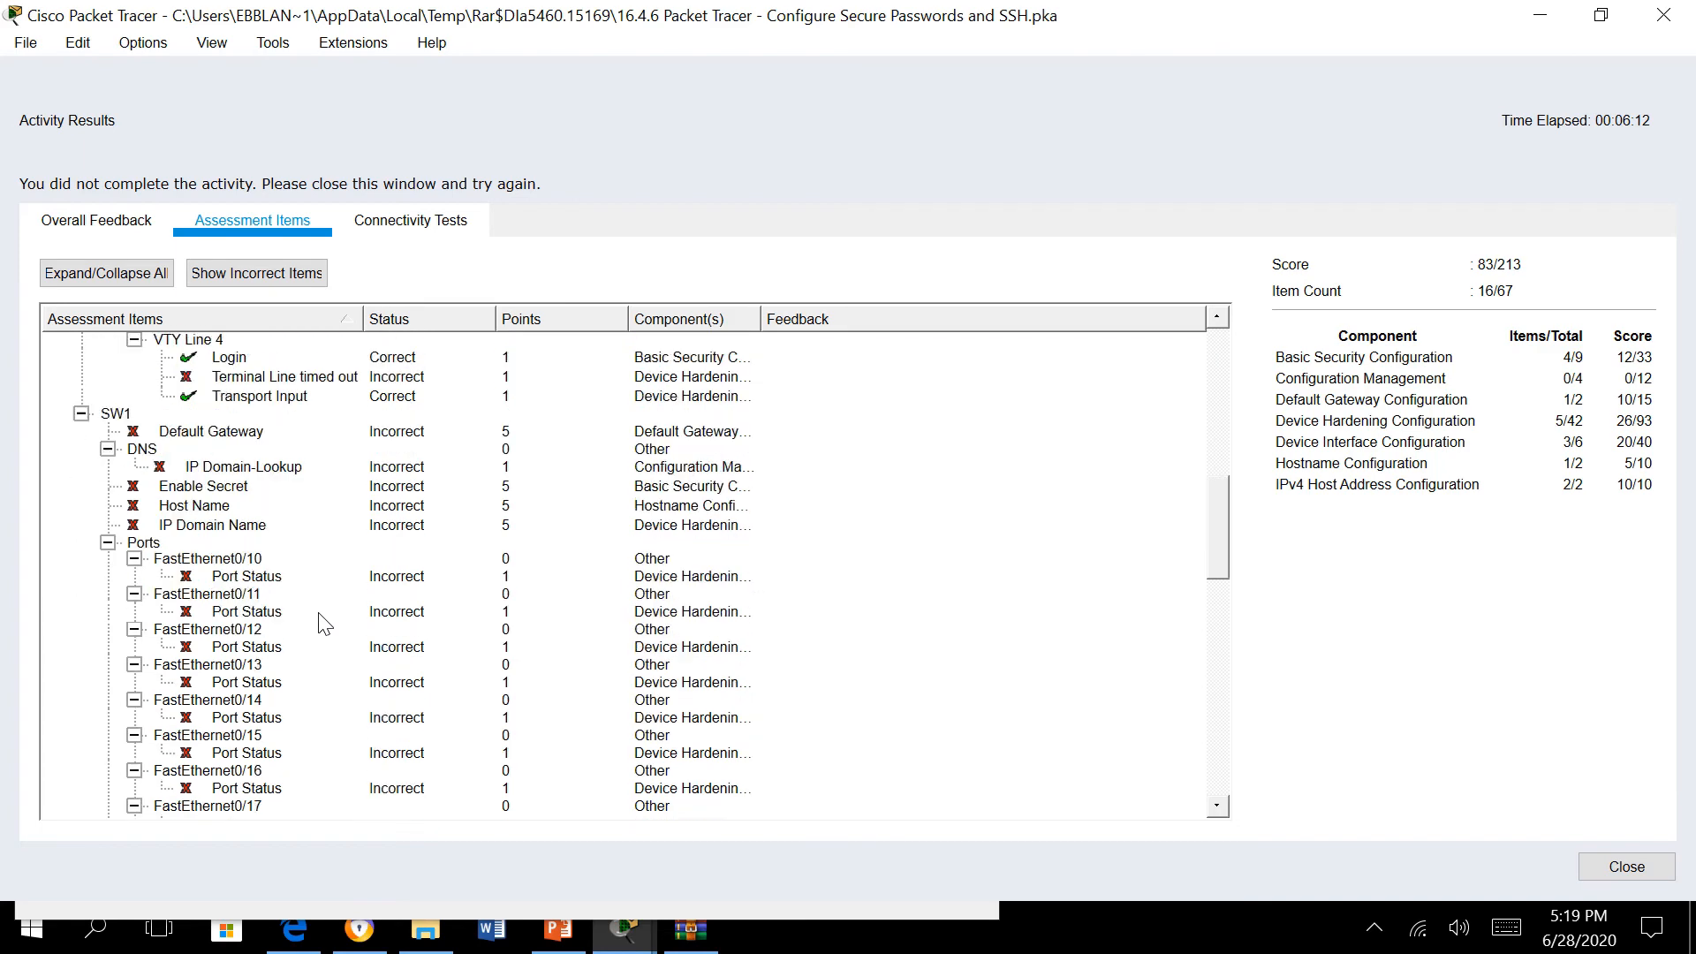
mouse_move(1182, 781)
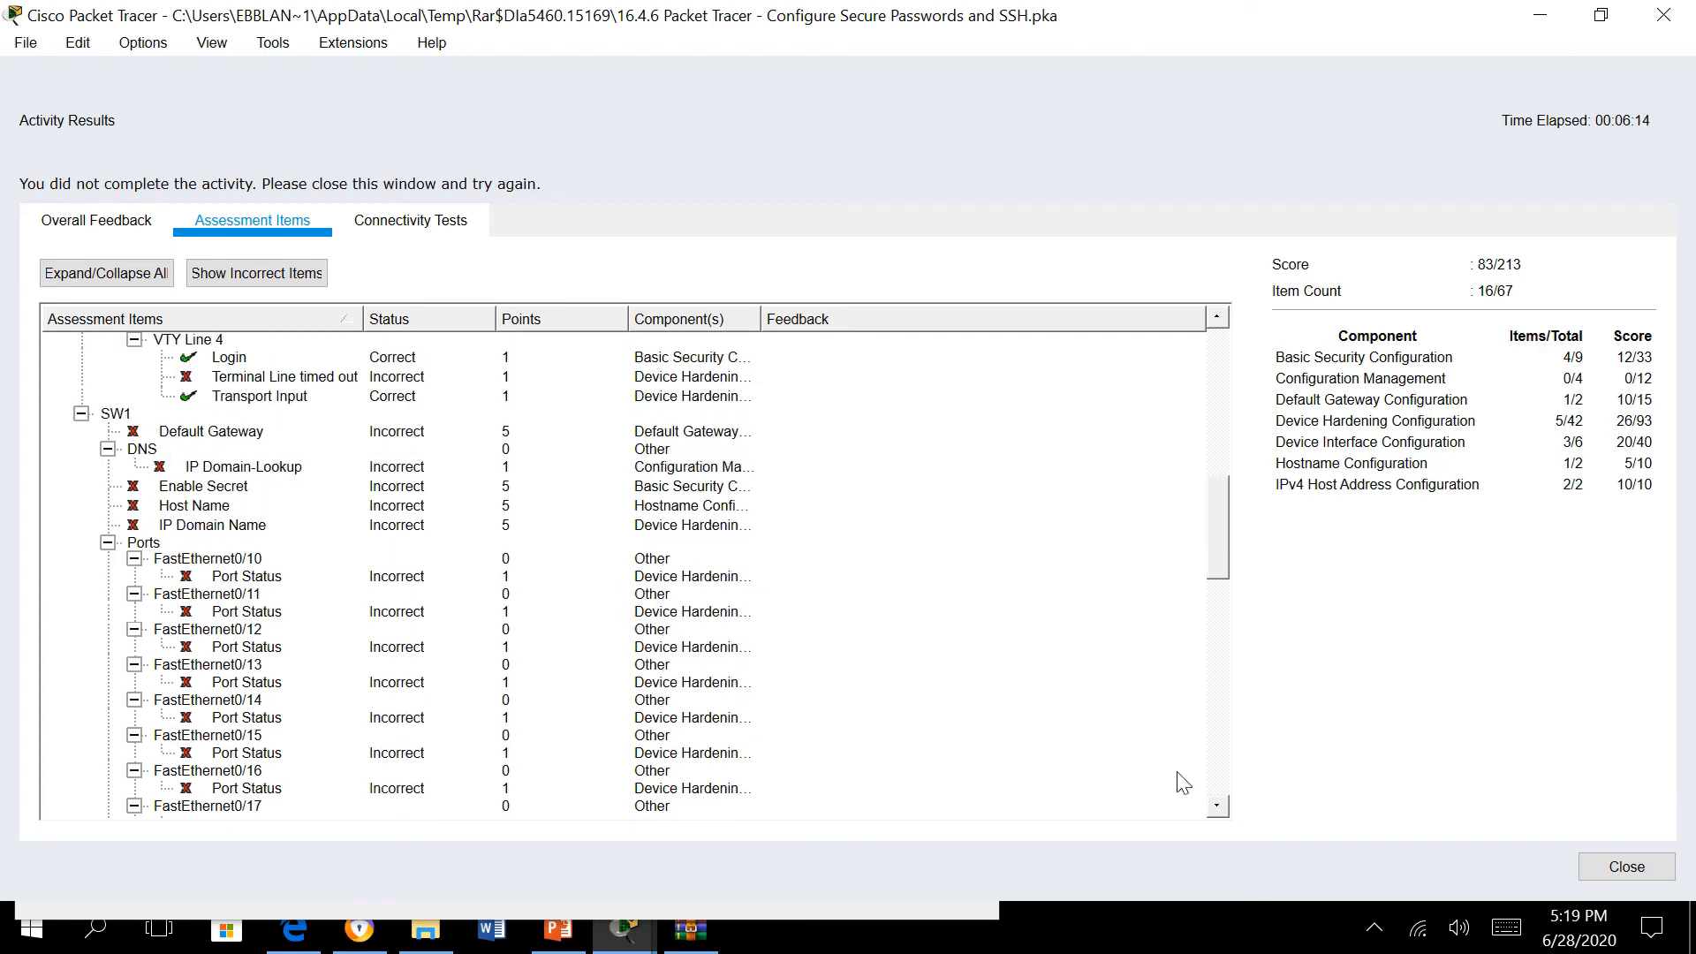
scroll("down", 3)
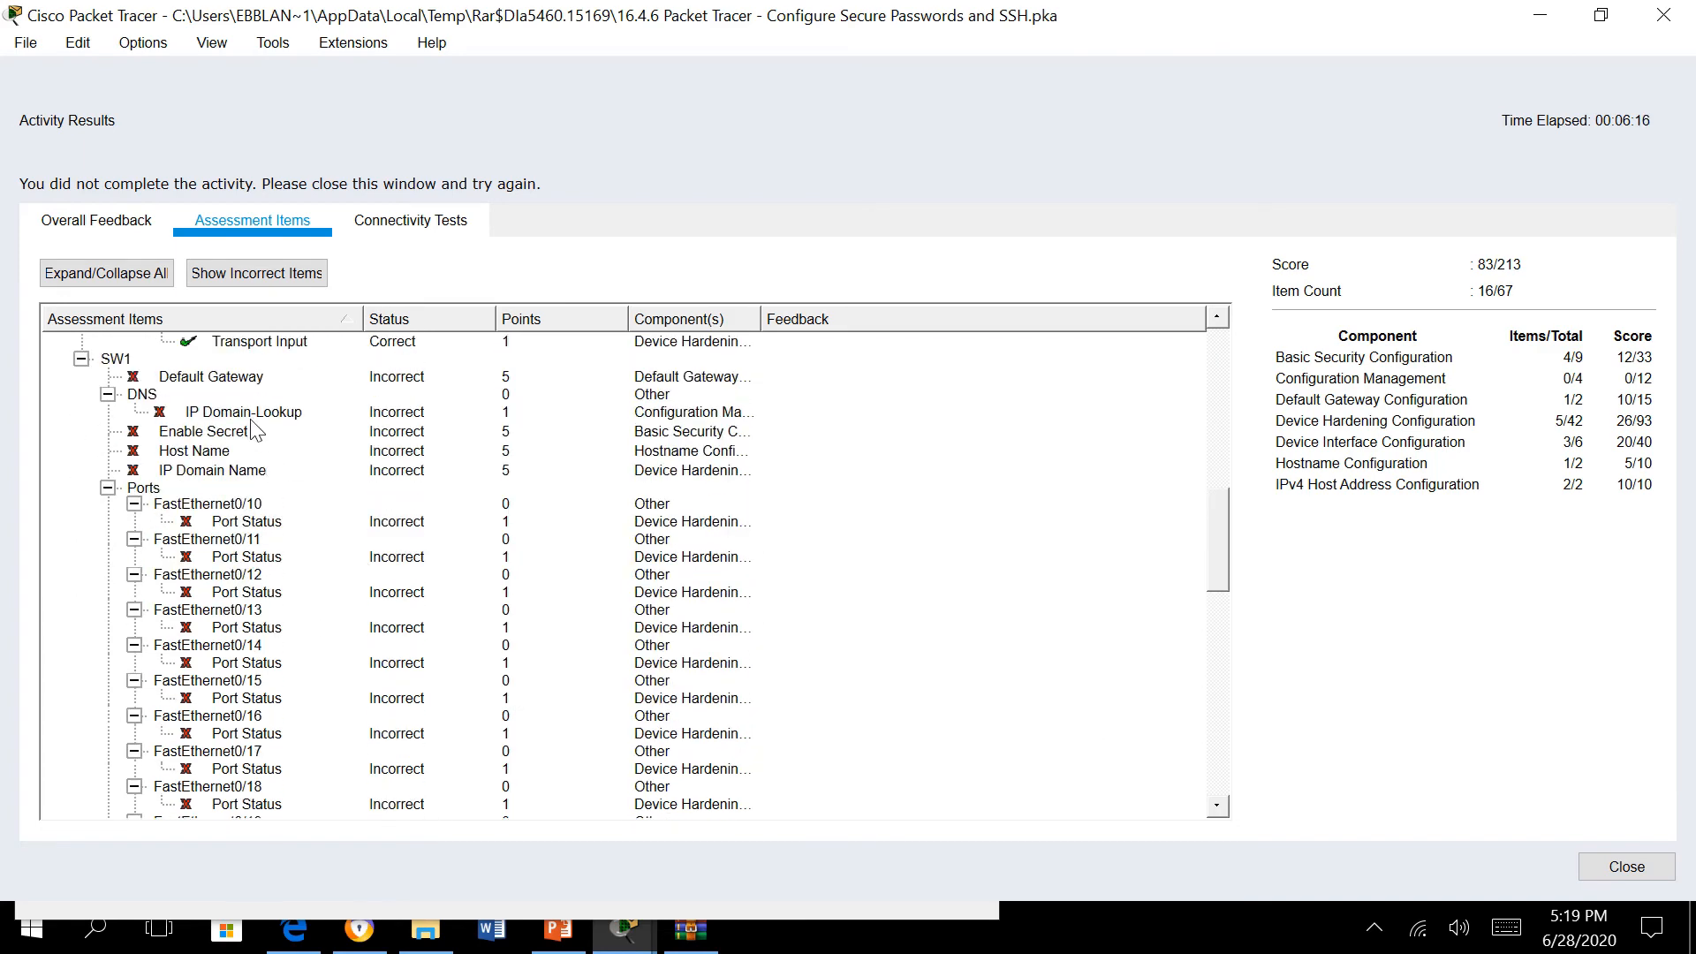
Review SW1's incorrect IP Domain Name item and close the activity results report.
left_click(212, 470)
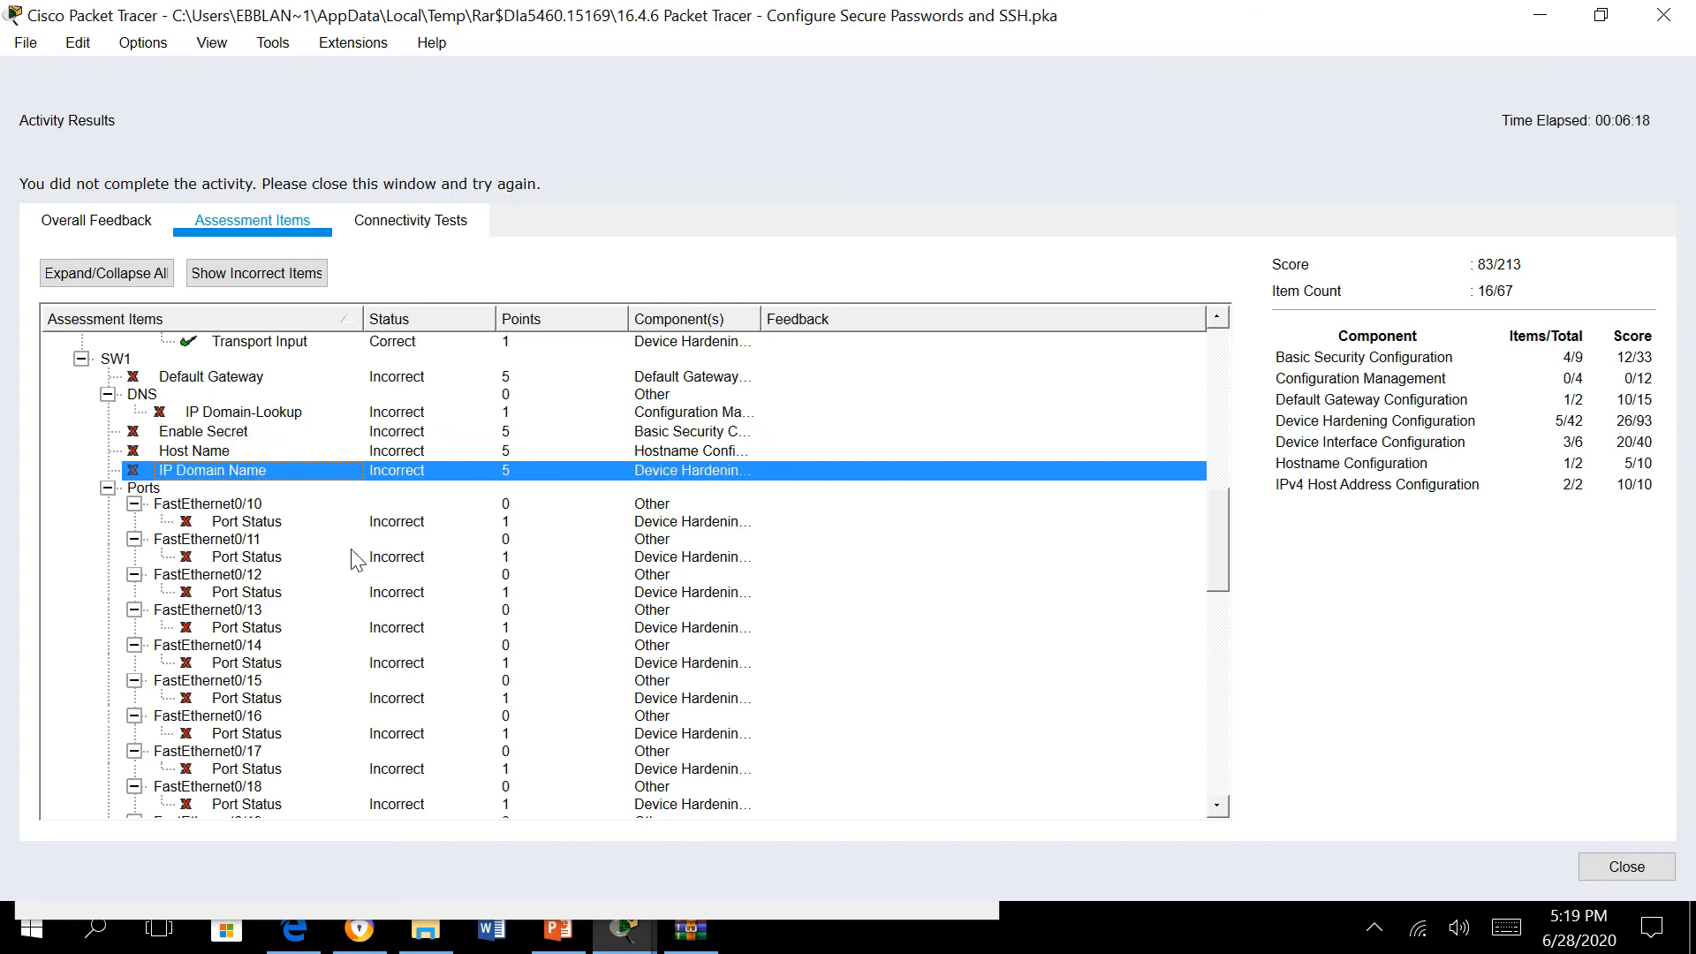
scroll("down", 3)
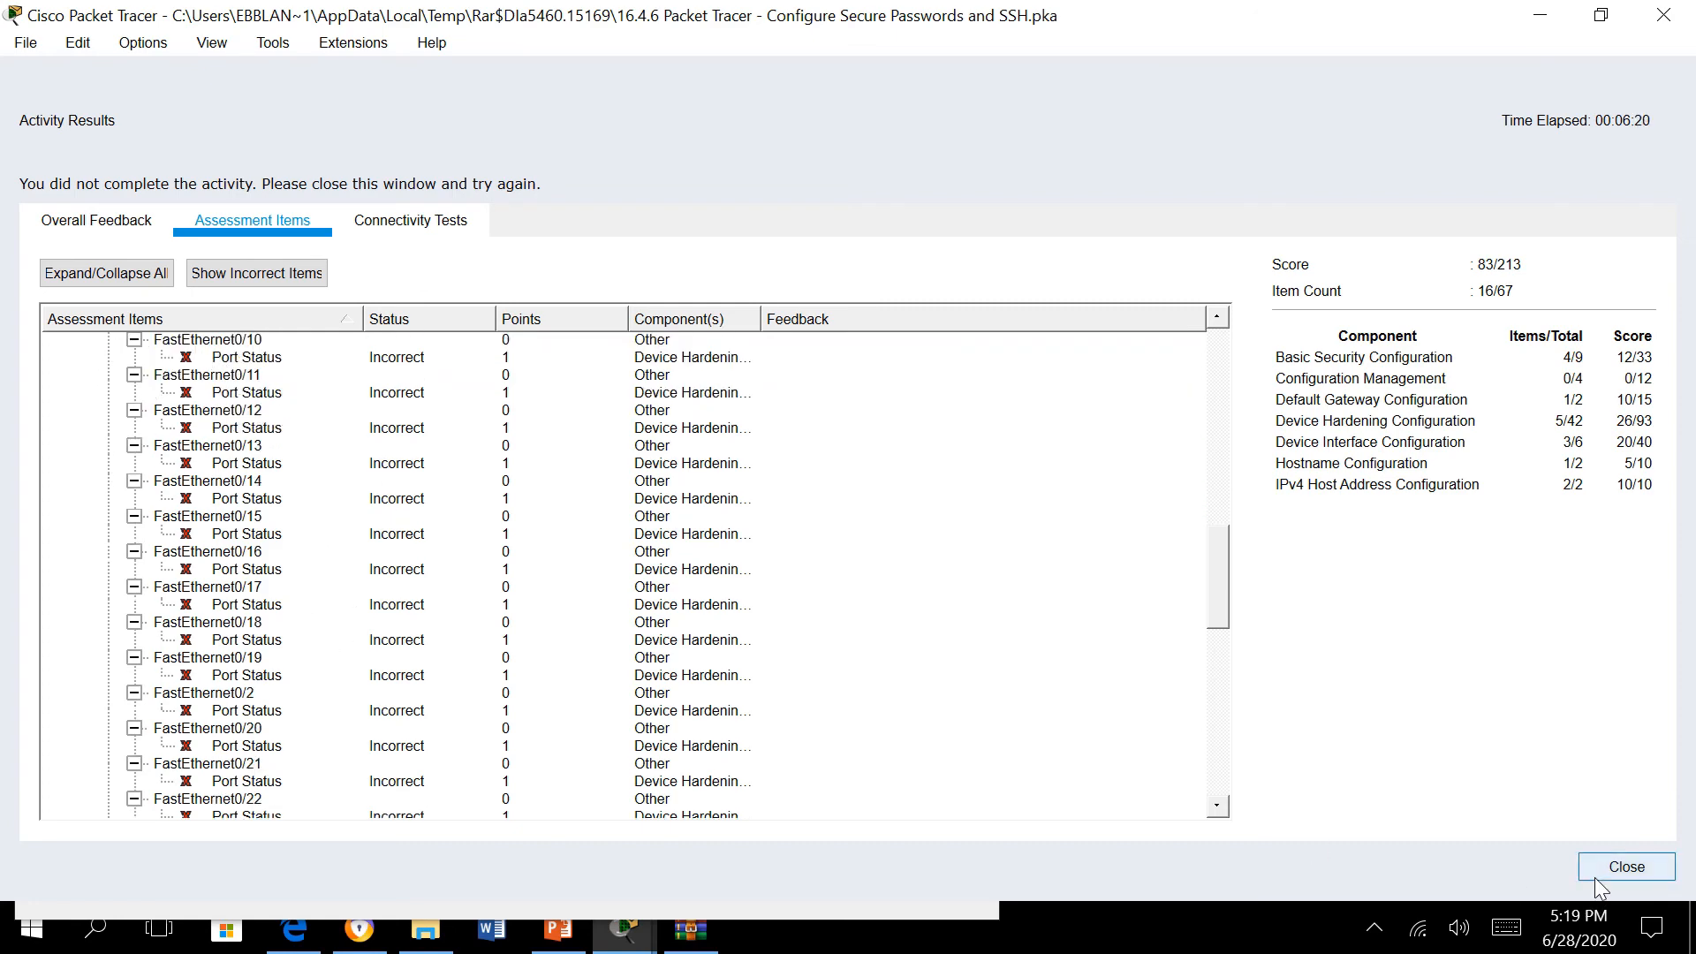
left_click(1625, 865)
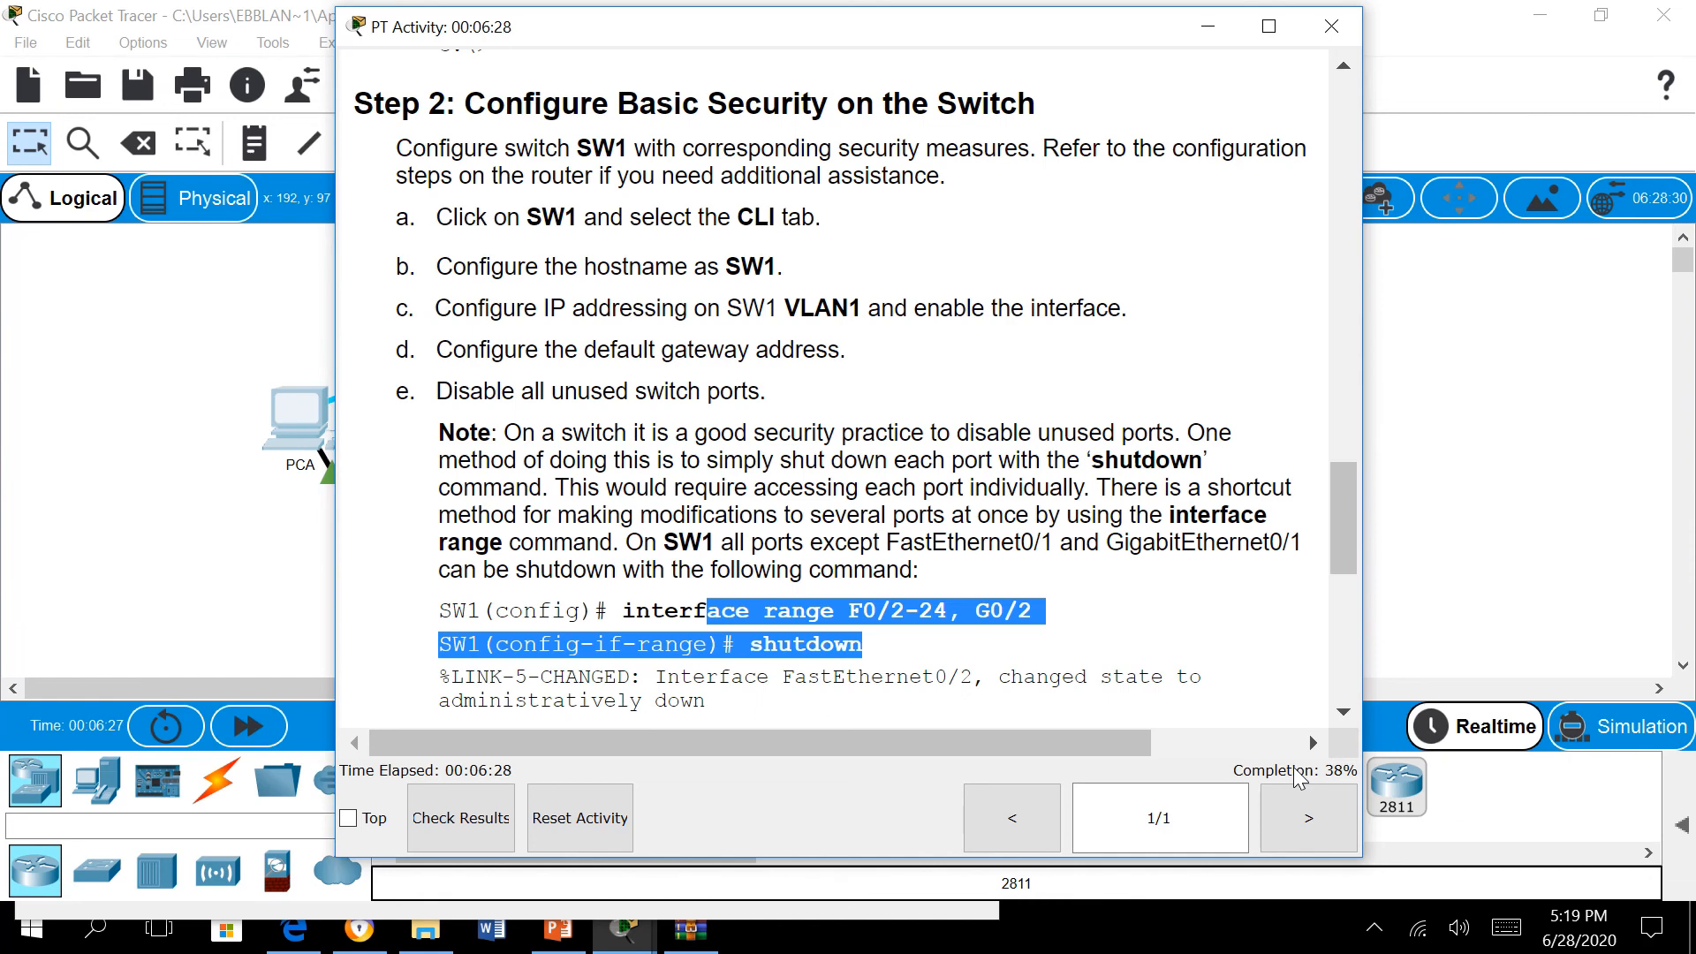
scroll("up", 3)
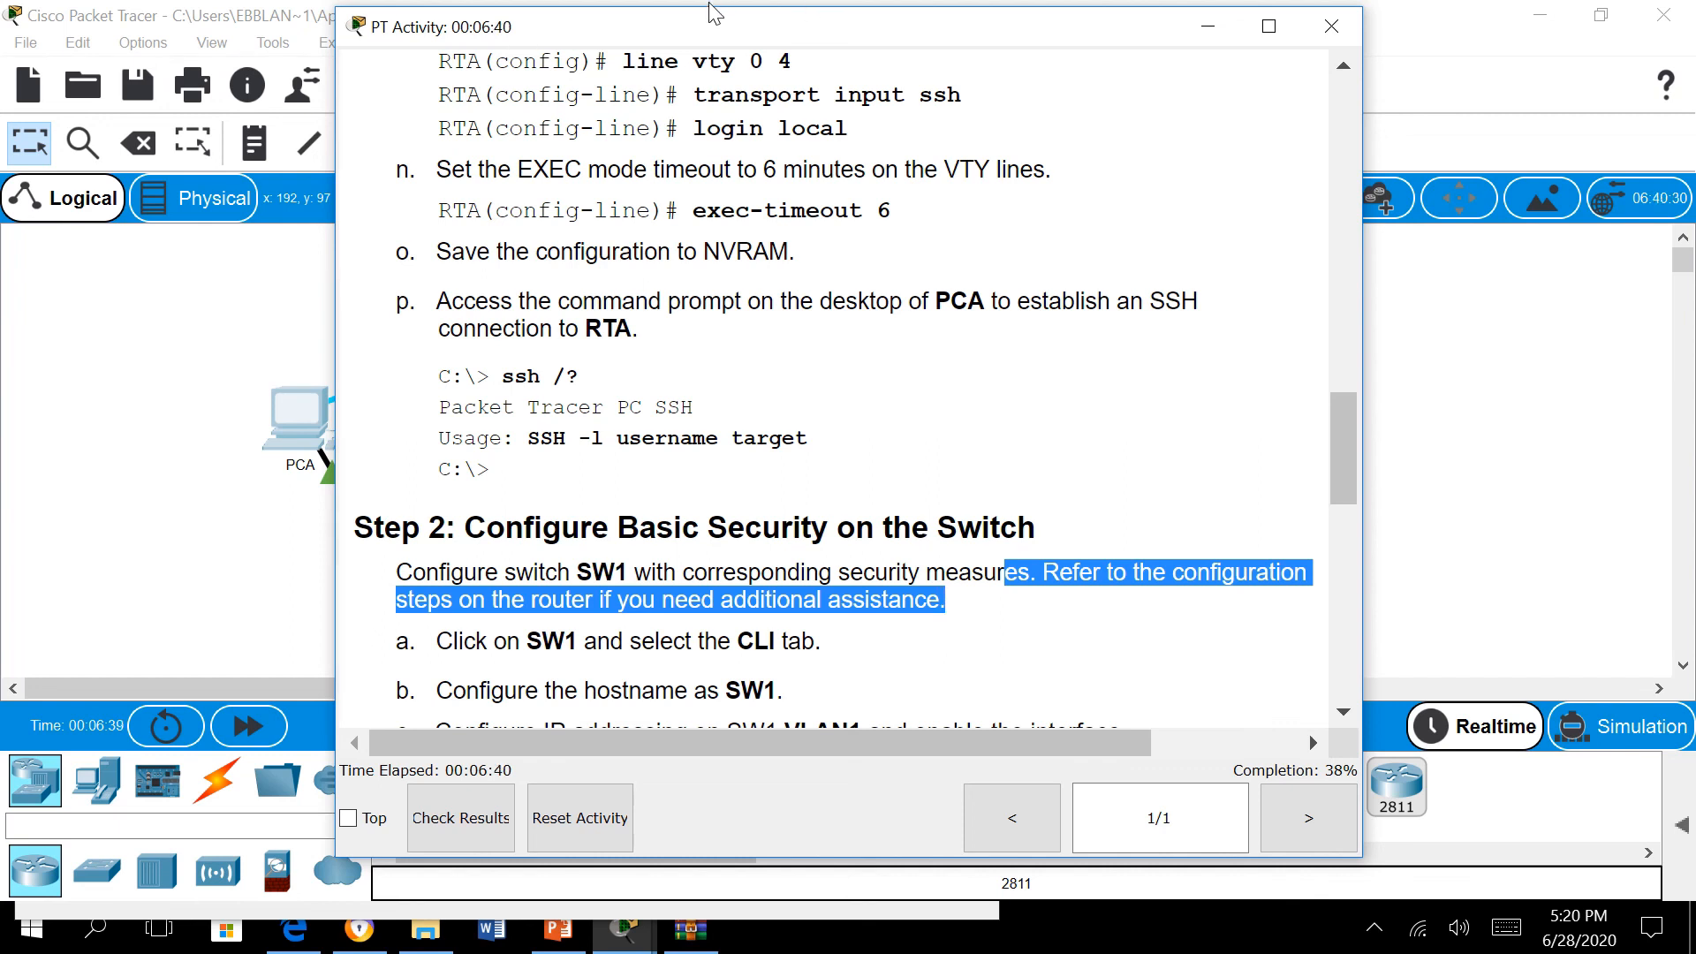
left_click(1005, 464)
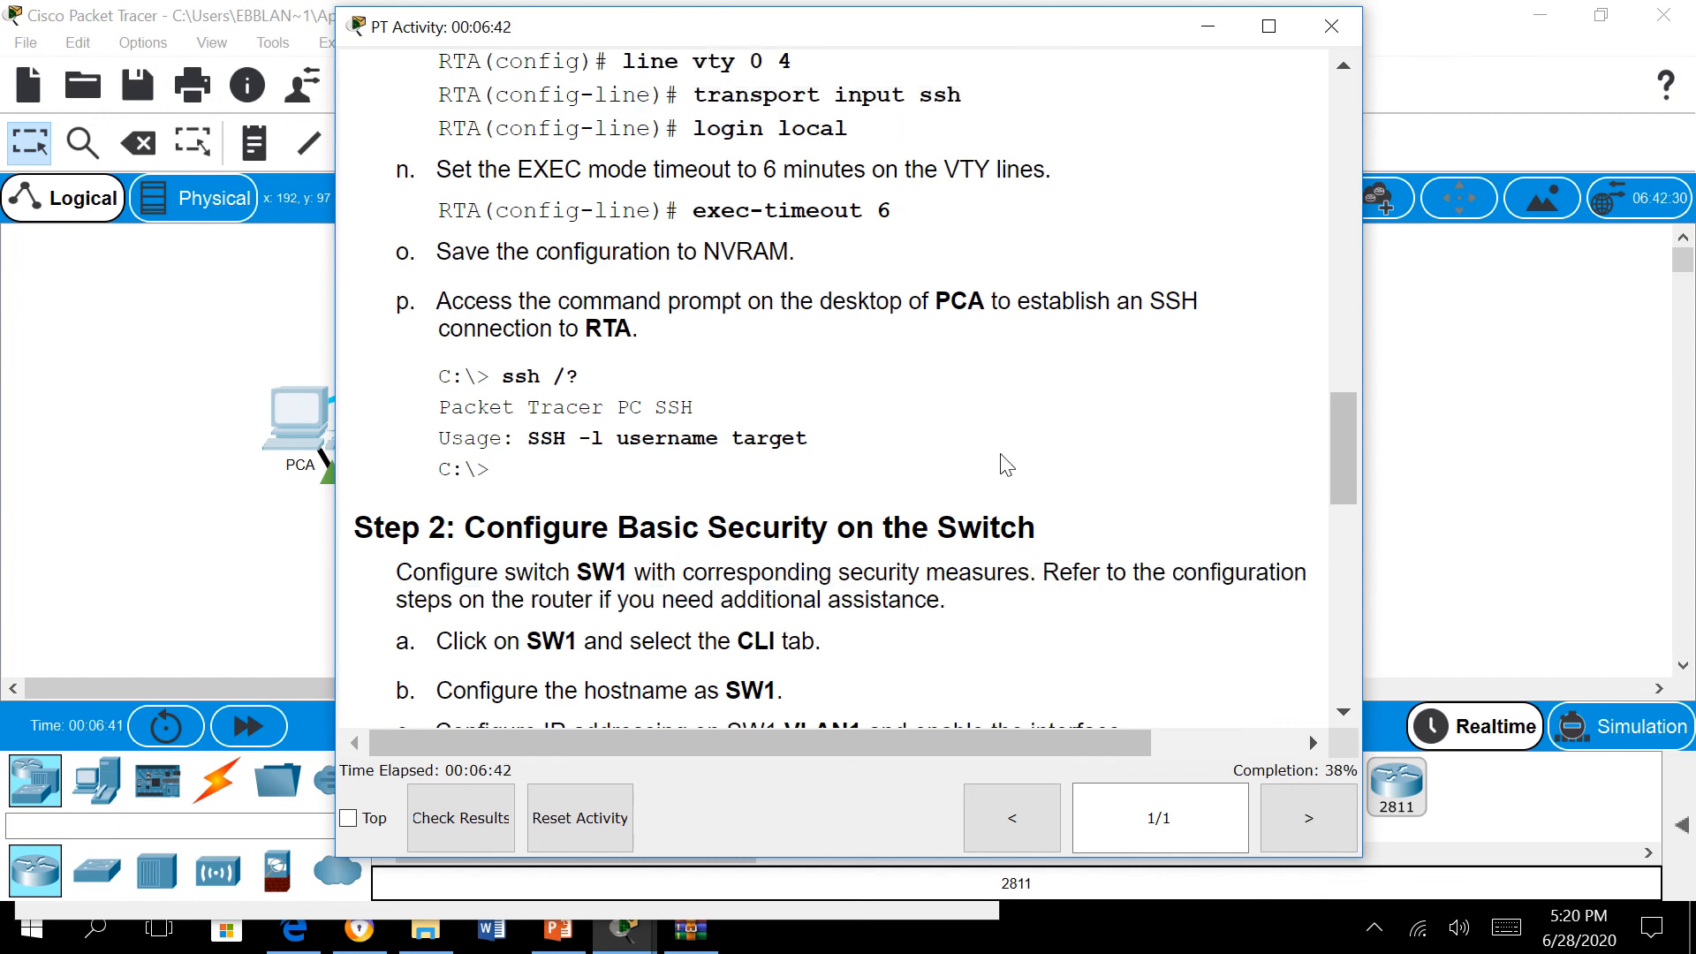
mouse_move(961, 46)
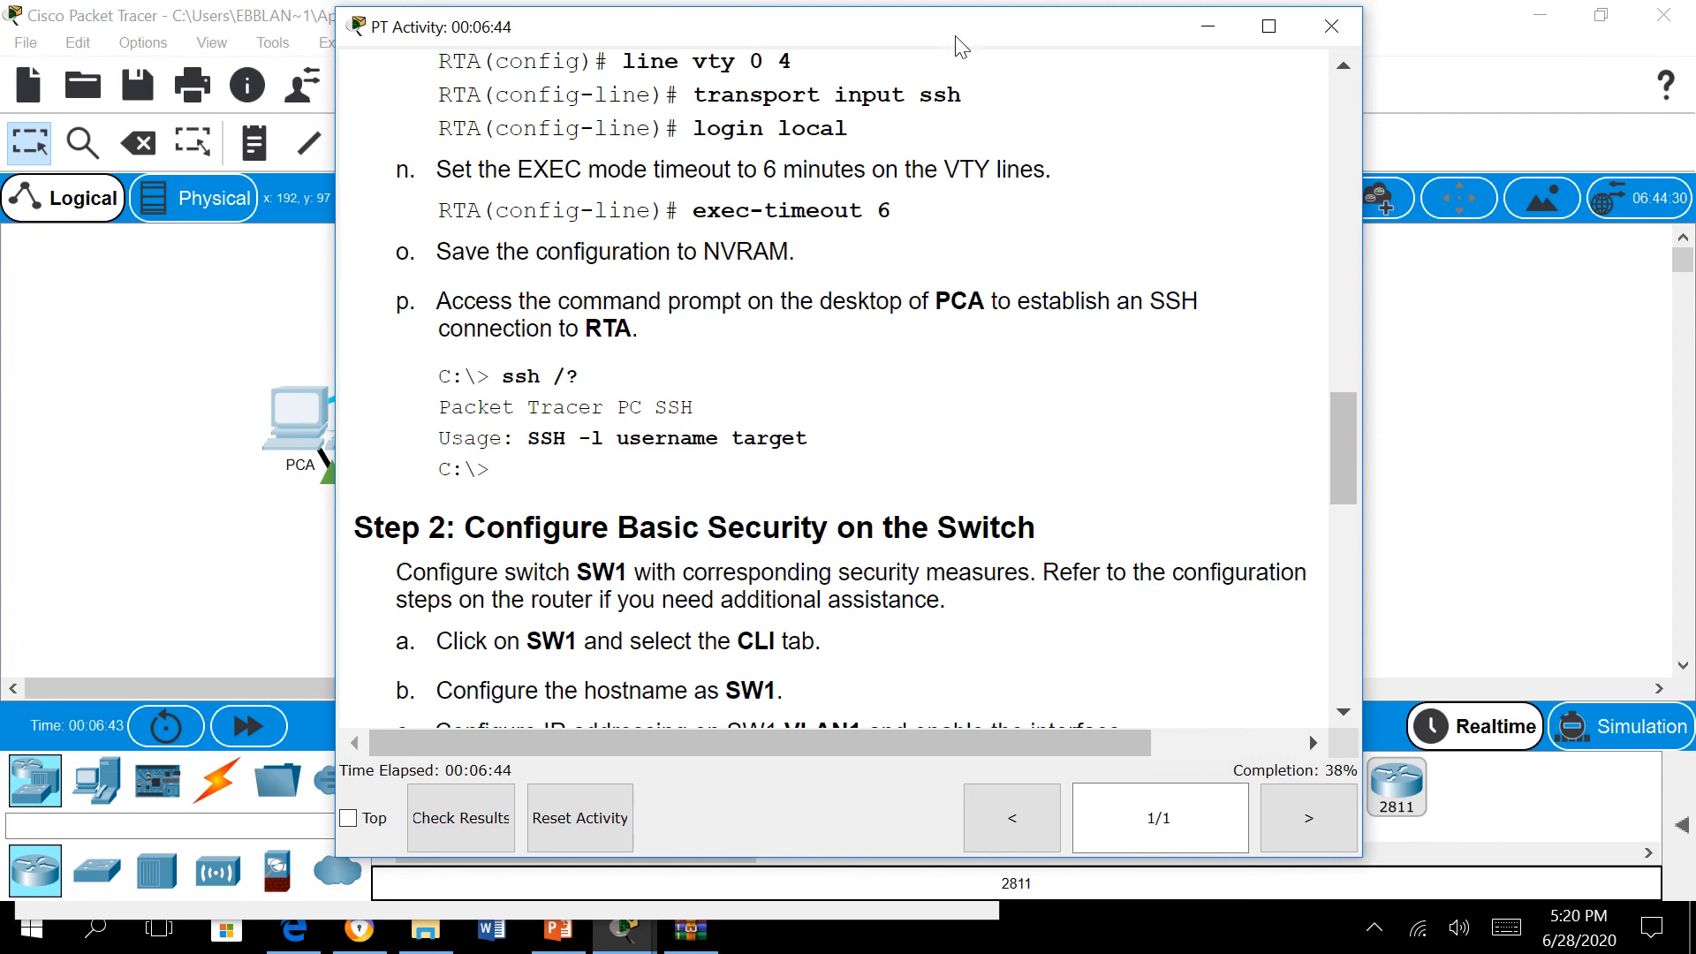
mouse_move(1107, 39)
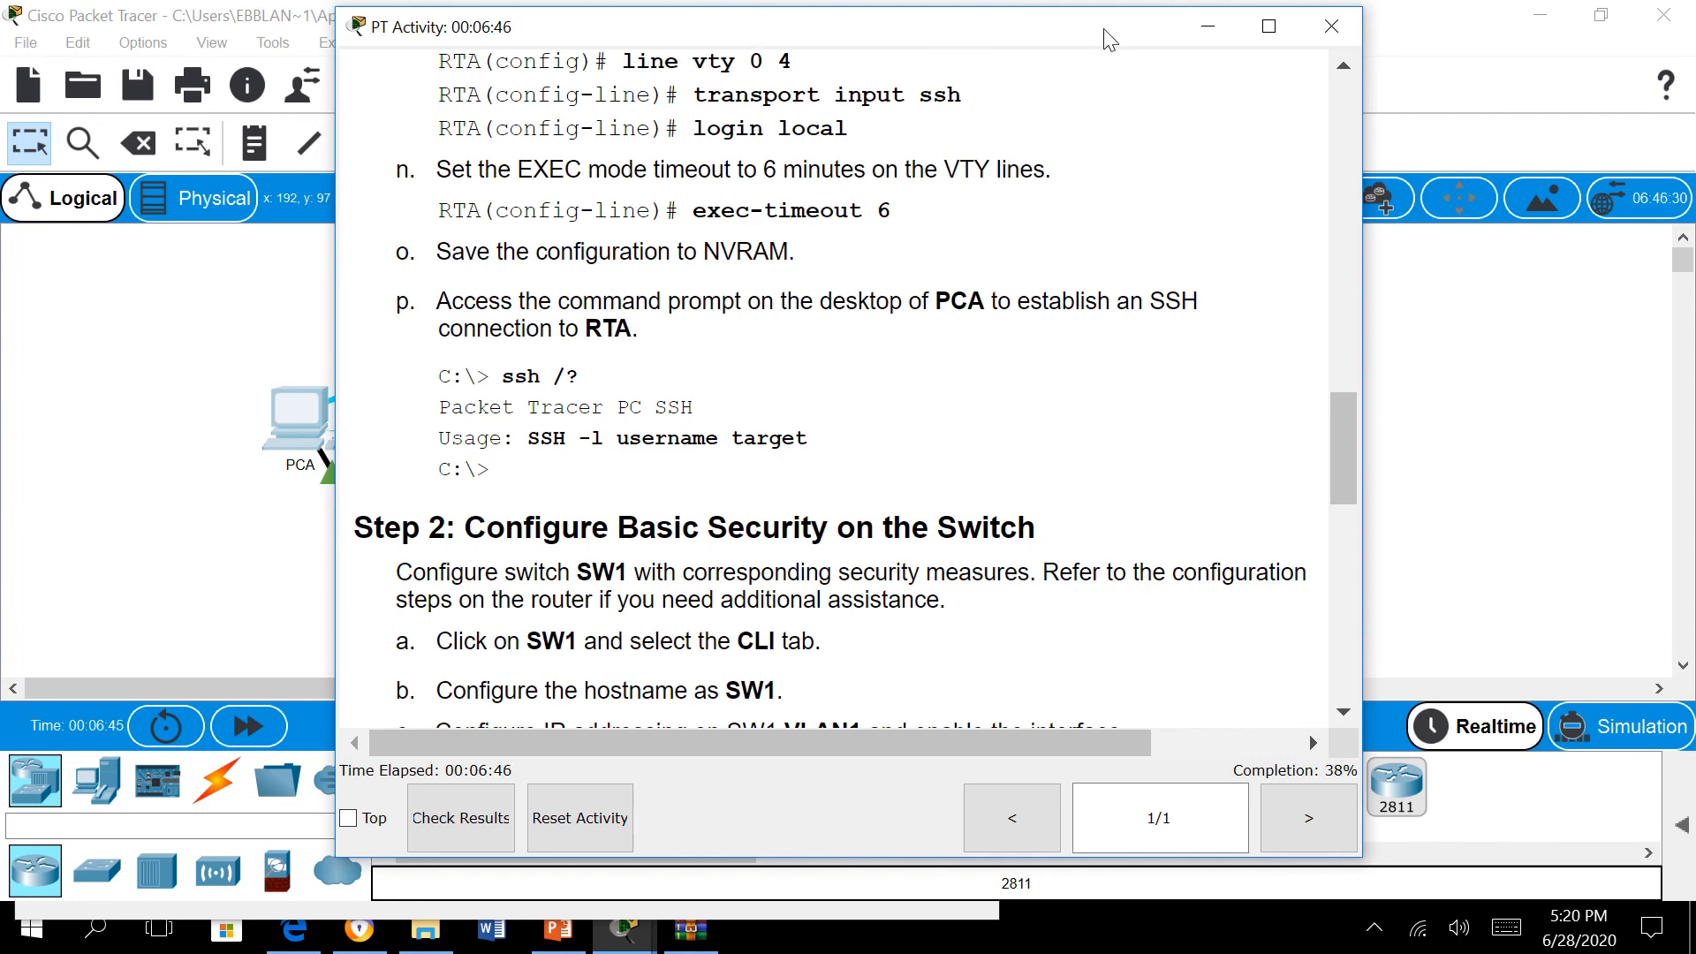